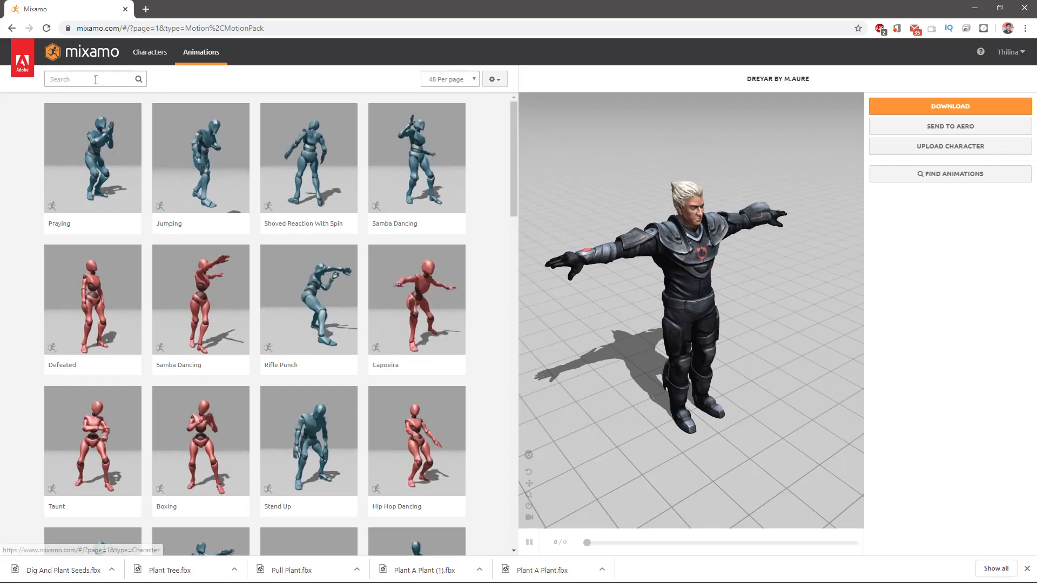
Select dreyar_m_aure@Idle and inspect its 59-frame Idle clip in the Animation import settings
left_click(92, 79)
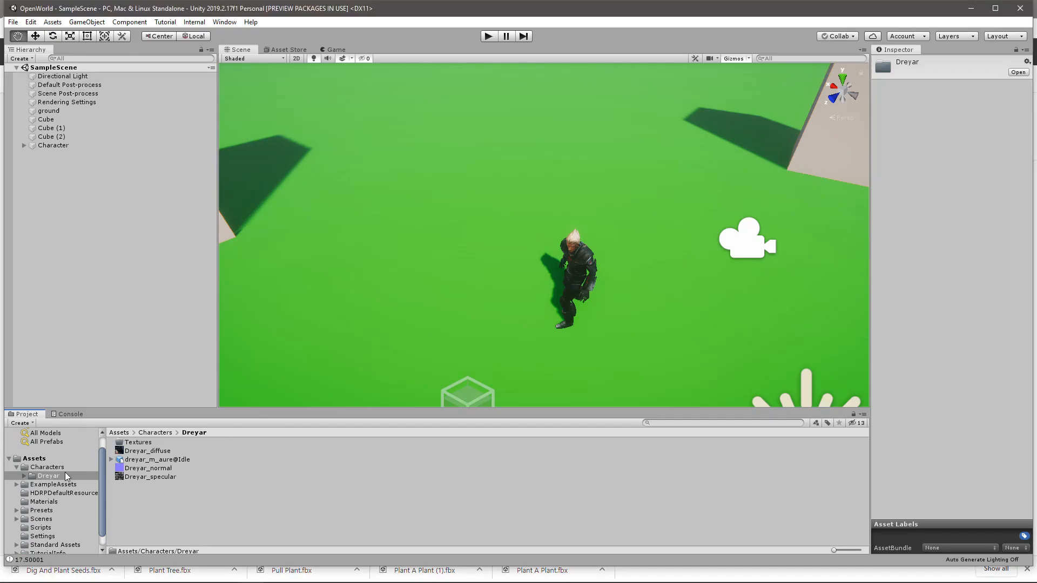
left_click(157, 459)
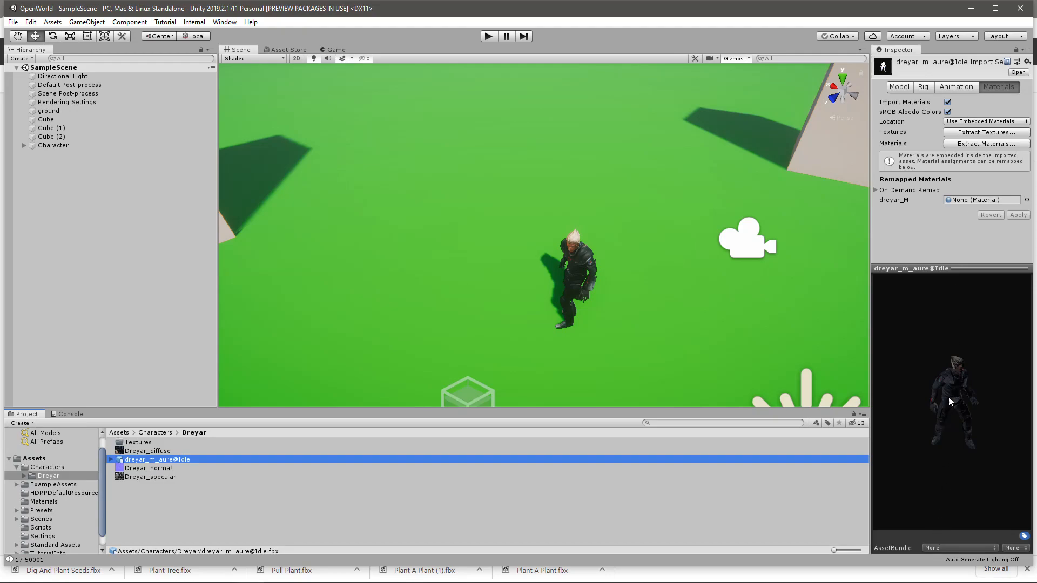
left_click(956, 86)
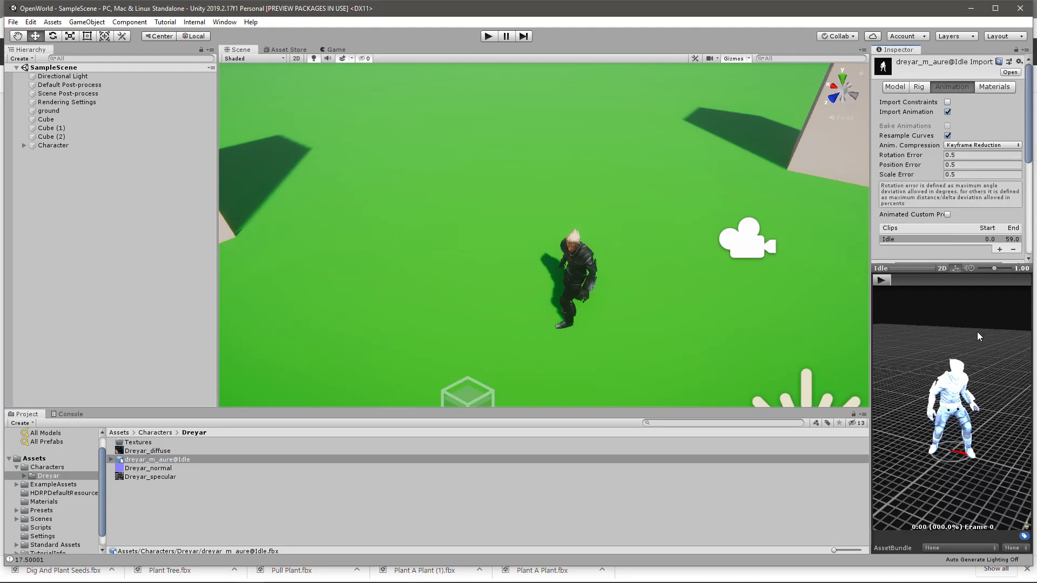
left_click(880, 280)
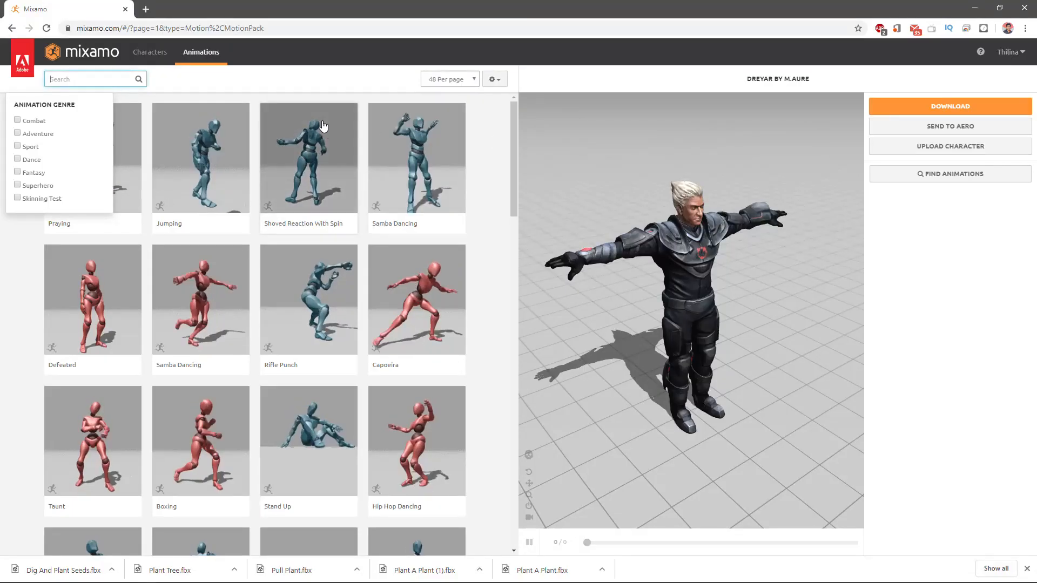
Search Mixamo for 'walk' and download a Walking animation with In Place ticked
type("walk")
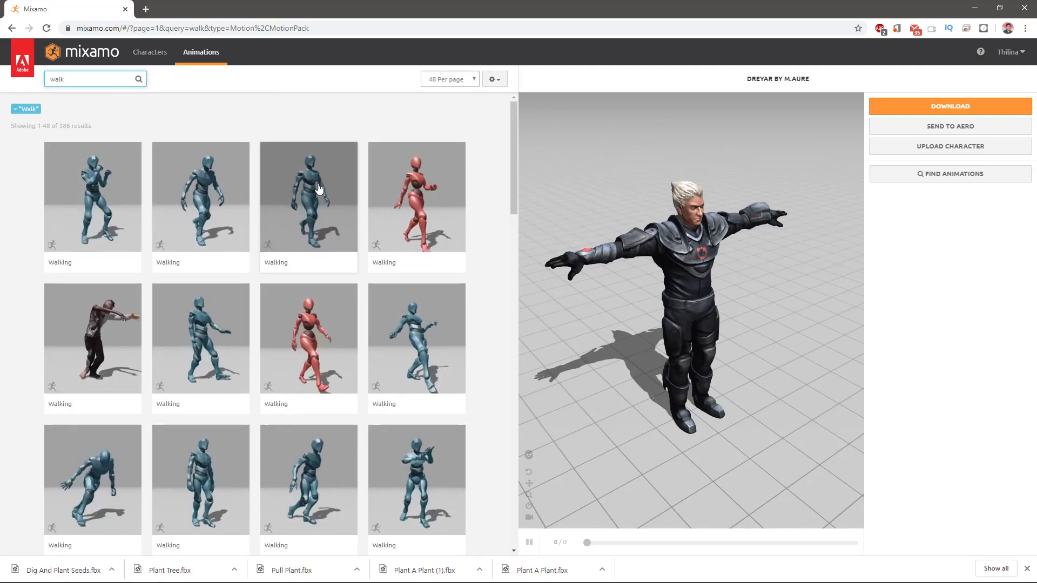
scroll("down", 3)
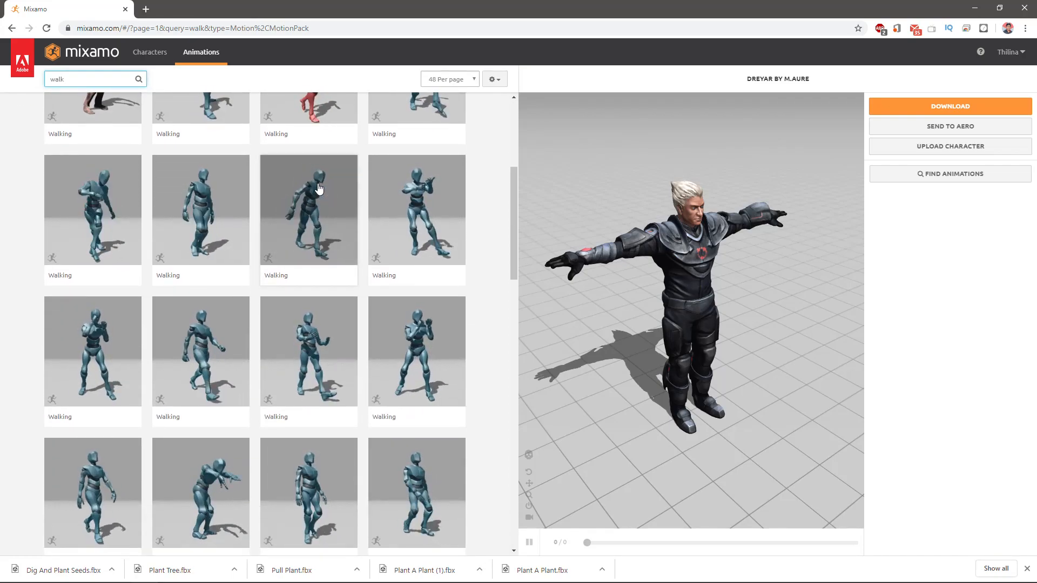
left_click(200, 351)
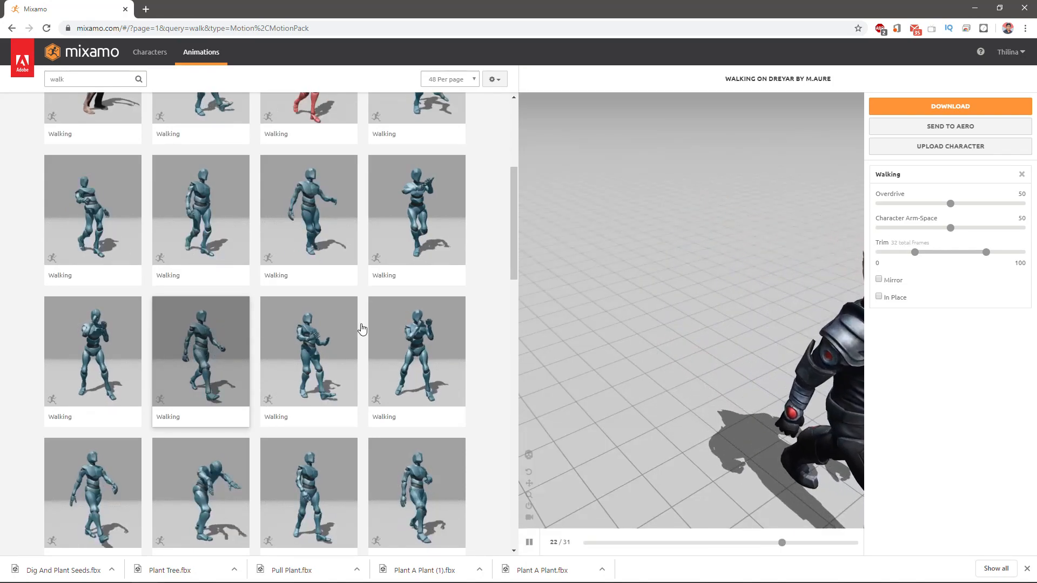
left_click(880, 296)
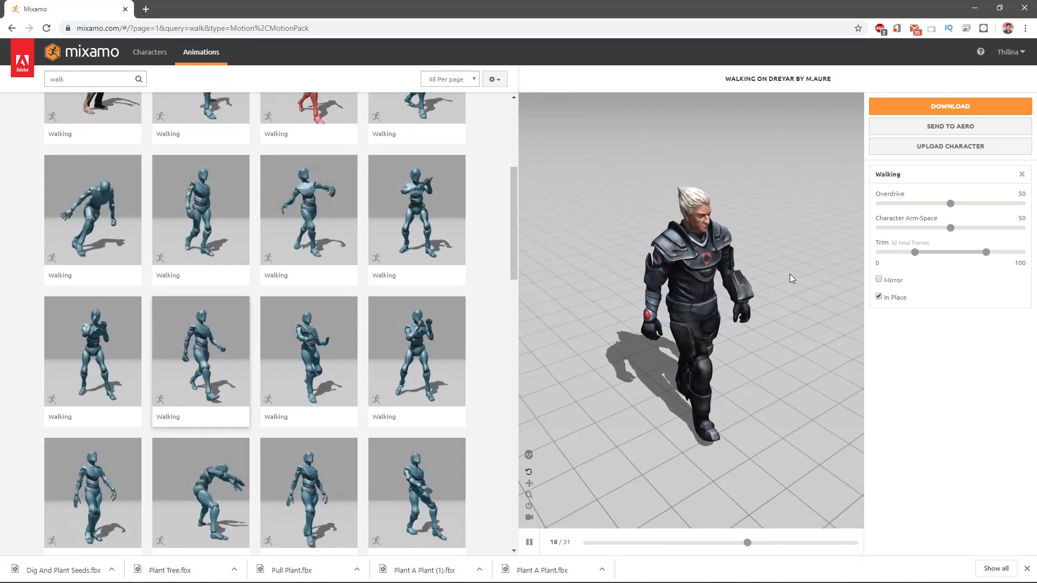
scroll("down", 3)
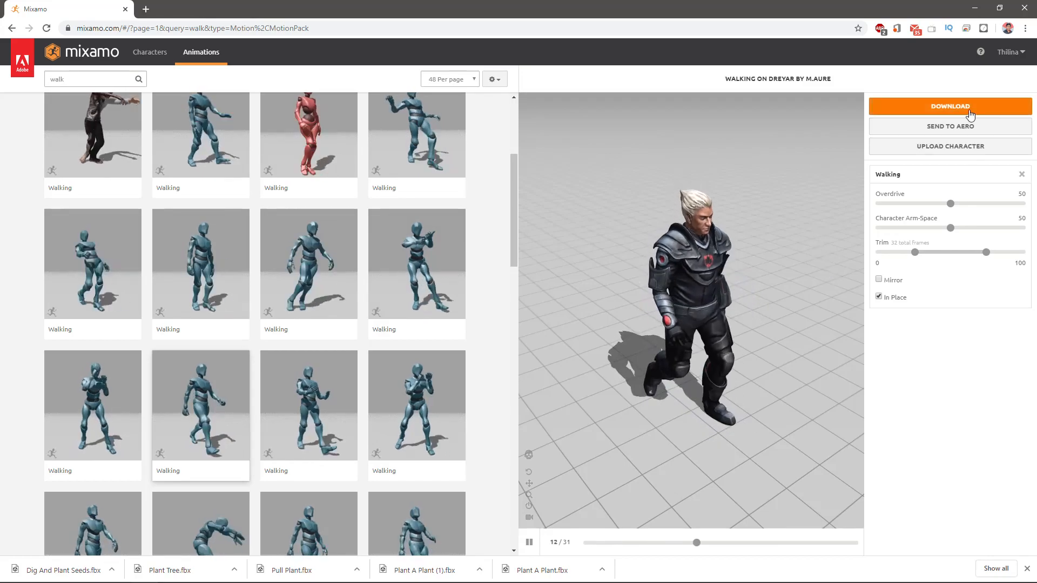
left_click(949, 106)
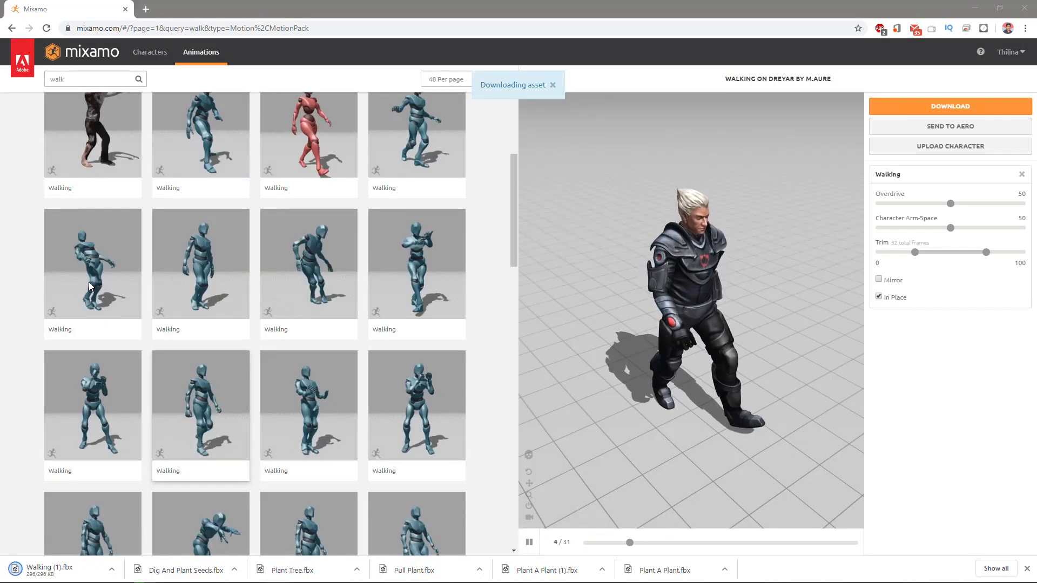
left_click(91, 79)
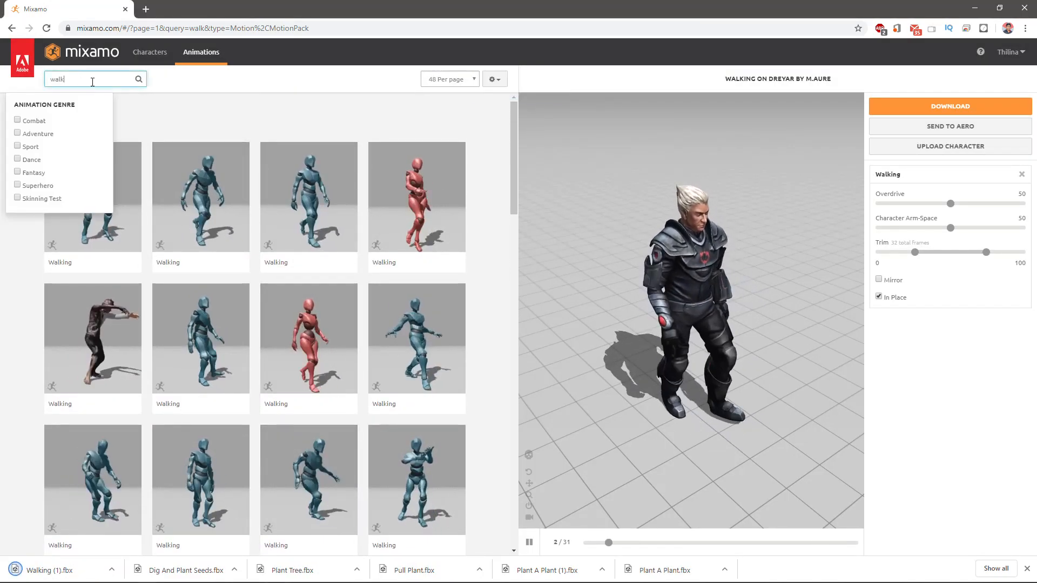
Search 'run' and download an in-place Running animation for Dreyar
type("run")
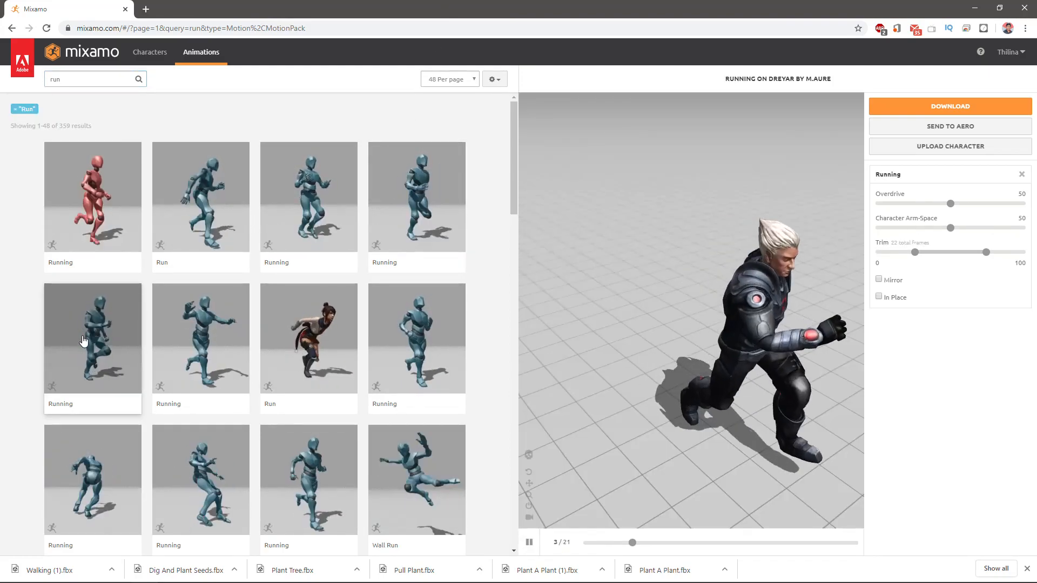
left_click(880, 298)
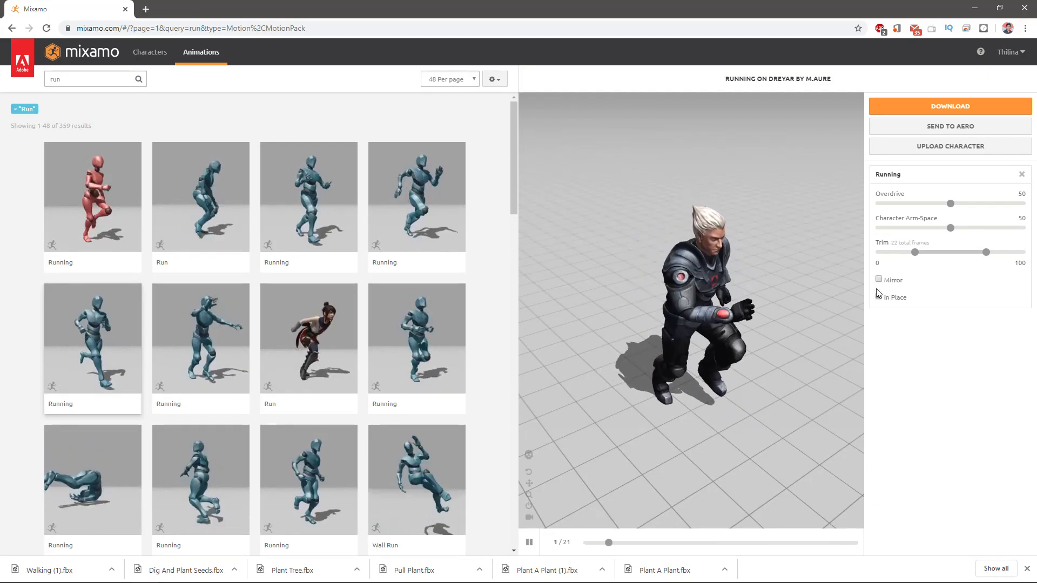
left_click(880, 297)
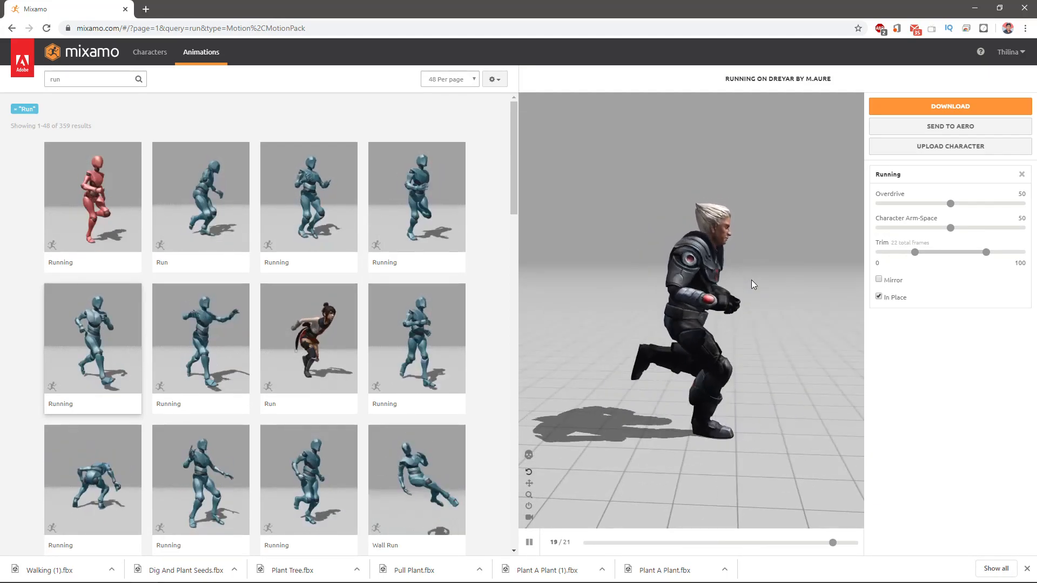
left_click(949, 106)
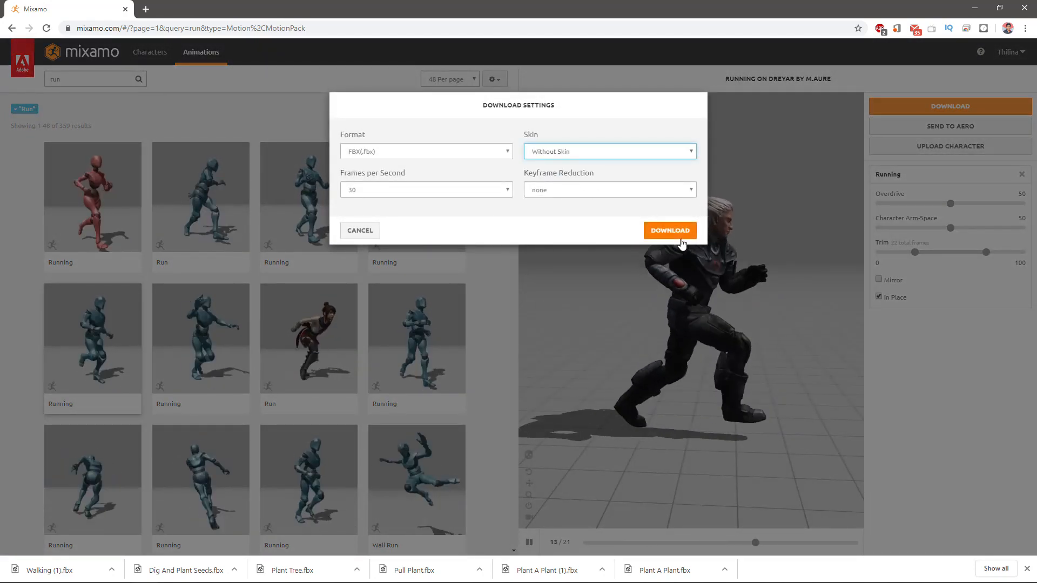
left_click(669, 230)
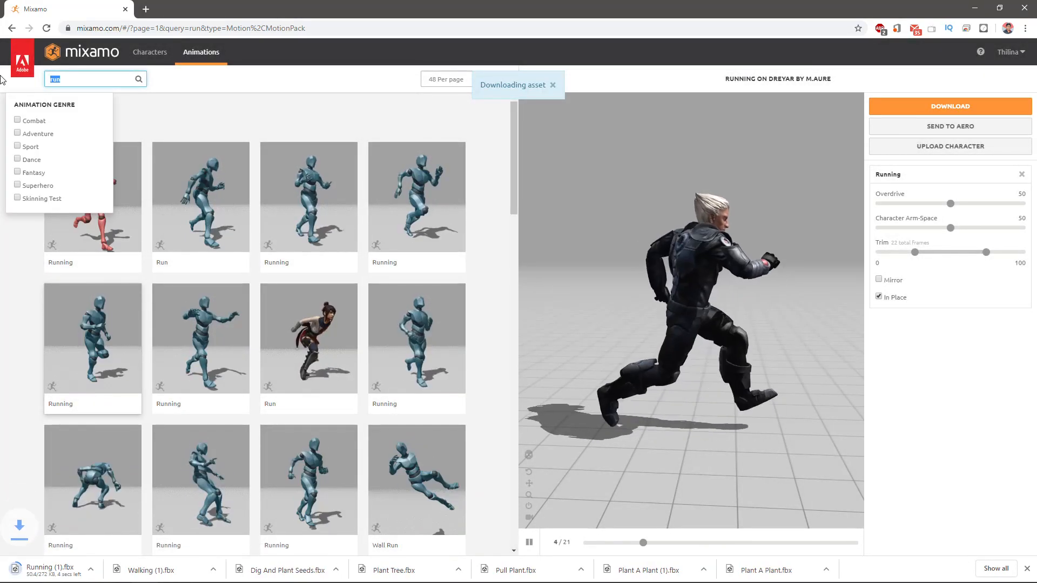
Search 'fast run' and preview the Sprint animation in place
type("sprint")
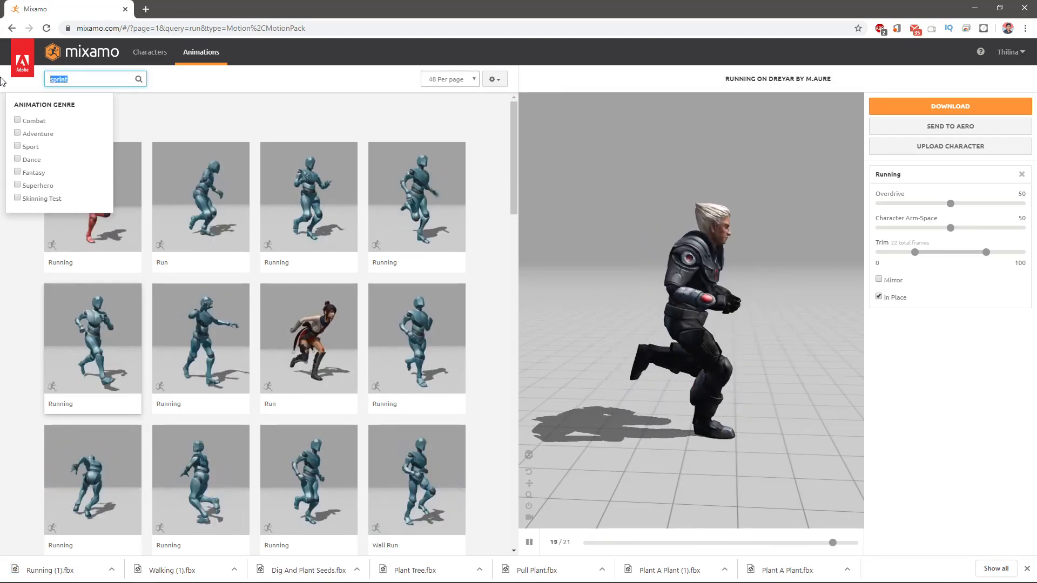
type("fast run")
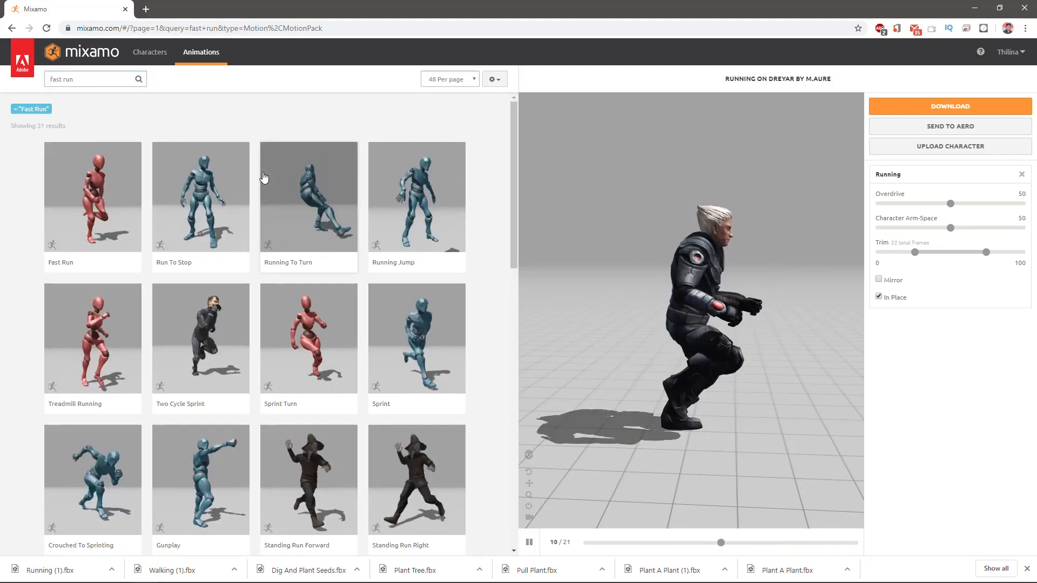
left_click(416, 338)
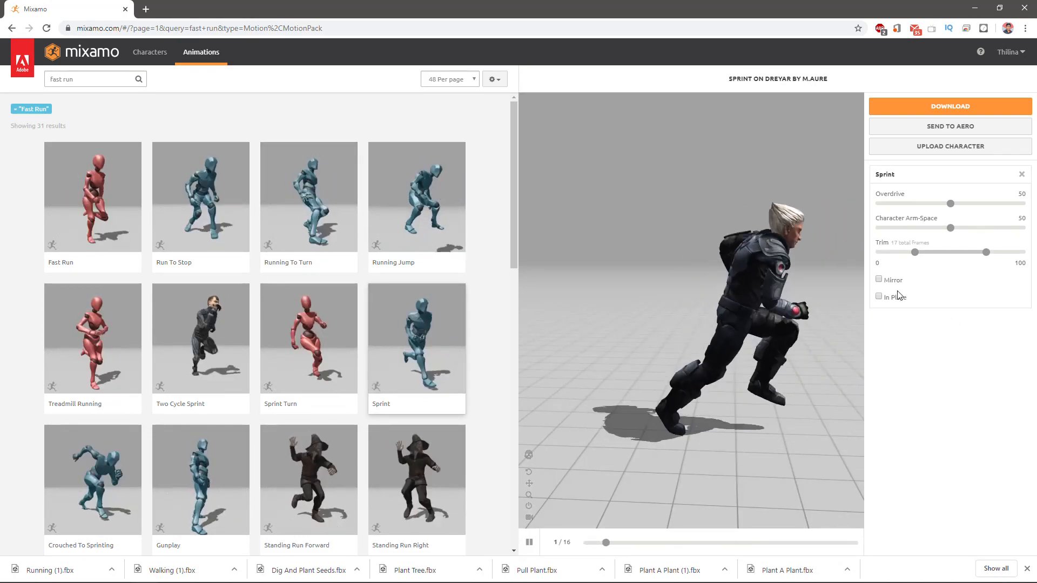
left_click(879, 297)
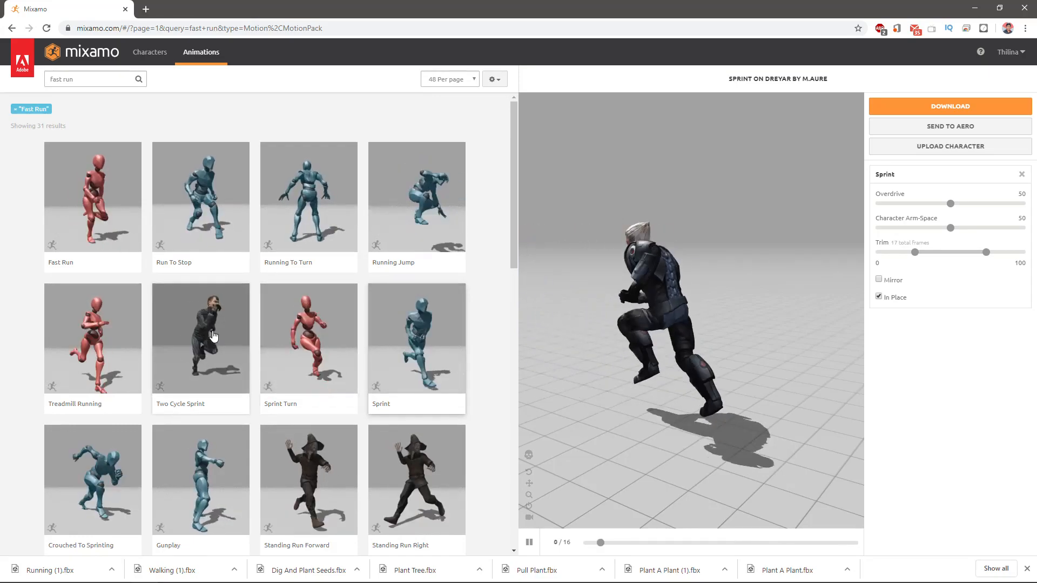
Download the in-place Two Cycle Sprint animation instead
left_click(200, 338)
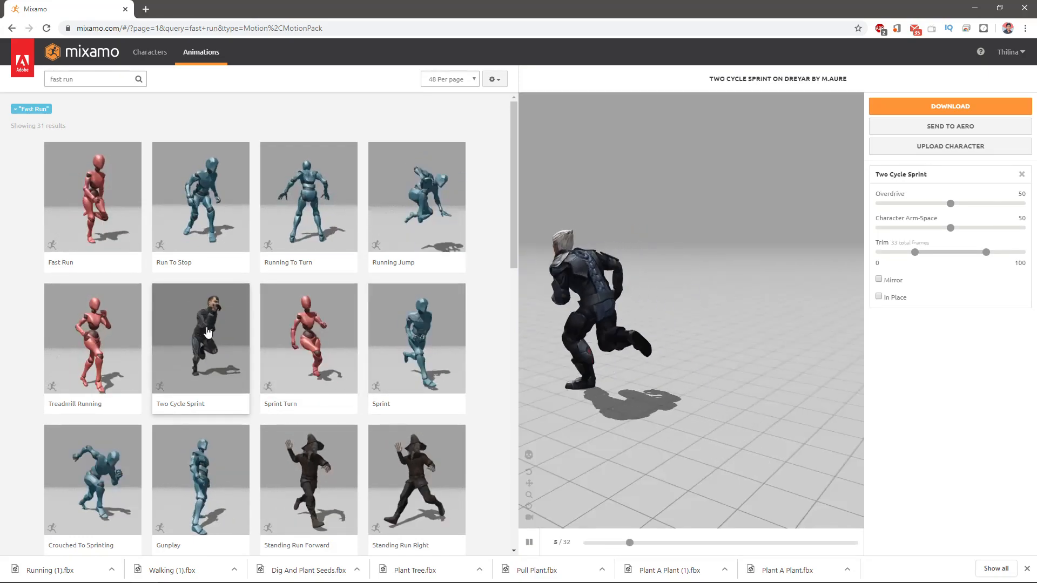
left_click(879, 297)
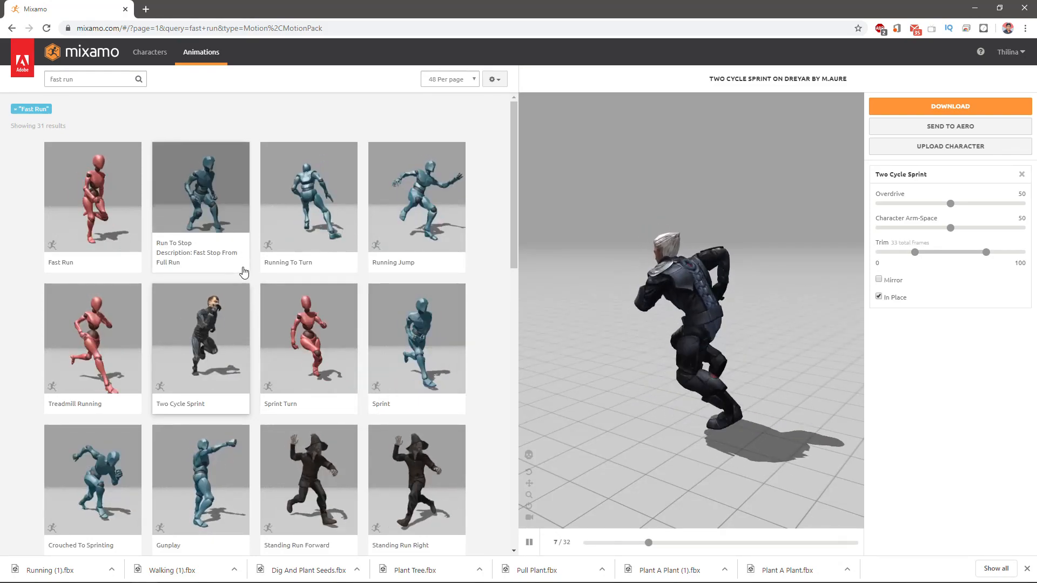
scroll("down", 3)
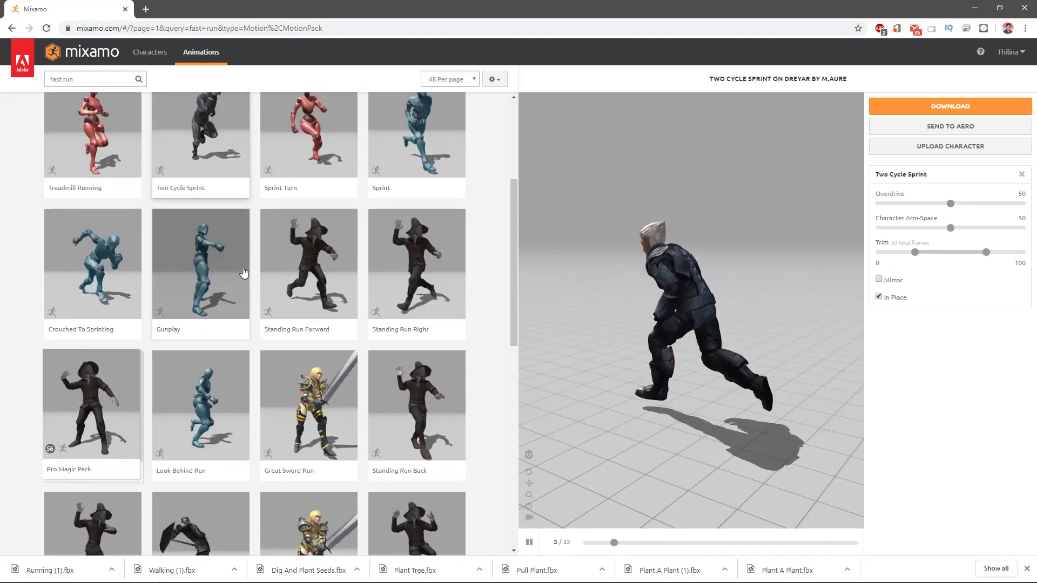
scroll("down", 3)
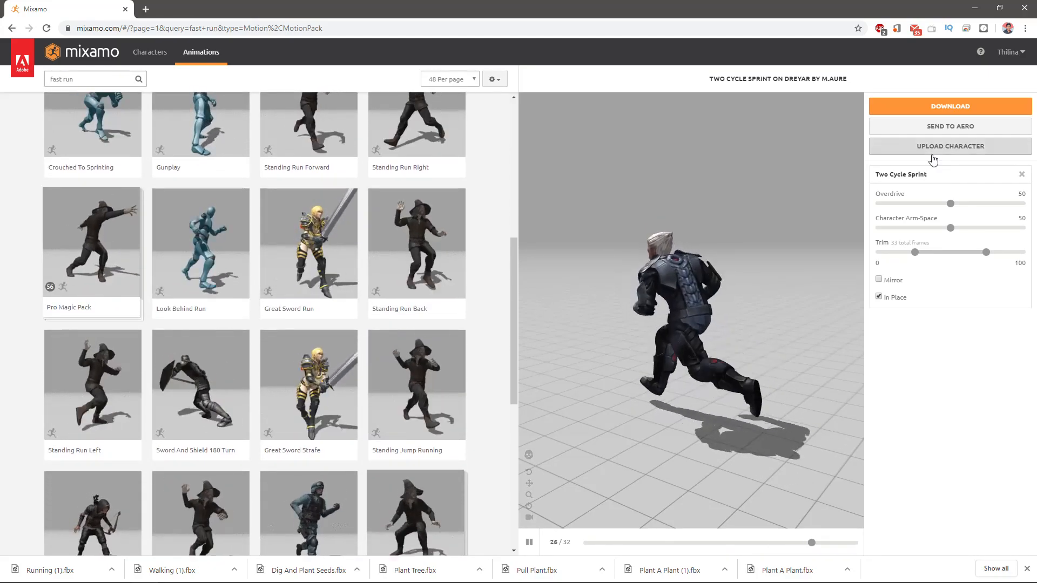
left_click(950, 106)
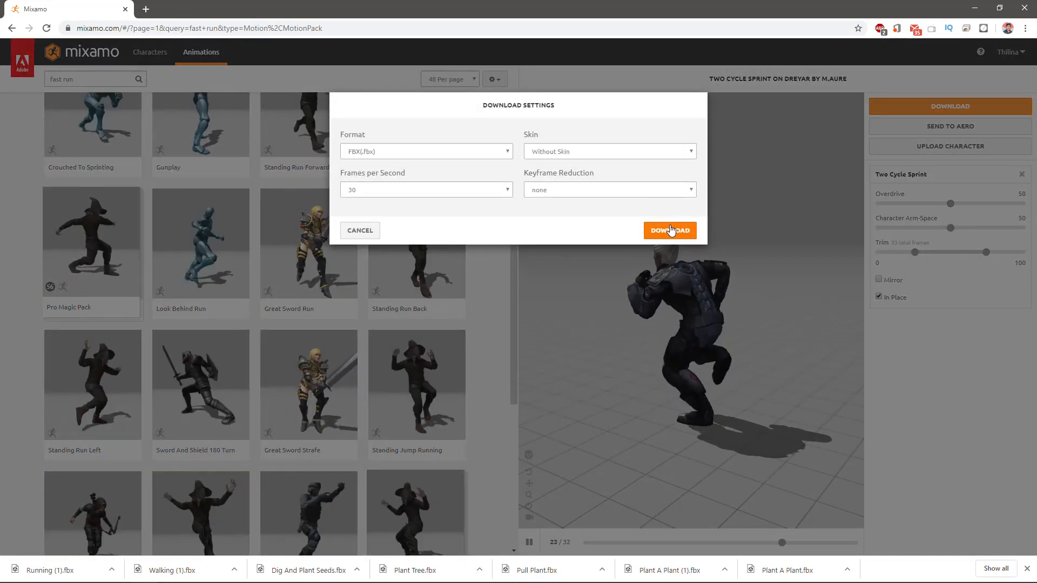
left_click(669, 230)
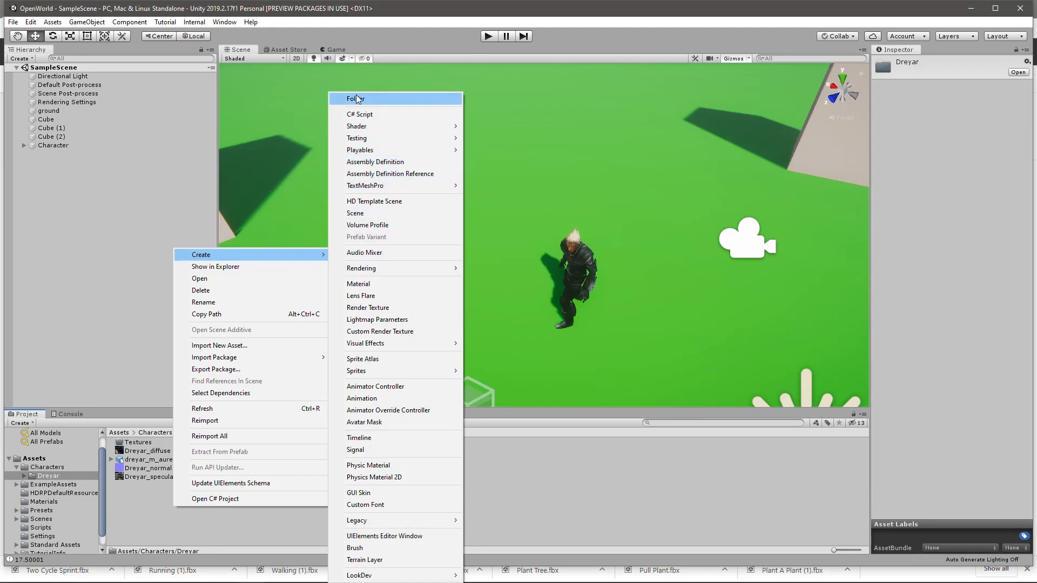
Create an Animations folder under Dreyar and select the imported Running (1) clip
left_click(355, 98)
type("Animations")
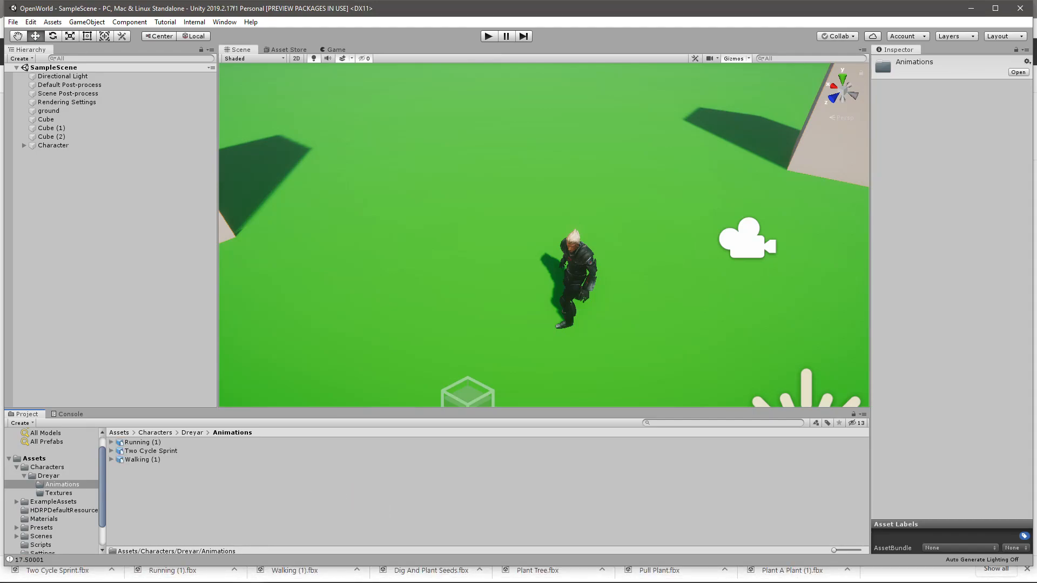
mouse_move(154, 449)
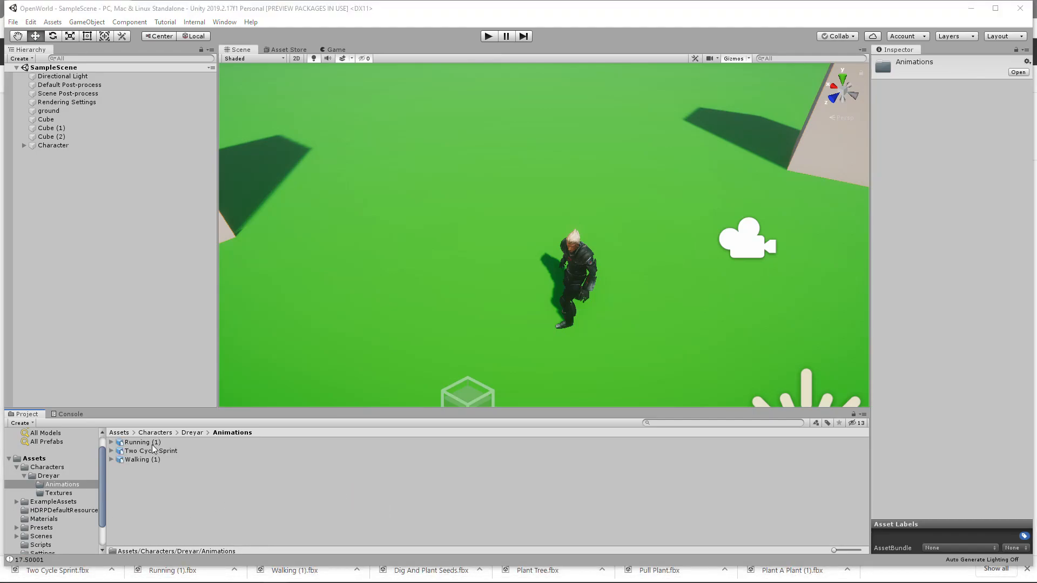
left_click(139, 442)
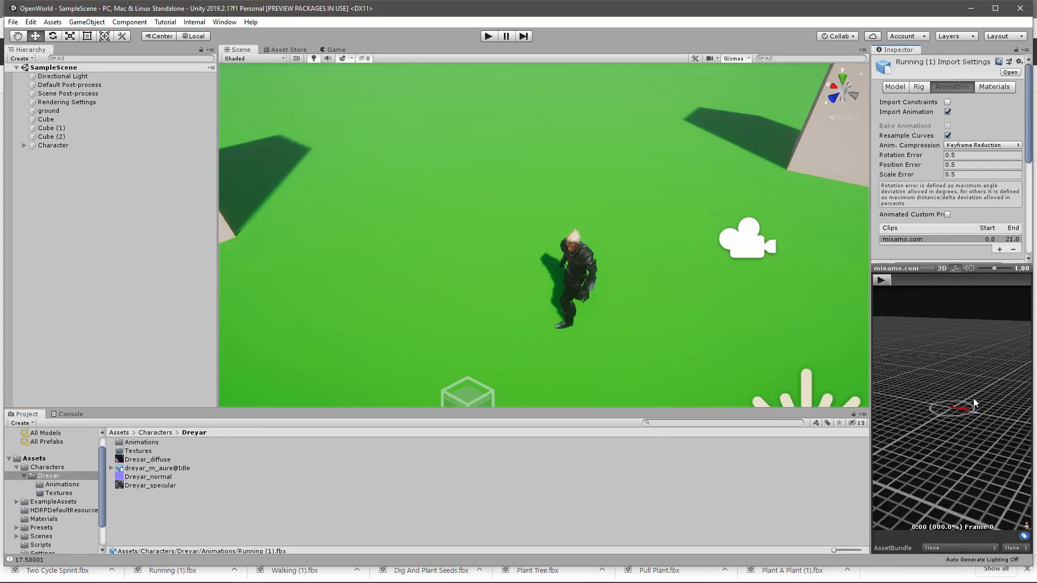
Play the current preview, check the Idle model, and open the Animations folder
left_click(880, 279)
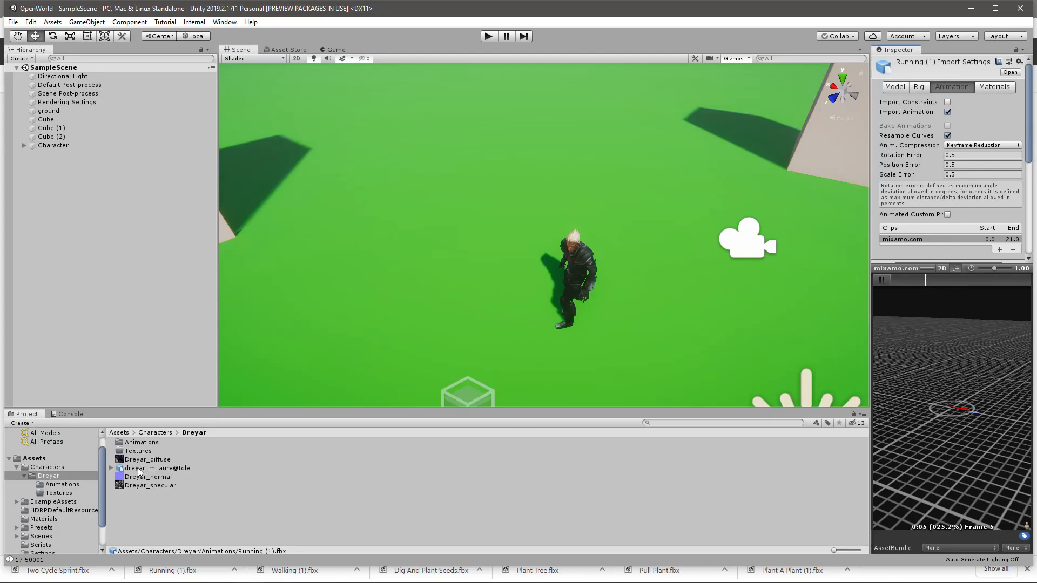
left_click(157, 468)
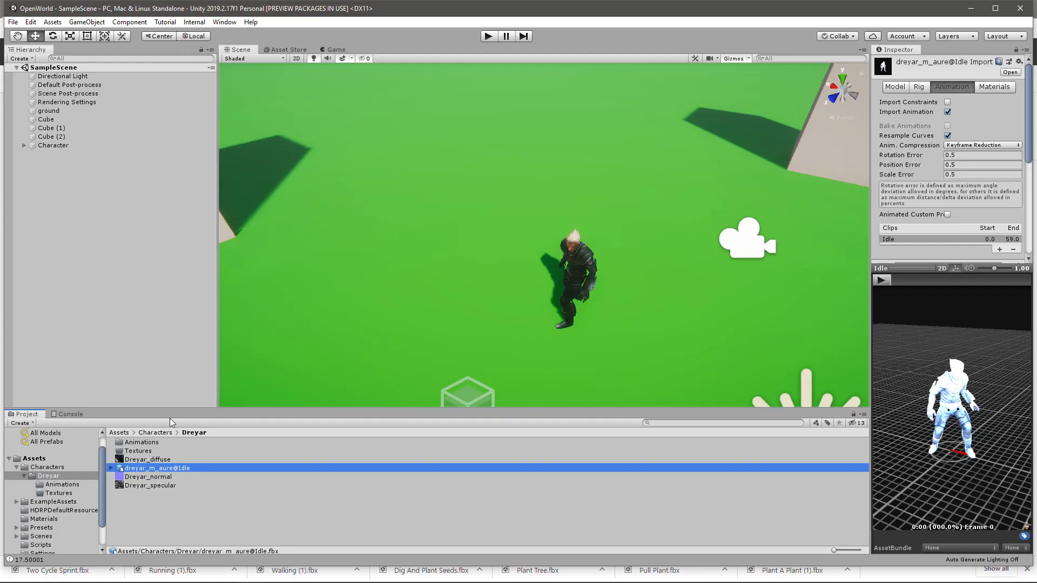
left_click(141, 442)
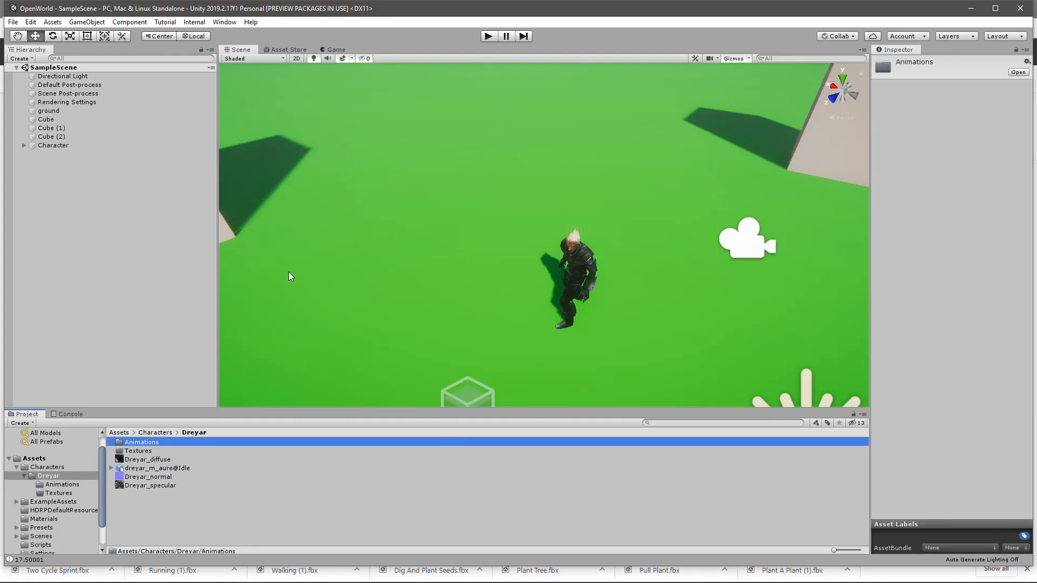
double_click(141, 442)
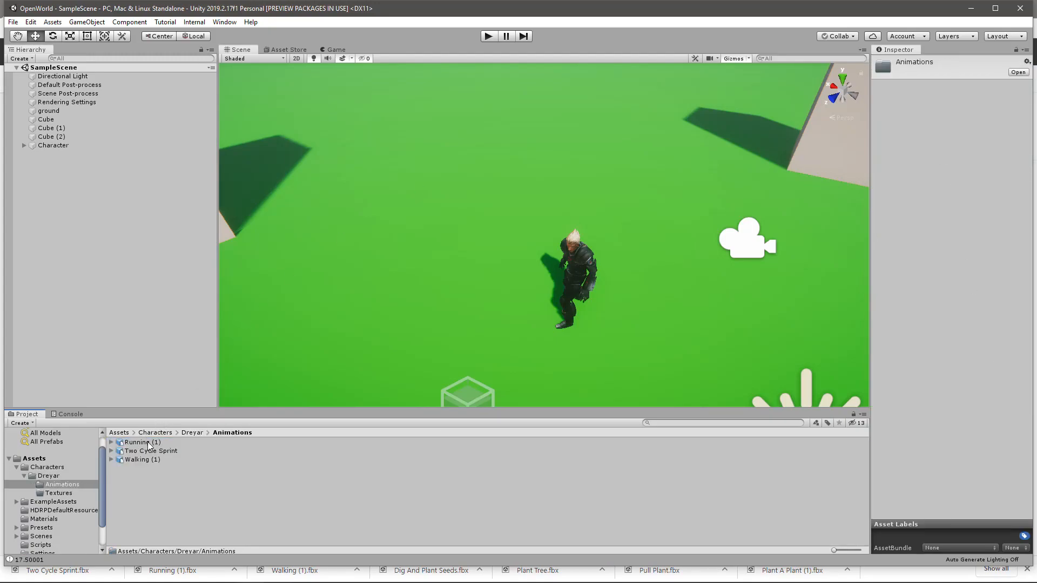
Preview the Two Cycle Sprint, Running (1) and Walking (1) clips
left_click(150, 451)
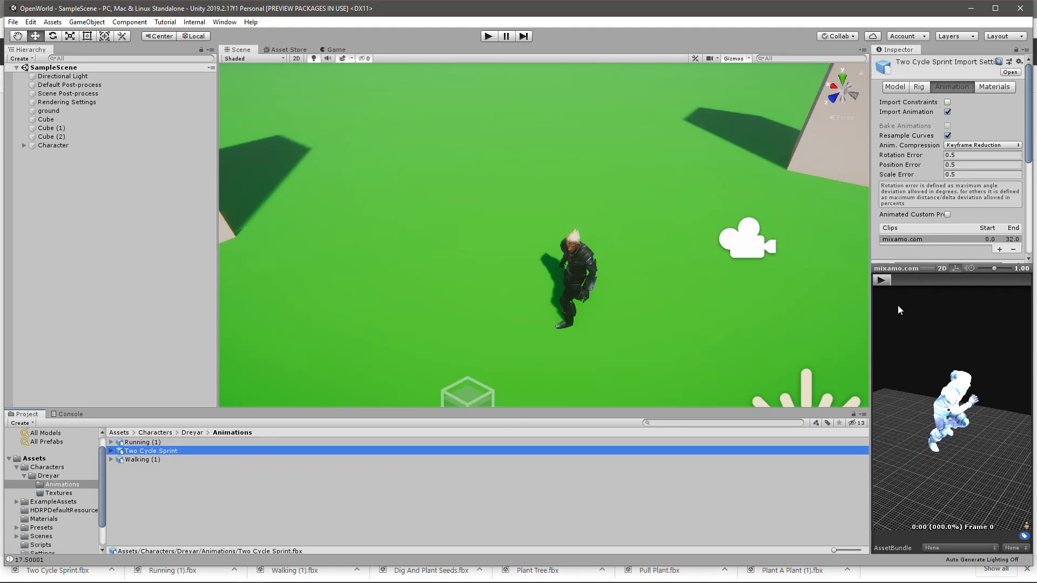
left_click(880, 280)
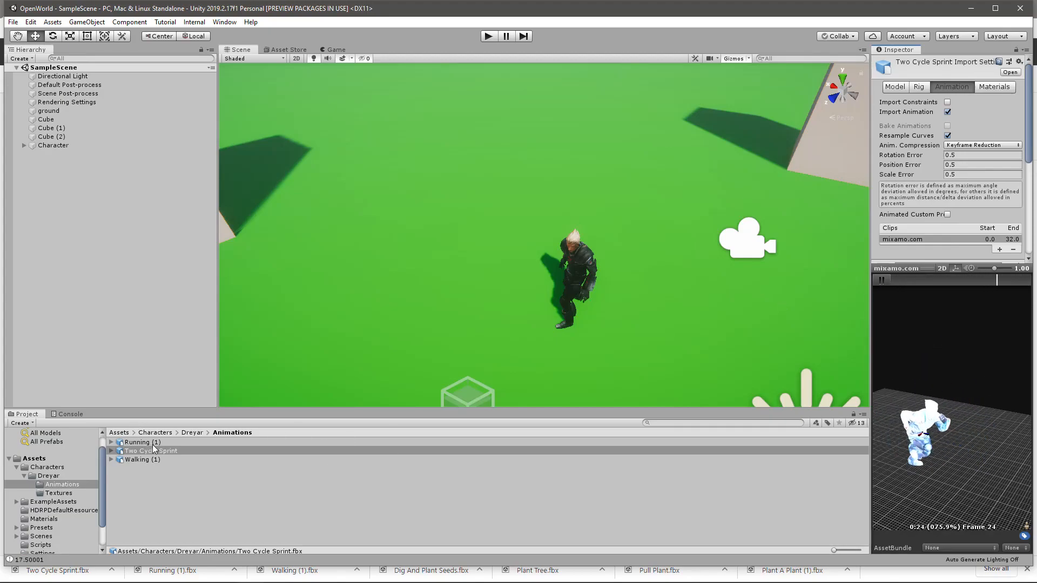
left_click(137, 442)
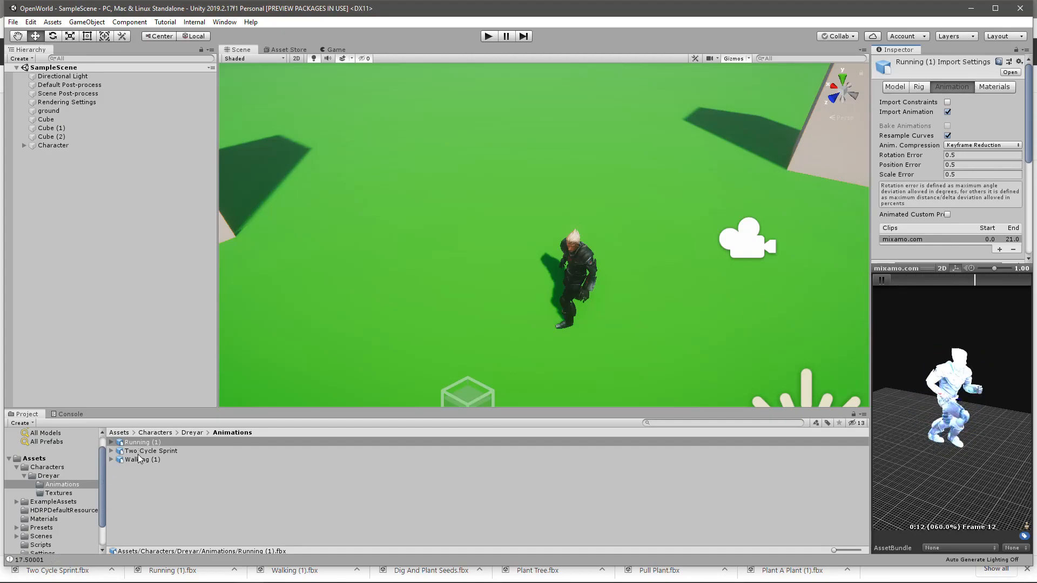
left_click(140, 459)
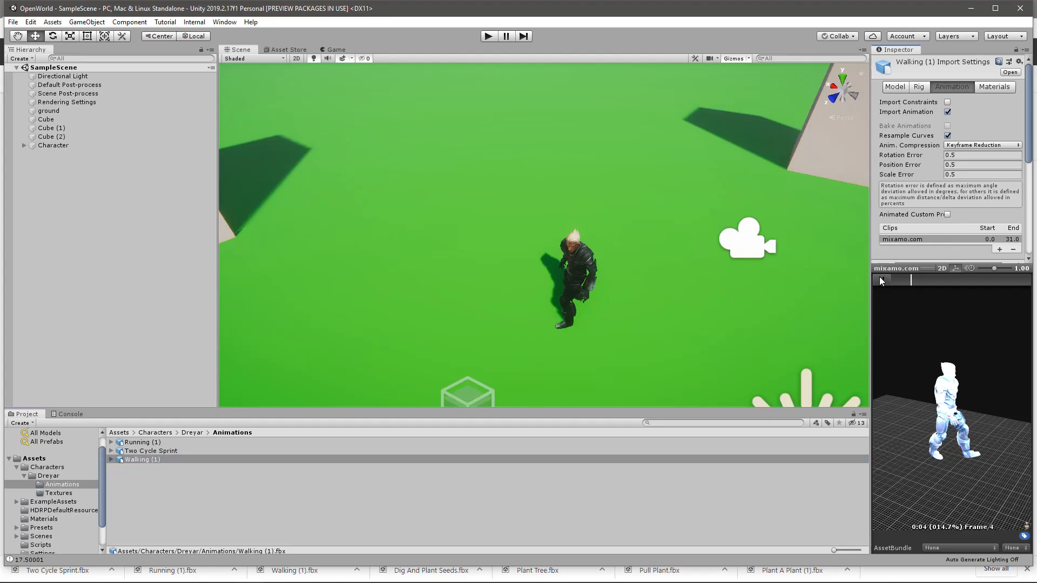
left_click(880, 279)
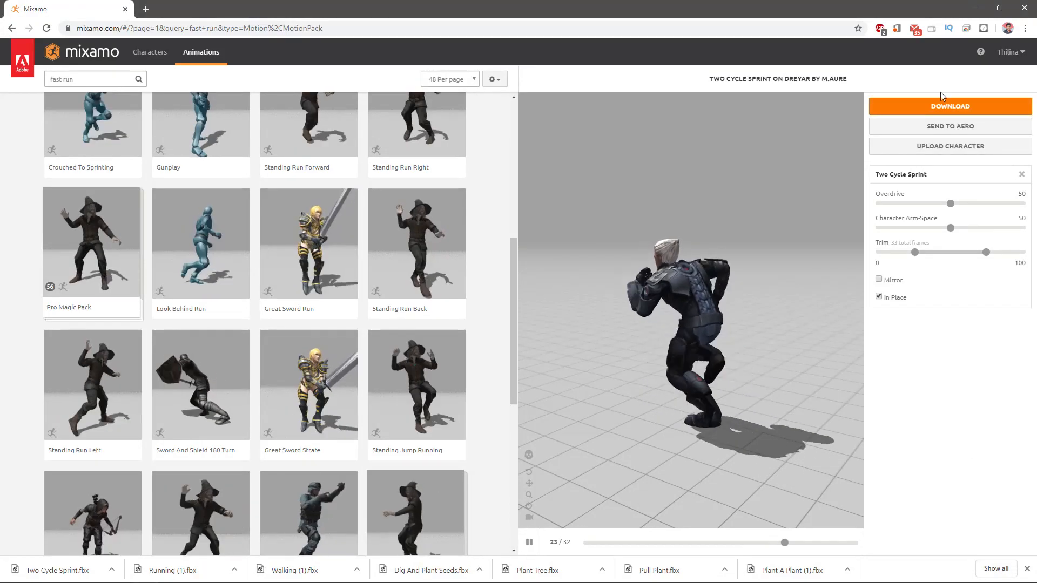
Download Two Cycle Sprint with the format set to FBX for Unity (.fbx)
left_click(949, 106)
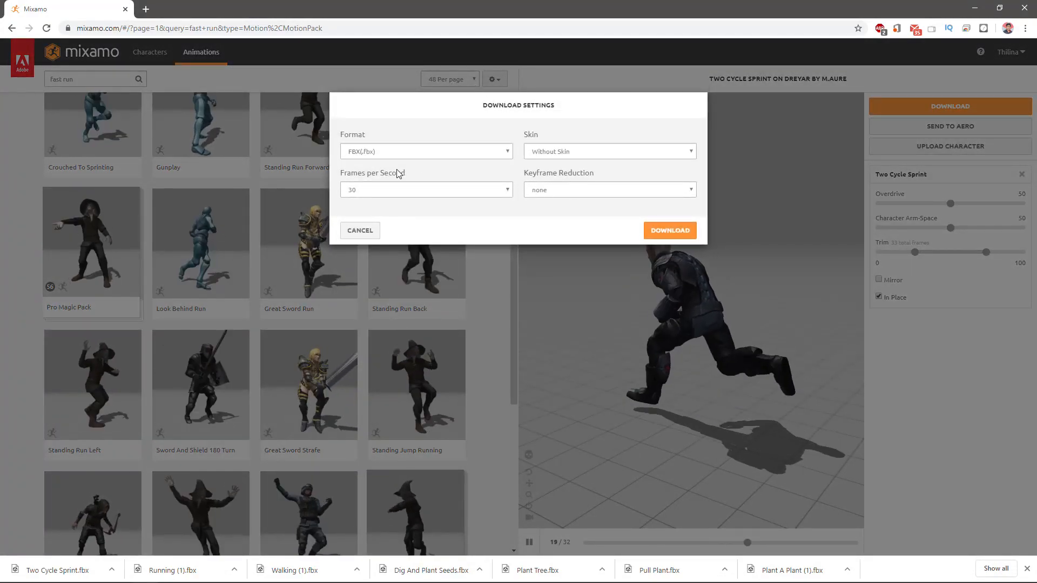
left_click(425, 150)
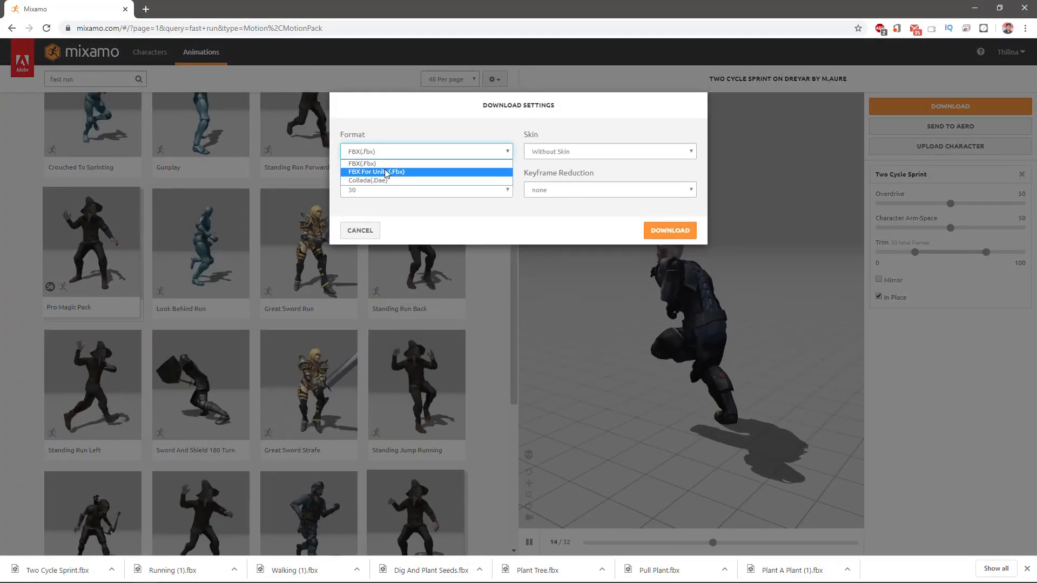
left_click(376, 172)
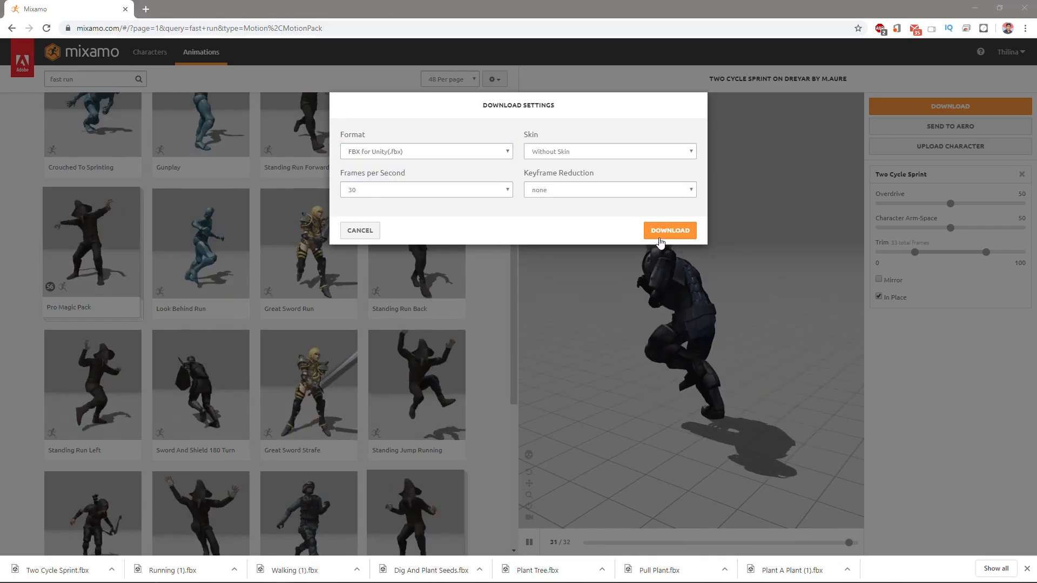
left_click(668, 230)
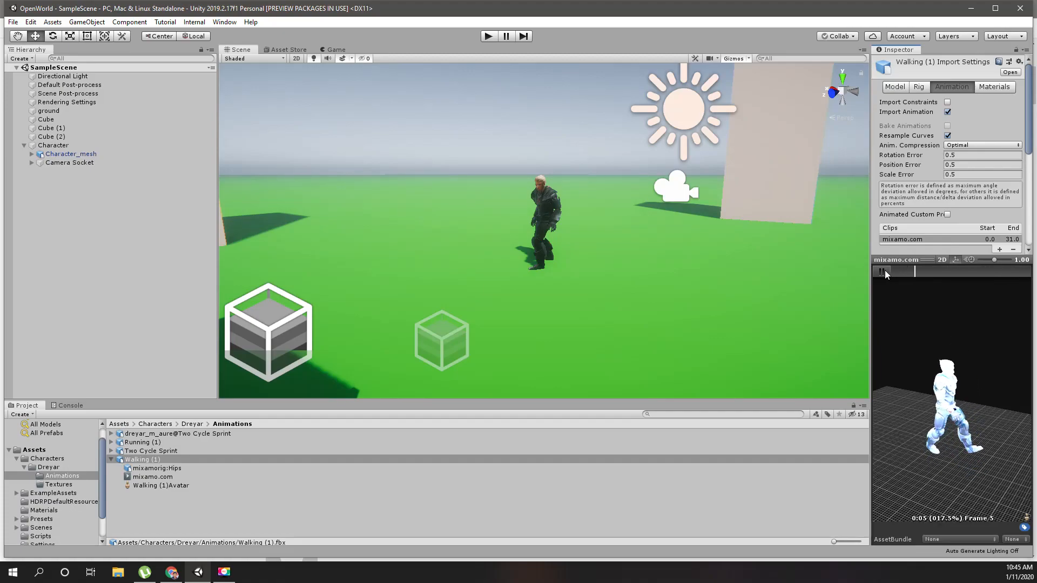
Set dreyar_m_aure@Idle's Rig Animation Type to Humanoid and apply
left_click(882, 271)
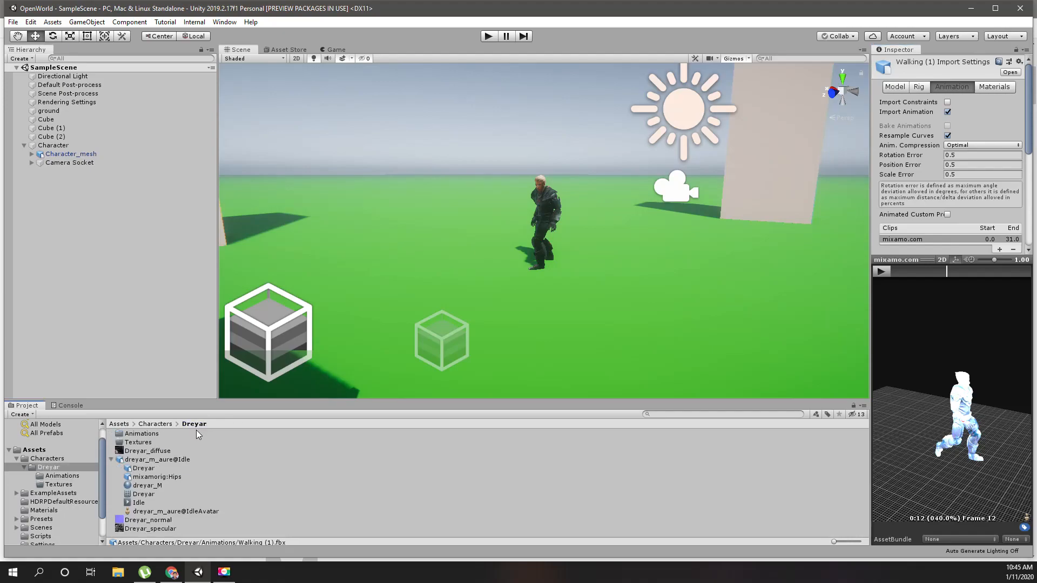
left_click(157, 459)
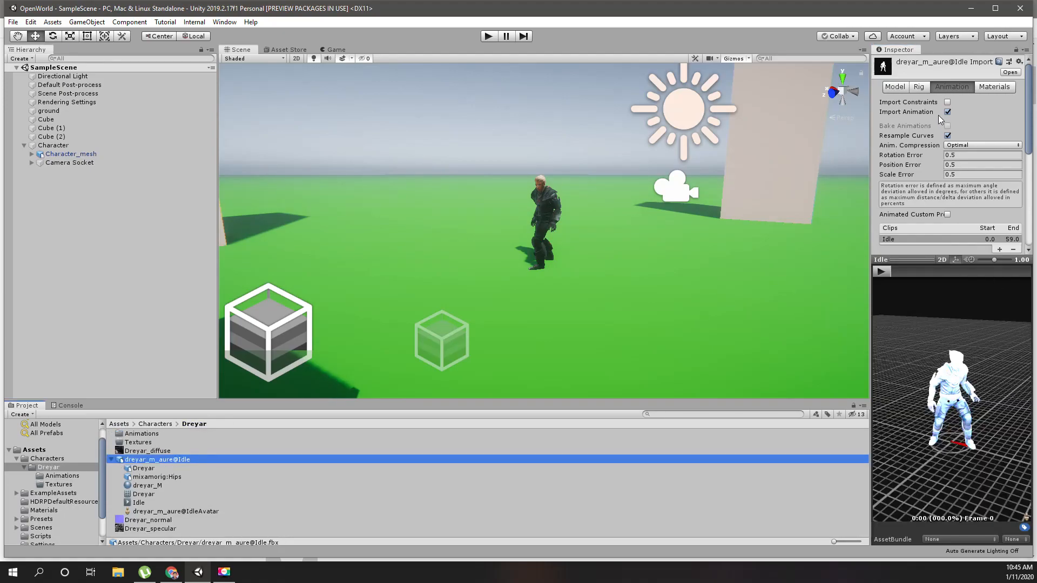
left_click(918, 87)
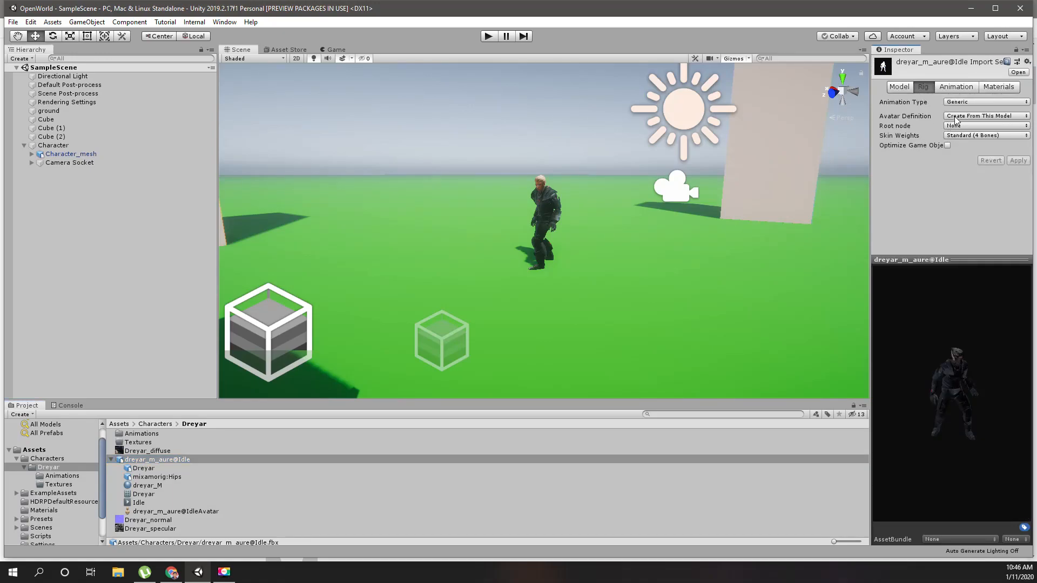
left_click(985, 102)
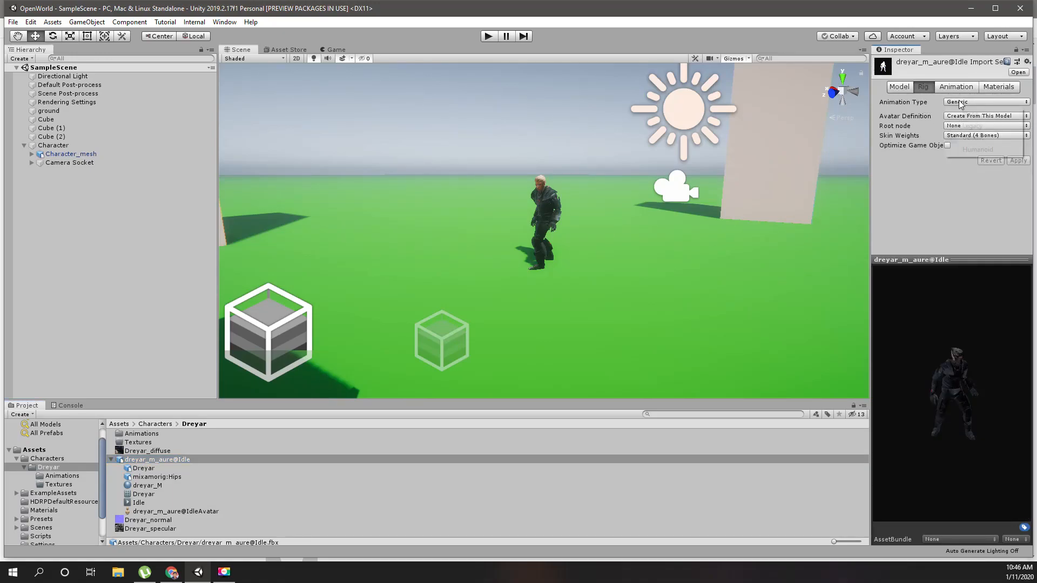
left_click(985, 102)
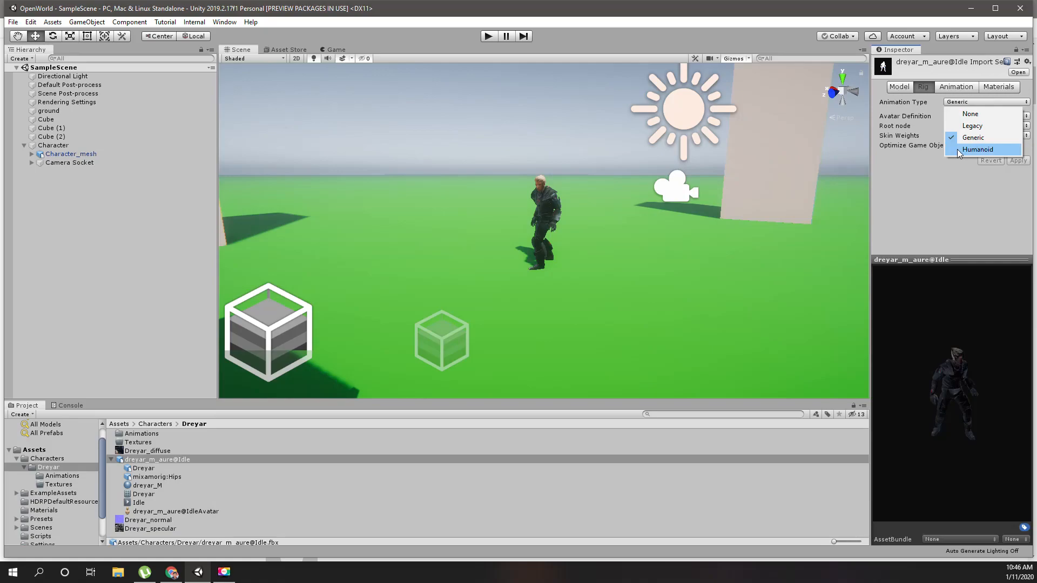
left_click(977, 149)
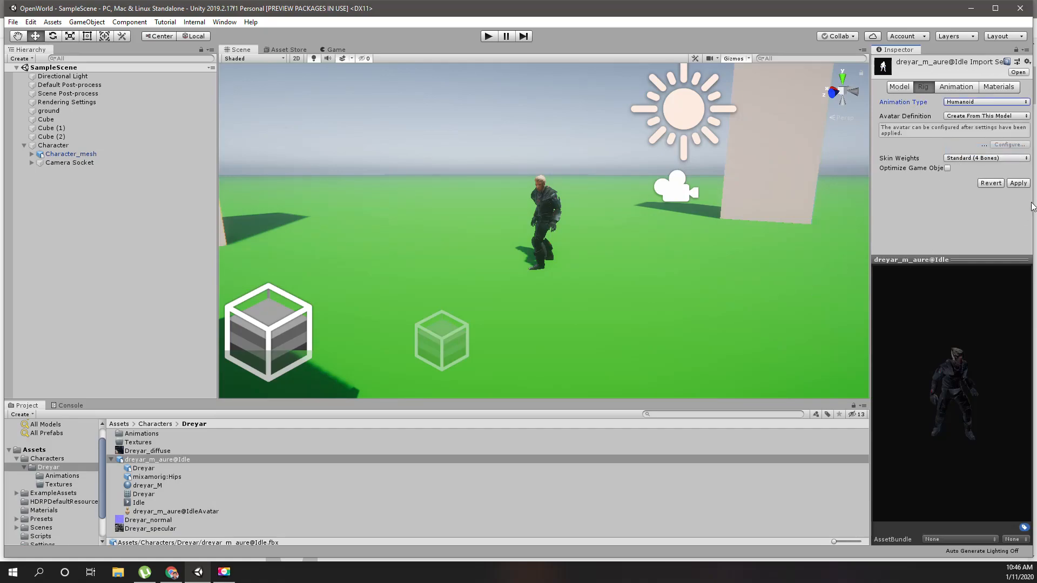
left_click(1017, 183)
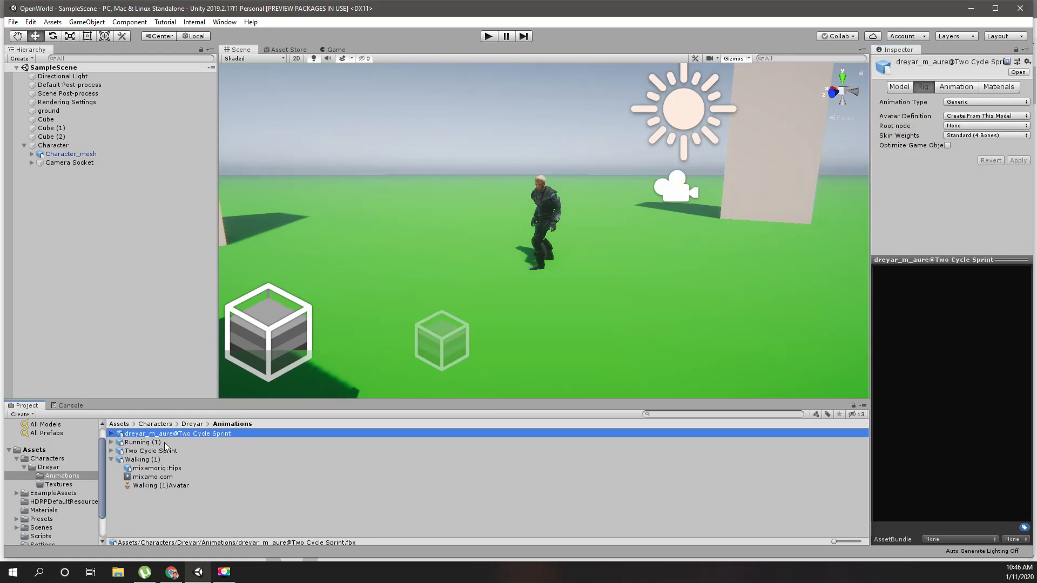
Select Running (1) and play its animation preview
left_click(139, 442)
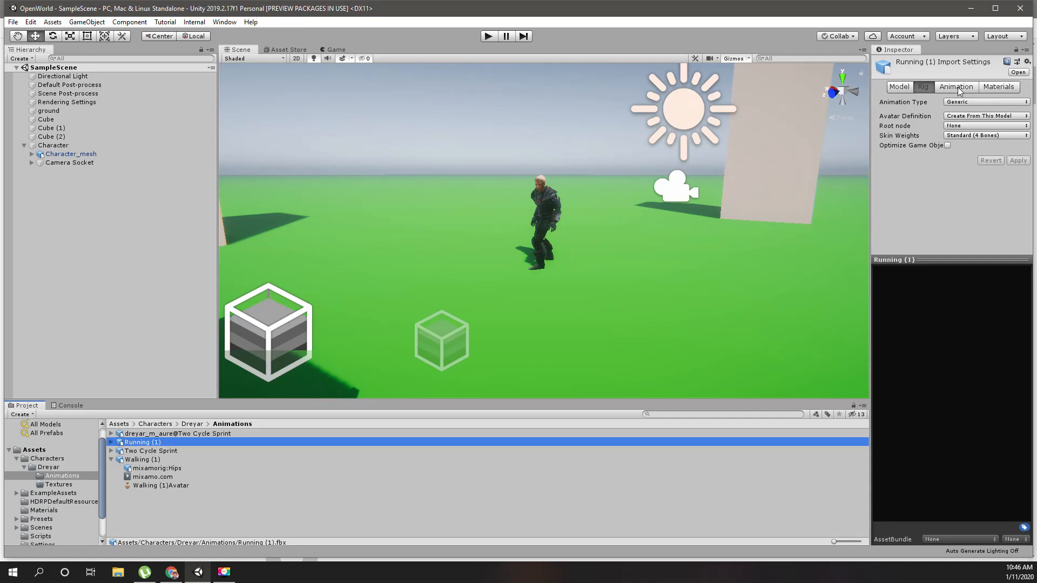
left_click(955, 86)
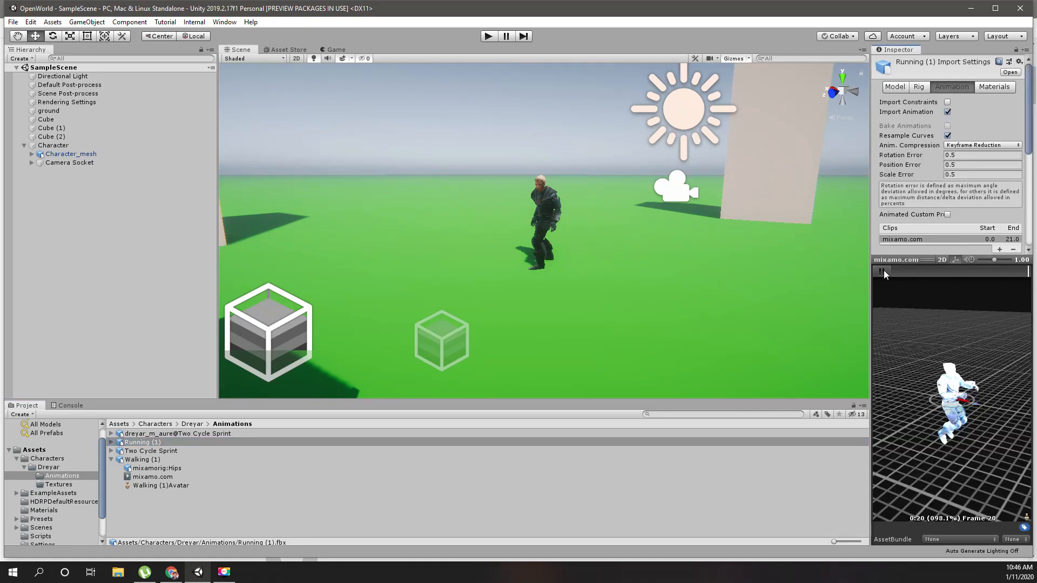
left_click(882, 271)
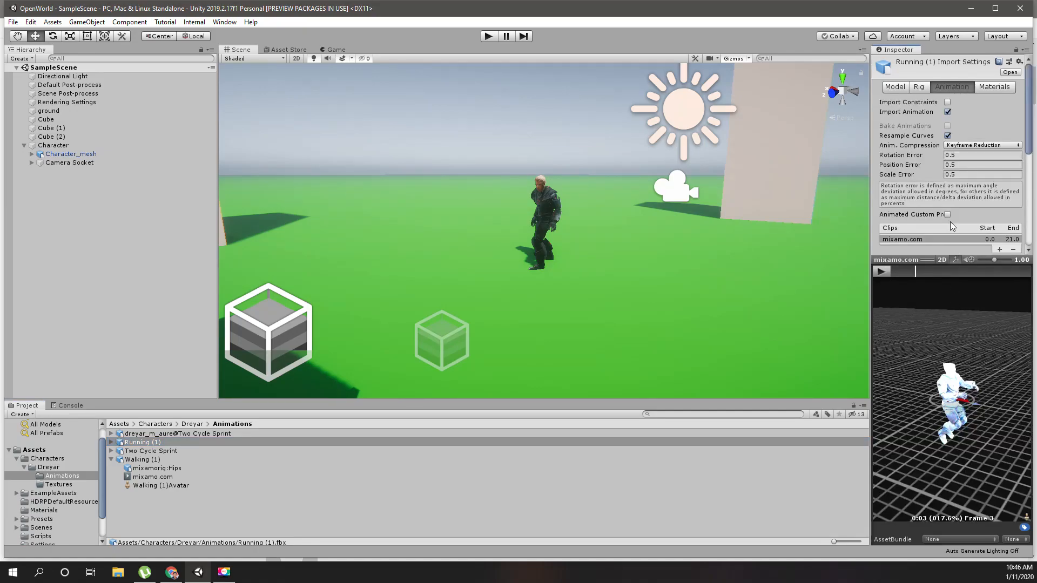
Give Running (1) a Humanoid rig copying Dreyar's Idle avatar, then replay the preview
left_click(921, 86)
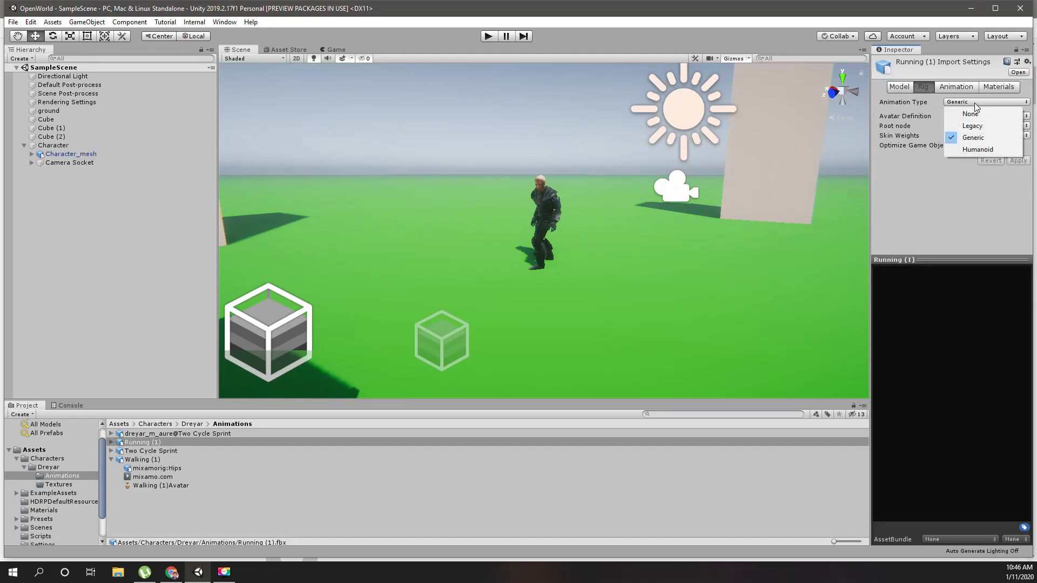
left_click(977, 149)
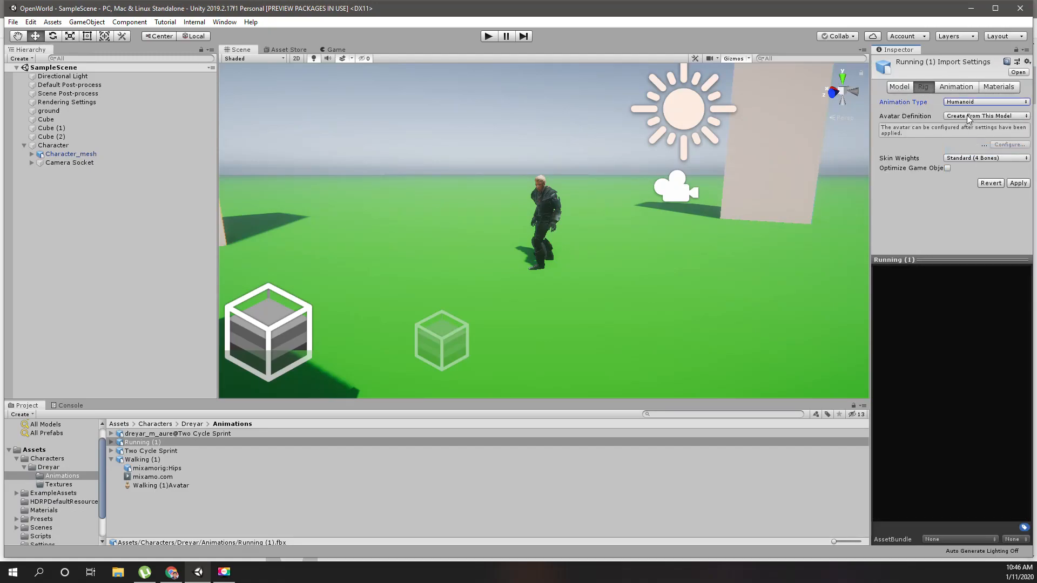
left_click(985, 115)
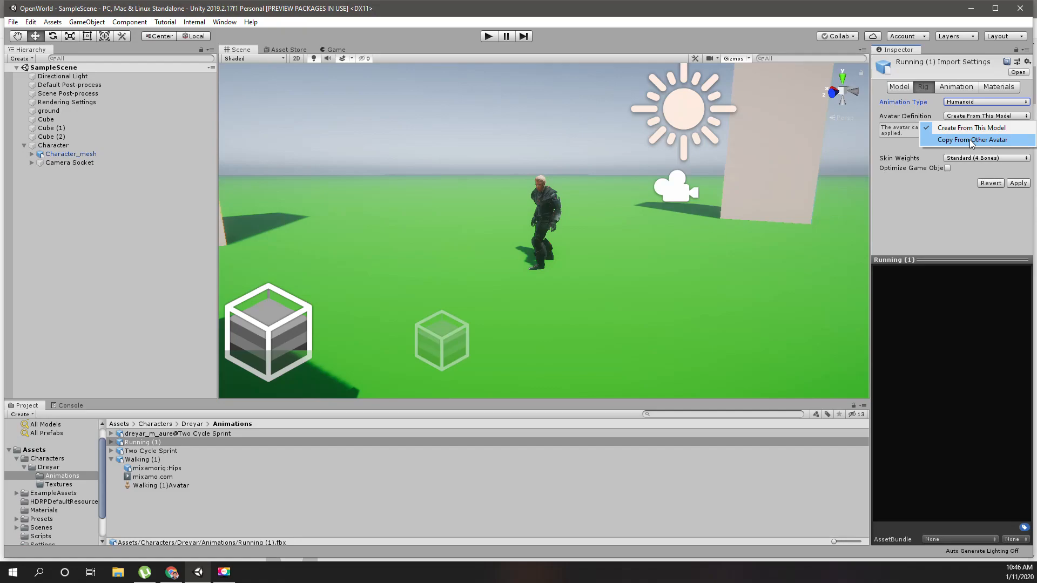
left_click(971, 140)
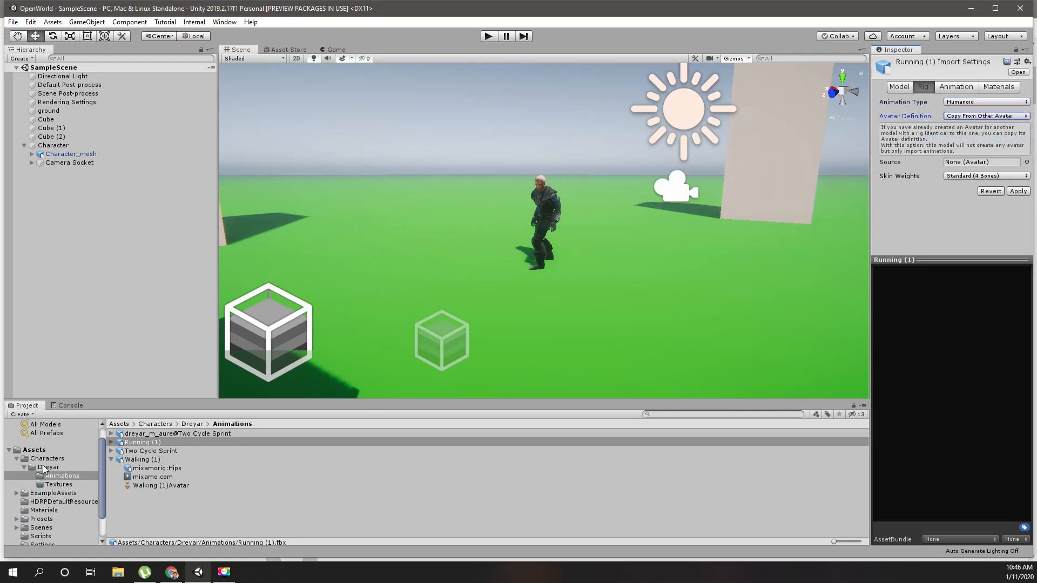
left_click(48, 466)
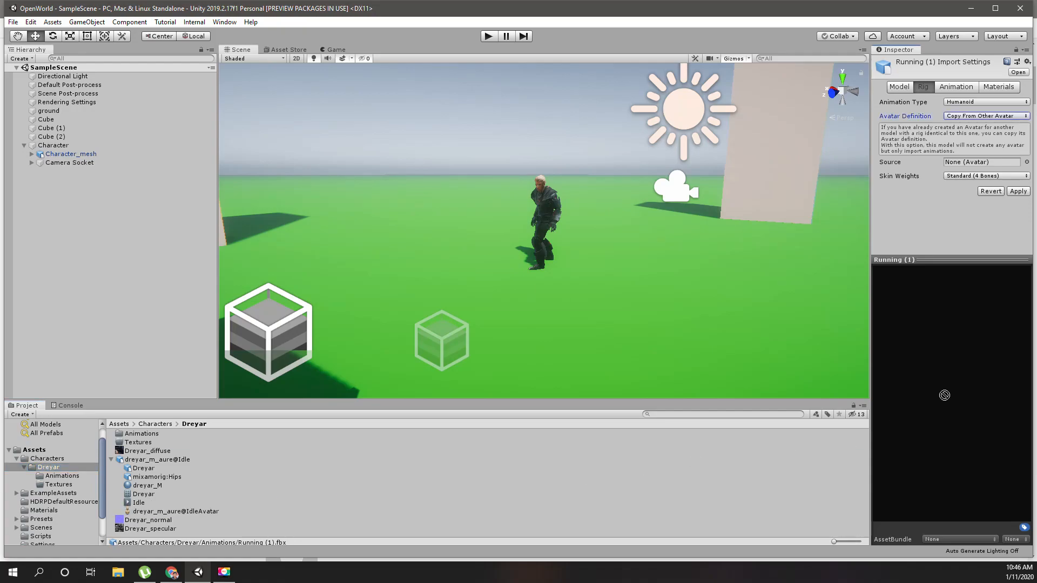
left_click(983, 162)
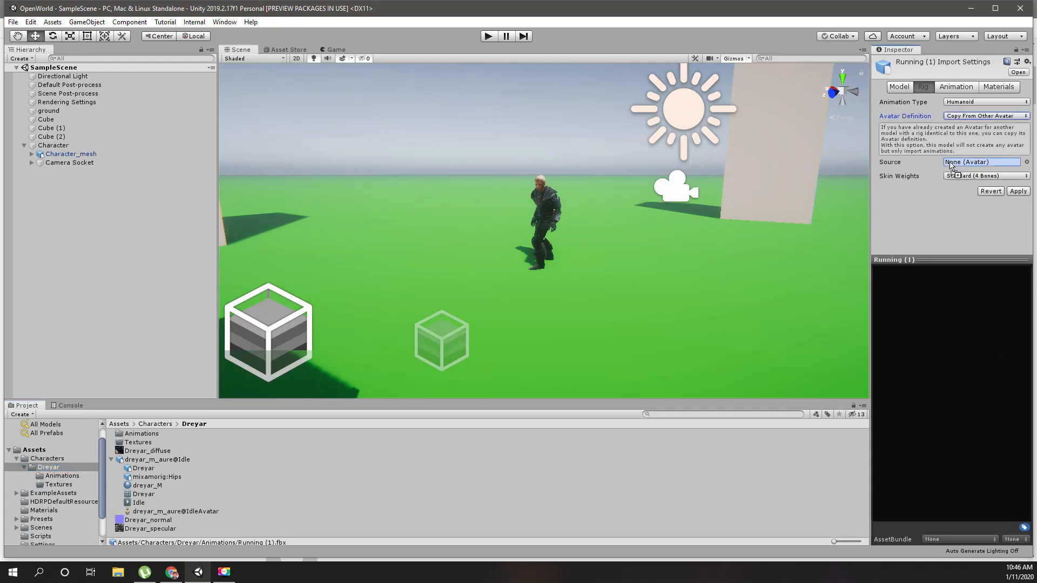
left_click(981, 162)
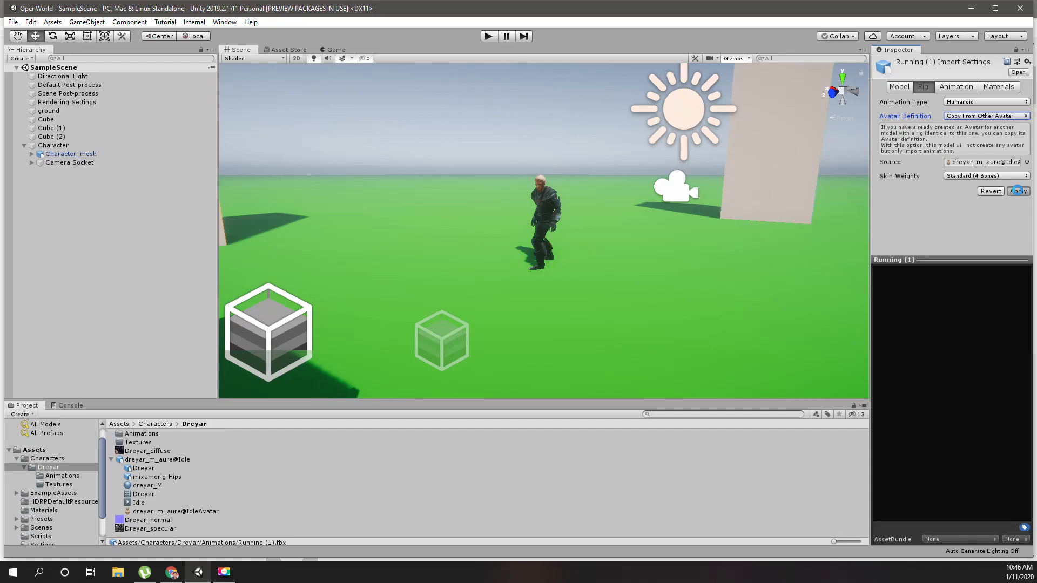
left_click(955, 86)
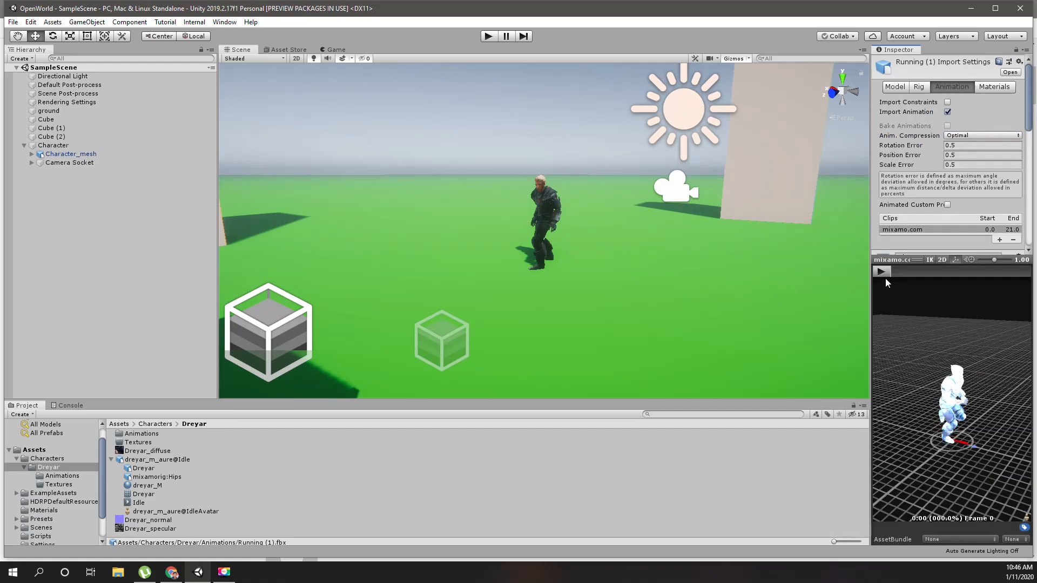
left_click(882, 271)
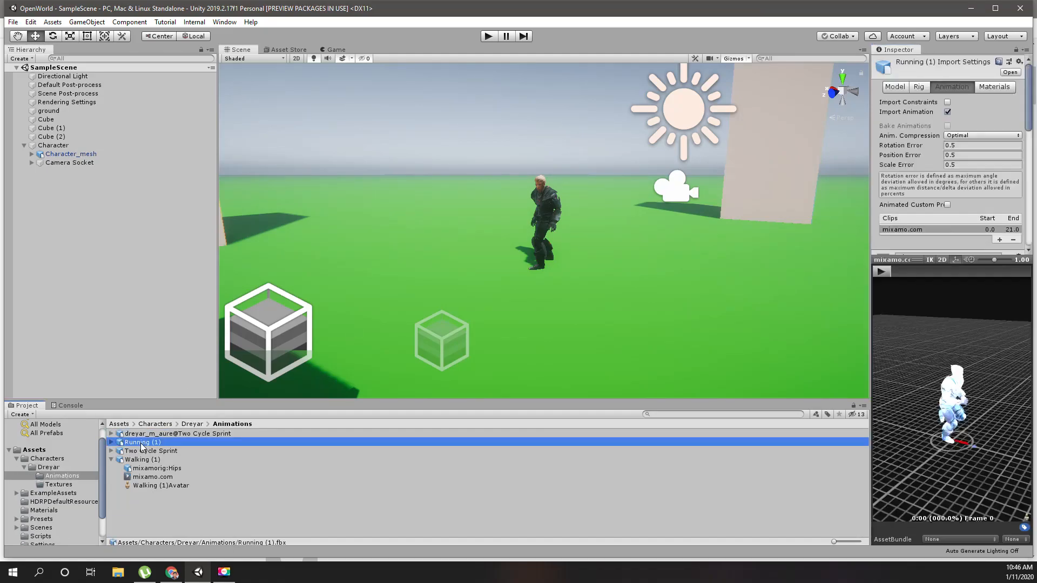
Set dreyar_m_aure@Two Cycle Sprint's rig to Humanoid with Copy From Other Avatar
left_click(177, 433)
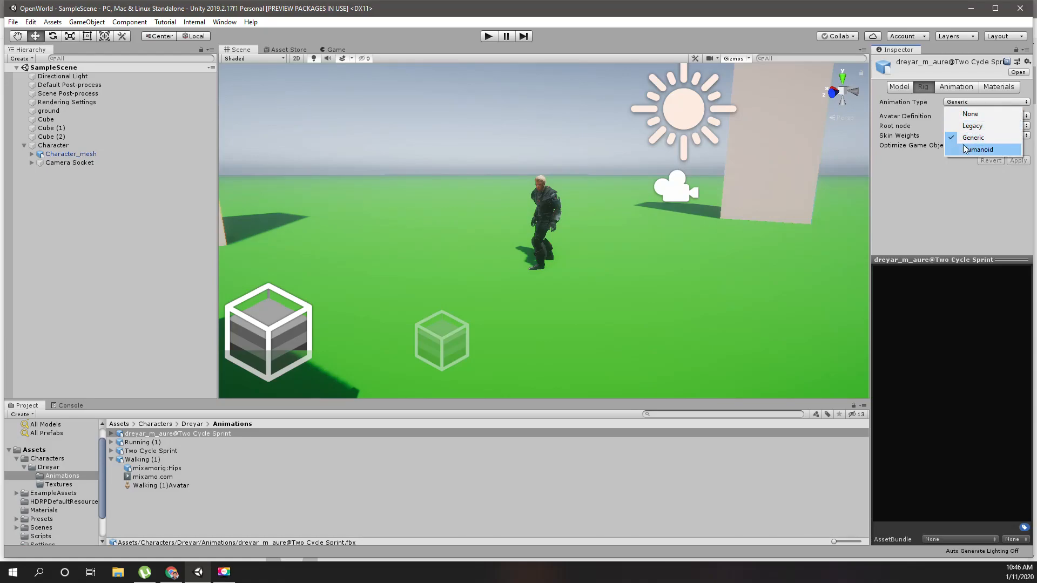
left_click(981, 149)
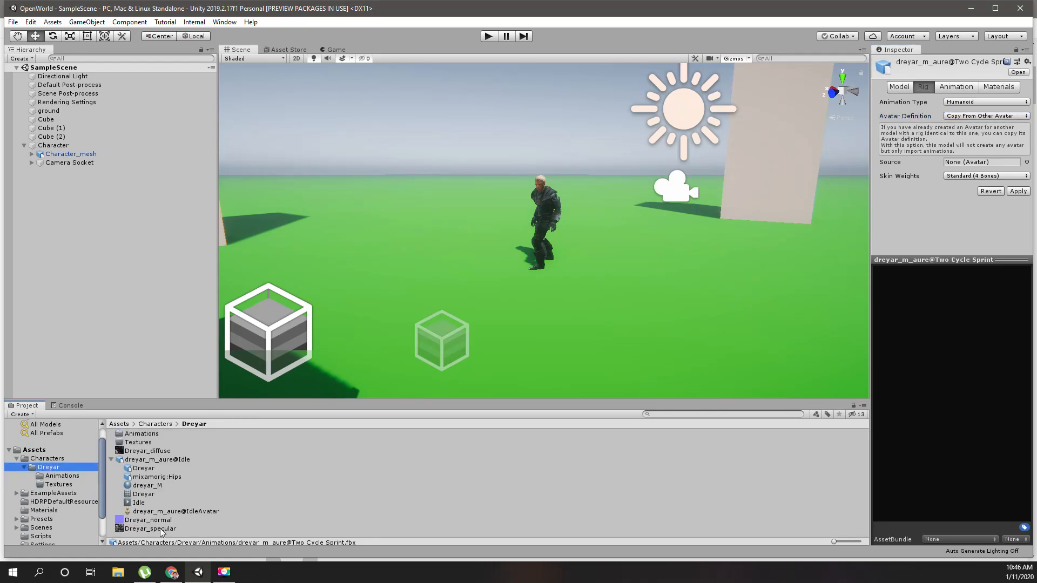
left_click(982, 162)
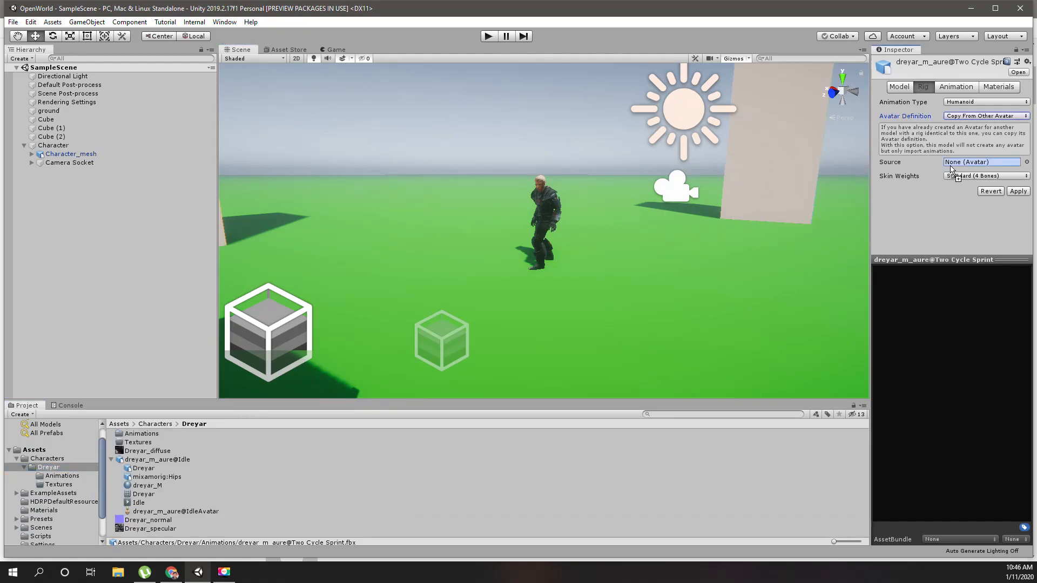
left_click(982, 162)
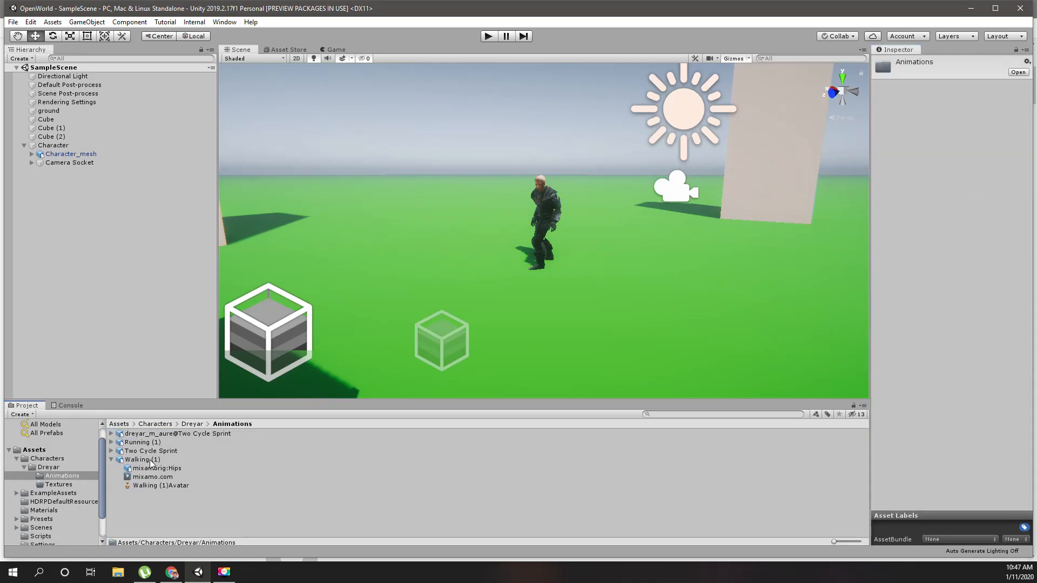
Give Two Cycle Sprint a Humanoid rig copying dreyar_m_aure@IdleAvatar, apply, and preview it
left_click(150, 450)
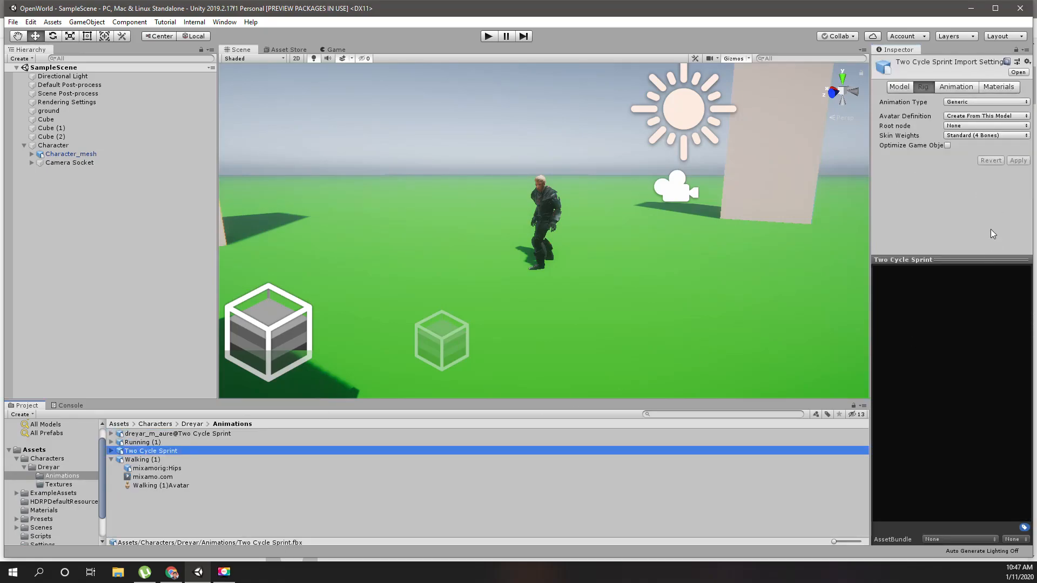
left_click(955, 86)
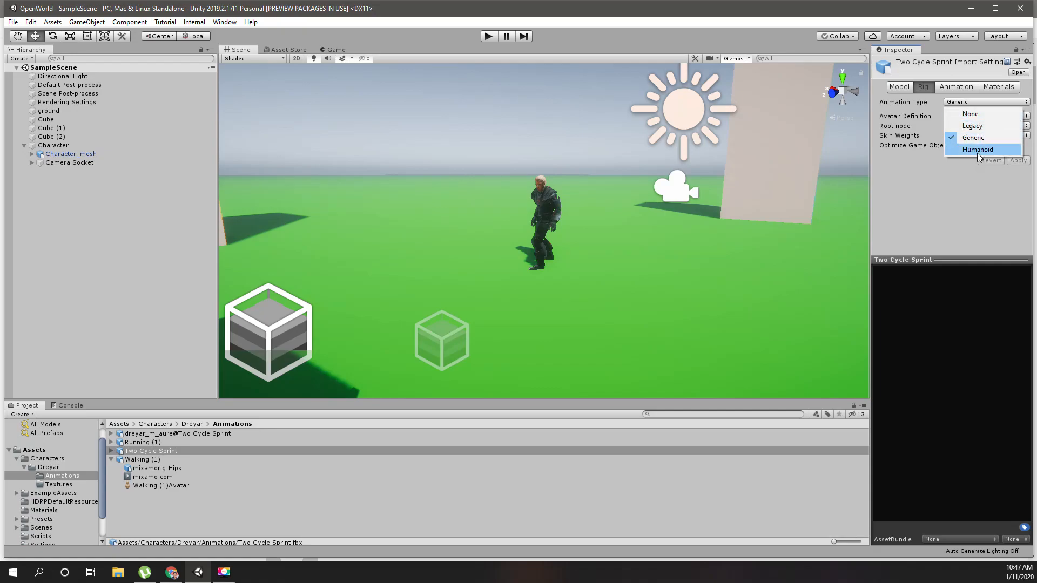
left_click(978, 149)
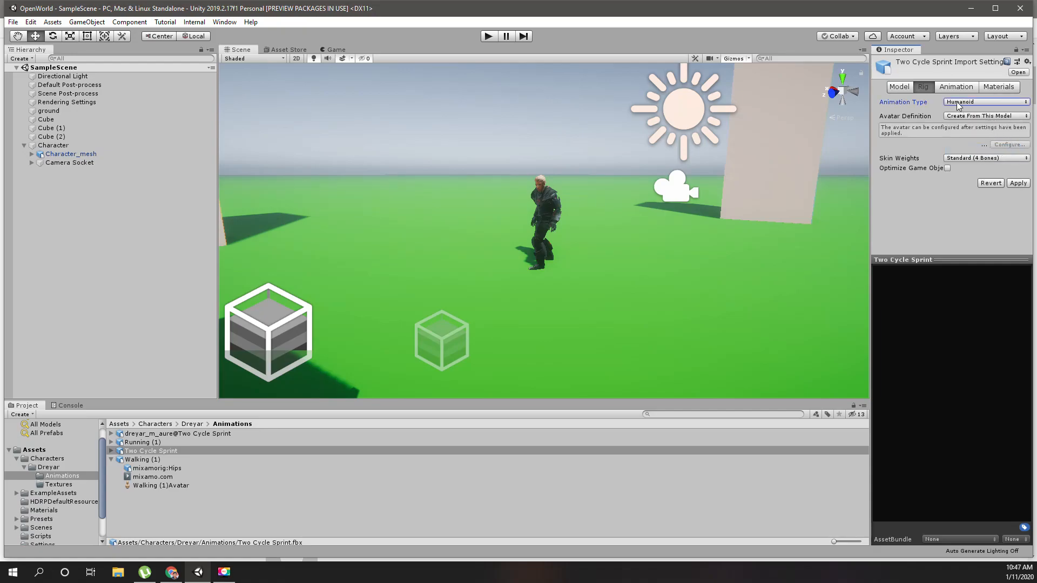
left_click(985, 116)
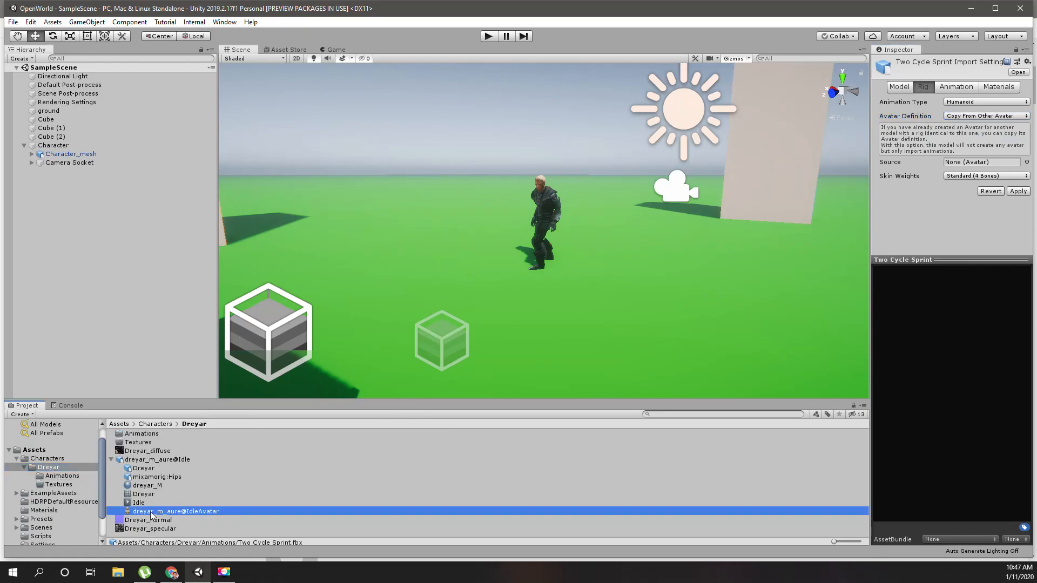
left_click_drag(175, 512, 982, 162)
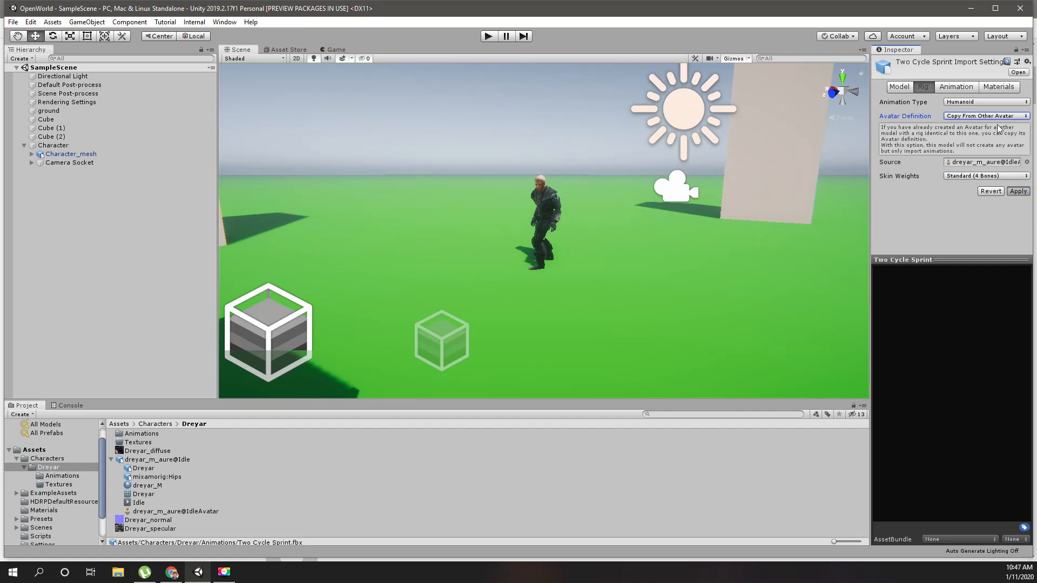
left_click(955, 86)
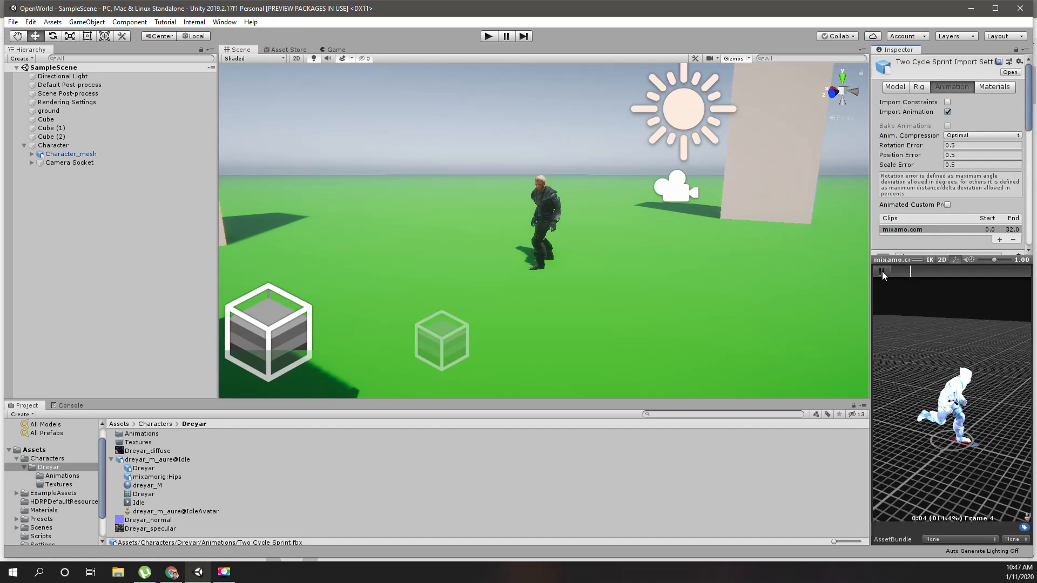
left_click(880, 272)
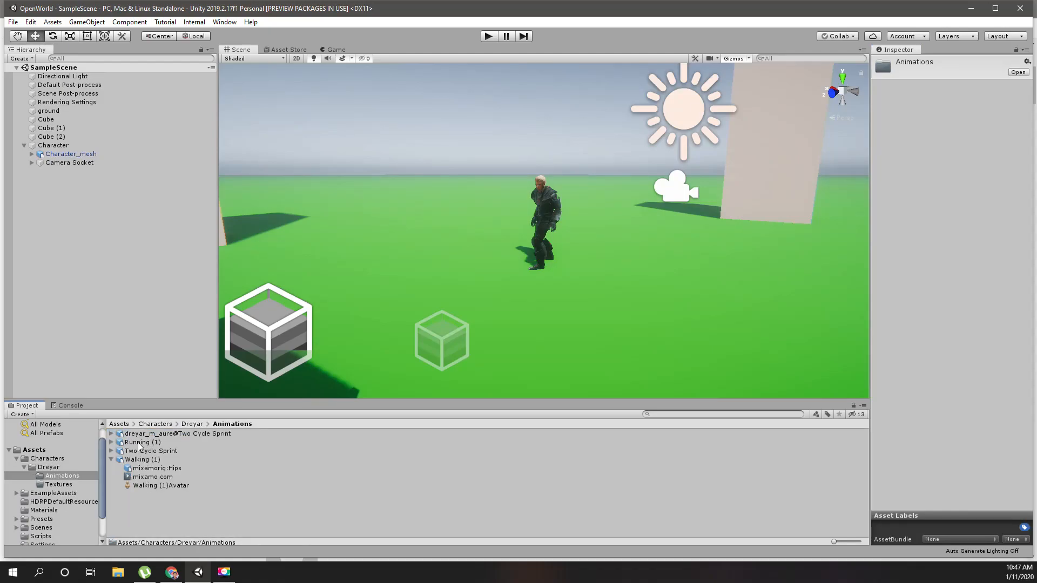
After checking Running (1) and Two Cycle Sprint, set Walking (1) to Humanoid, copying another avatar
left_click(137, 442)
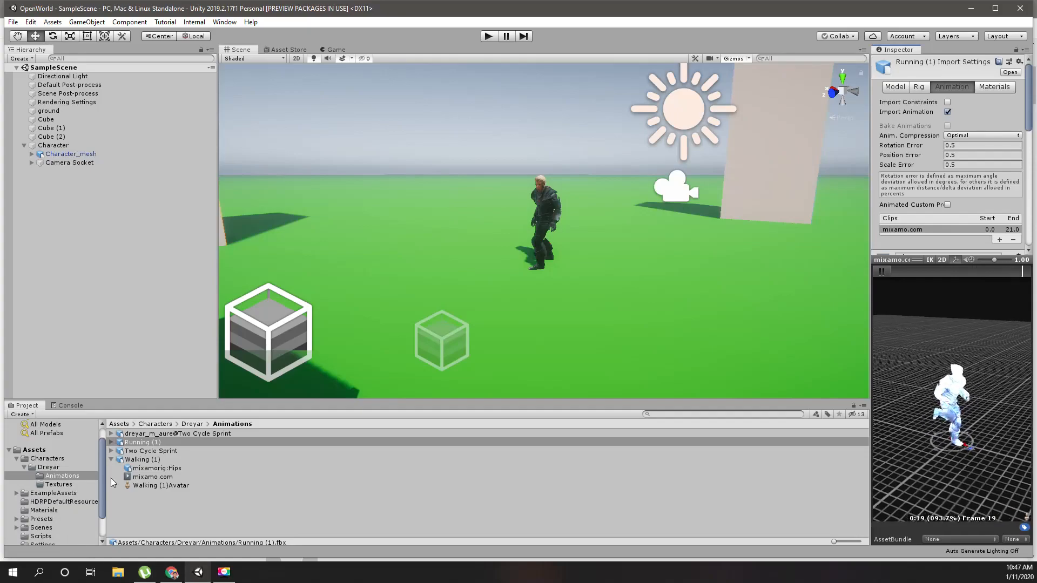
left_click(176, 433)
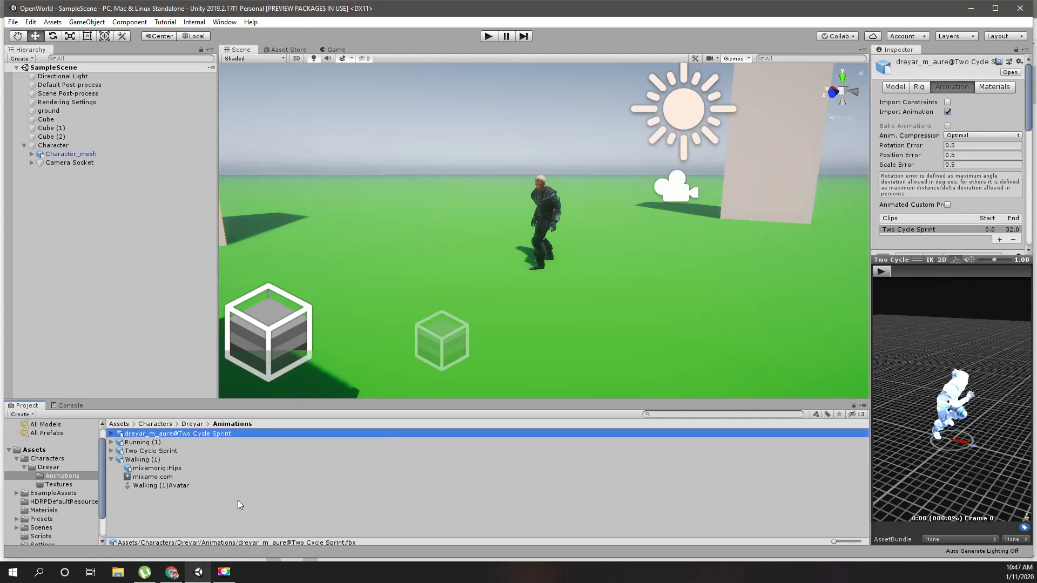
left_click(141, 459)
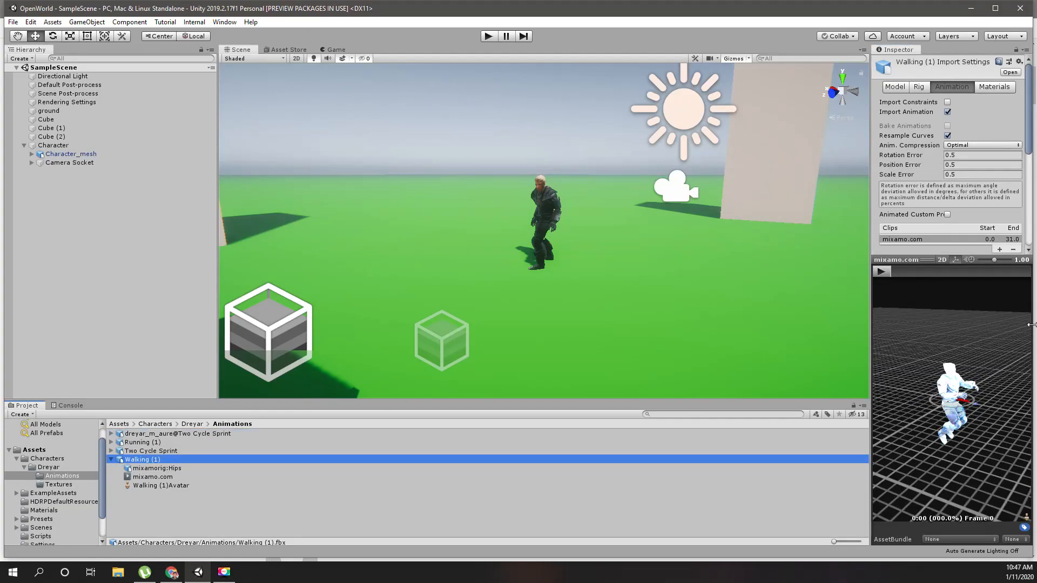
left_click(923, 87)
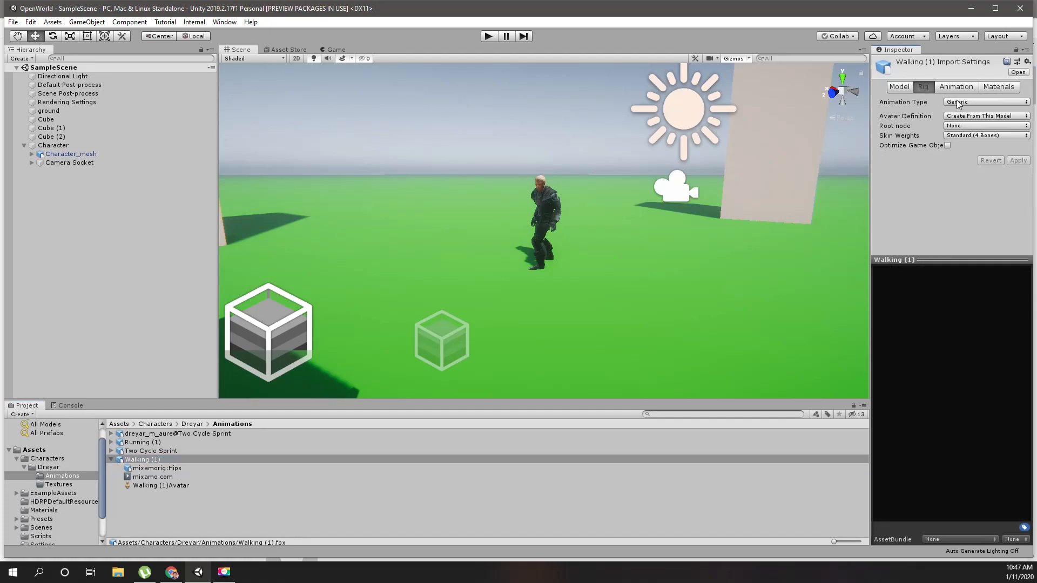
left_click(986, 101)
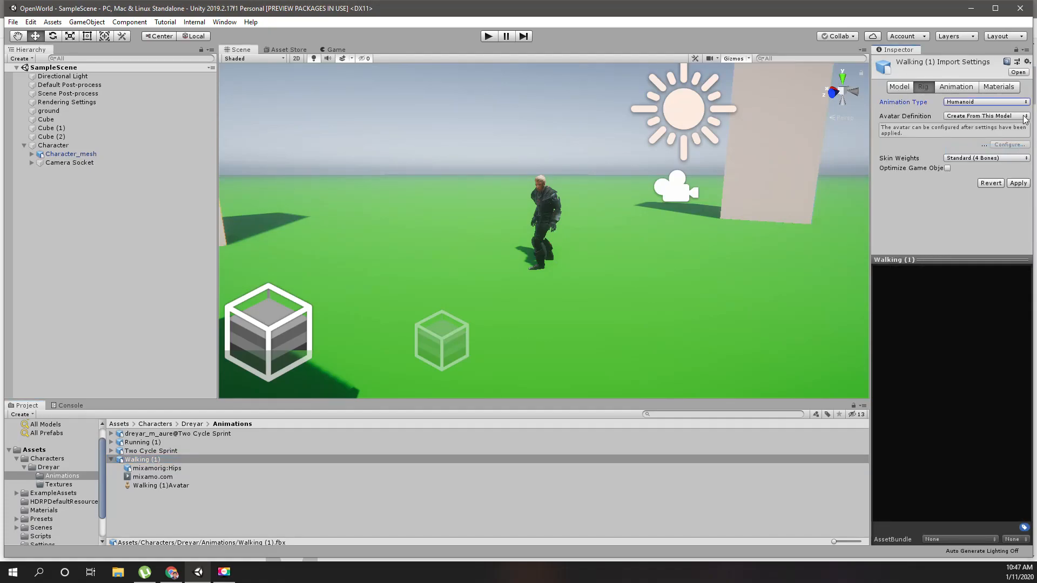
left_click(985, 115)
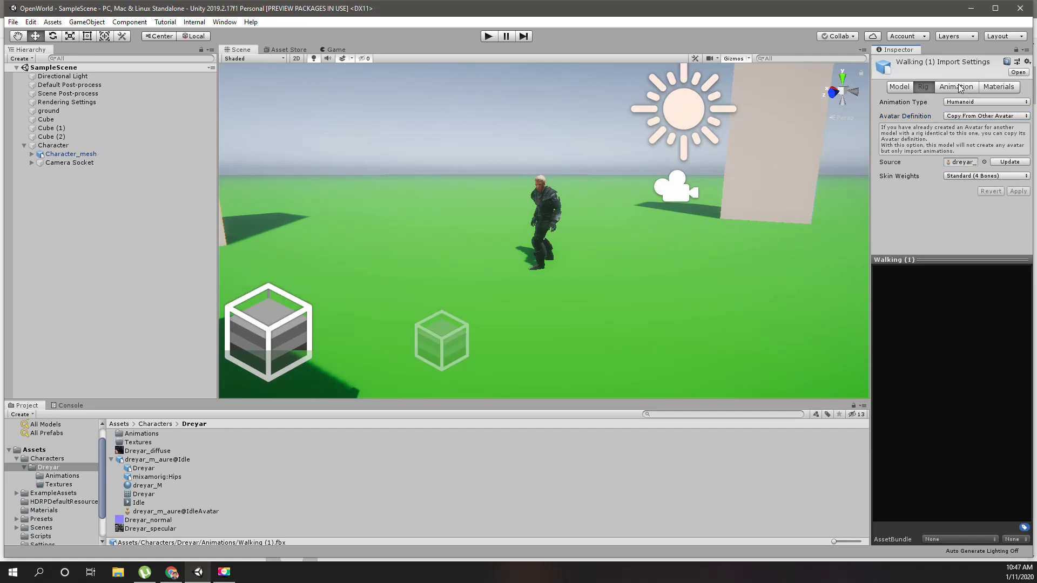
Preview the Walking (1) clip in its Animation settings
left_click(952, 86)
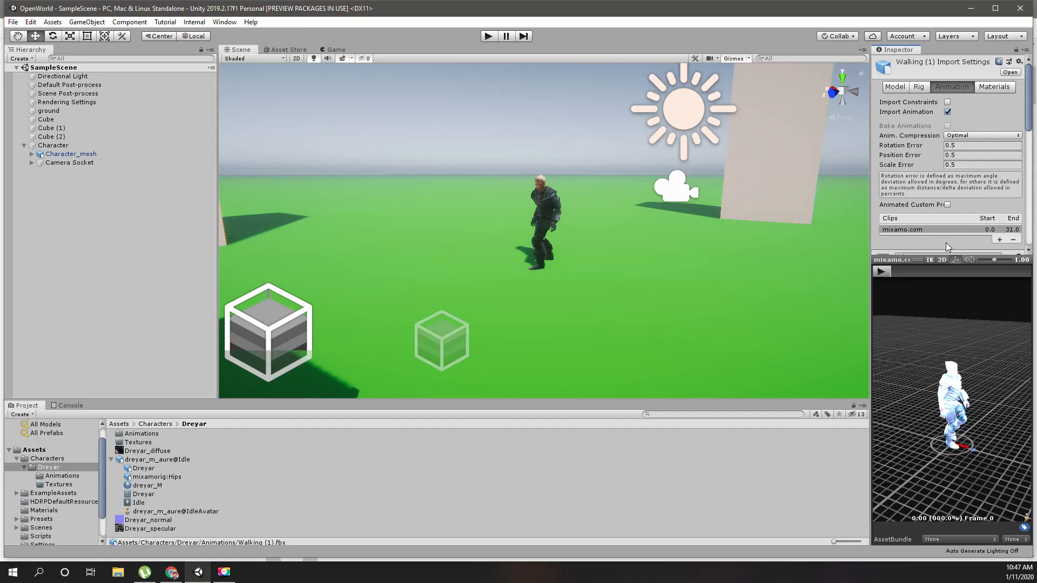
left_click(881, 271)
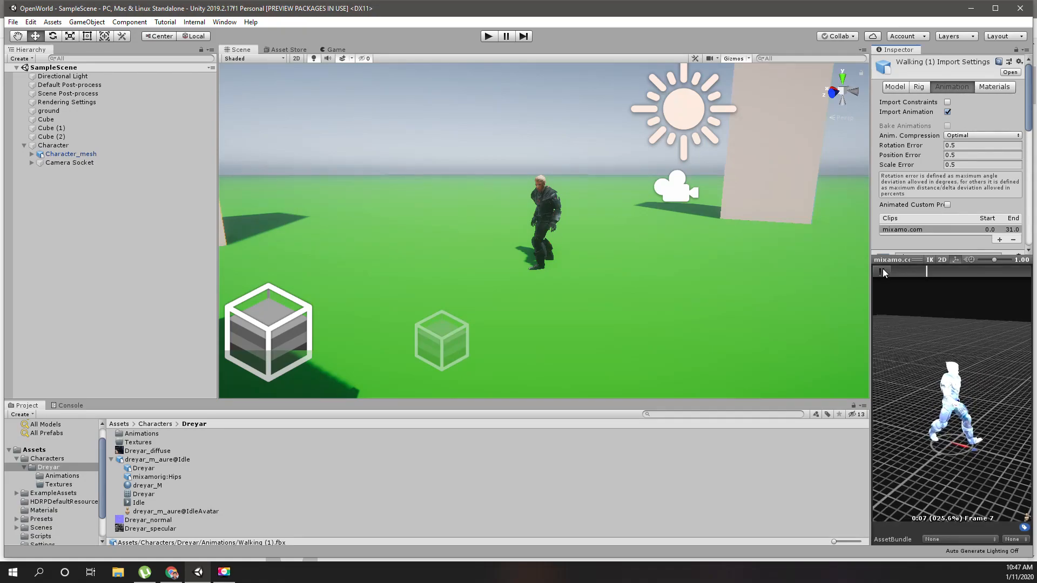
left_click(881, 271)
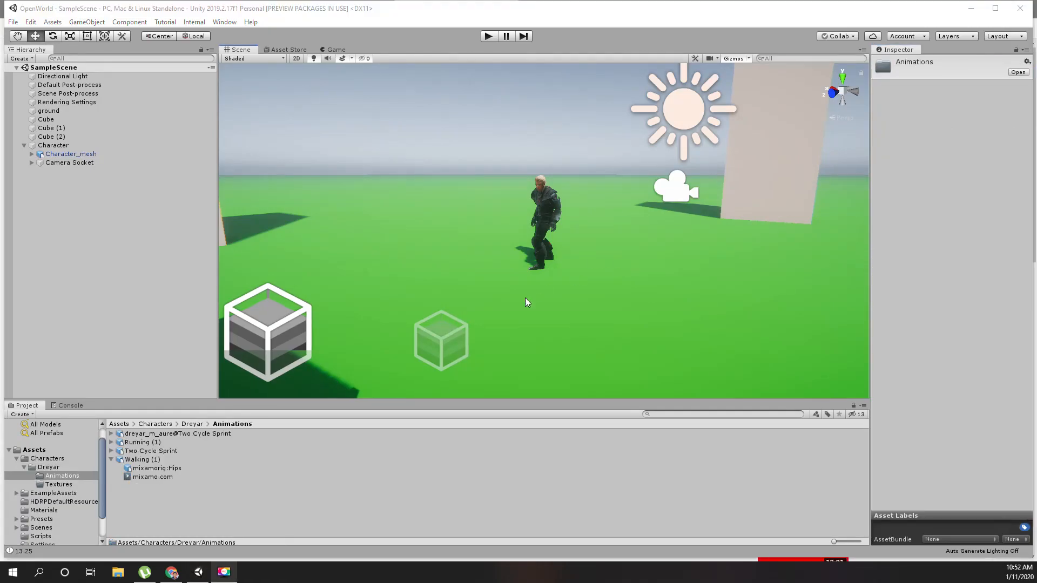
Inspect Character_mesh's Animator (Dreyar avatar, no controller), then open the Dreyar folder
left_click(70, 153)
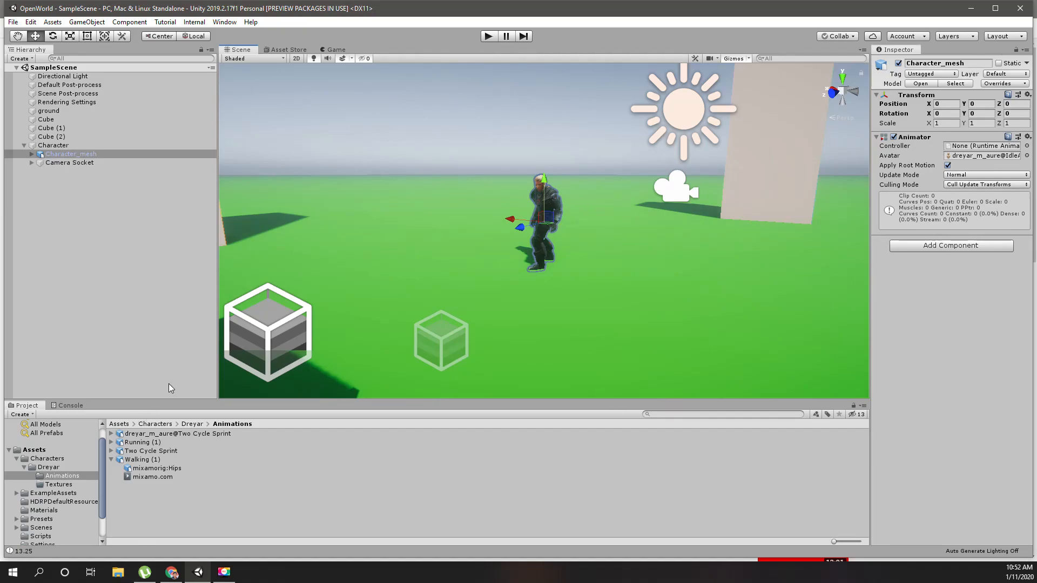
left_click(53, 145)
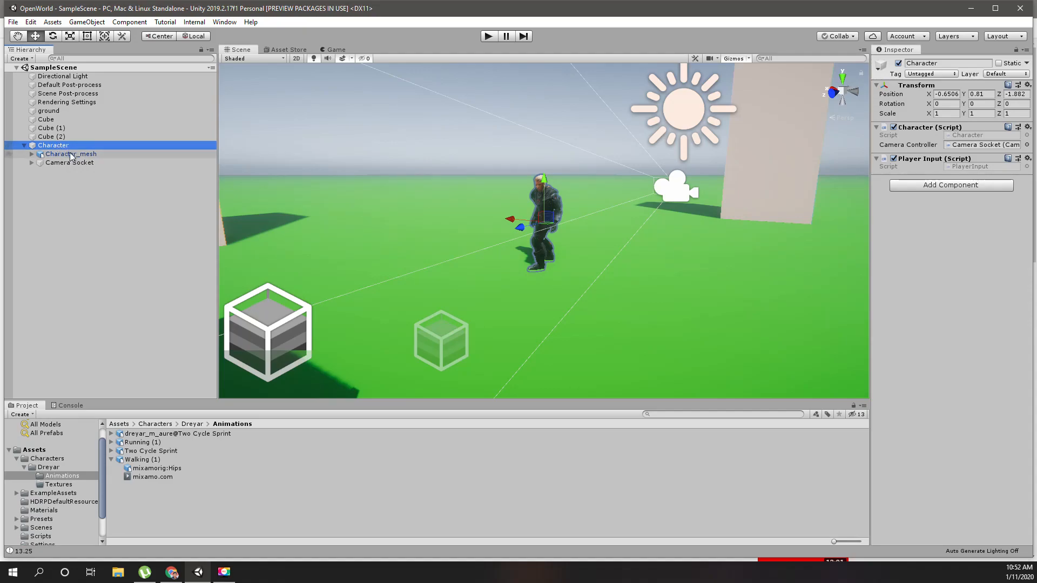
left_click(71, 154)
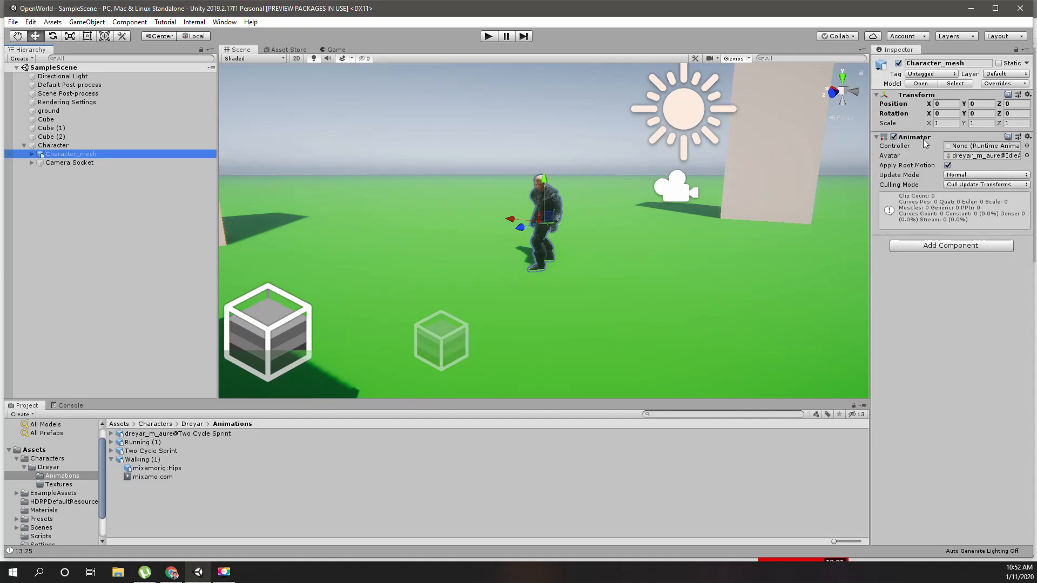
mouse_move(799, 274)
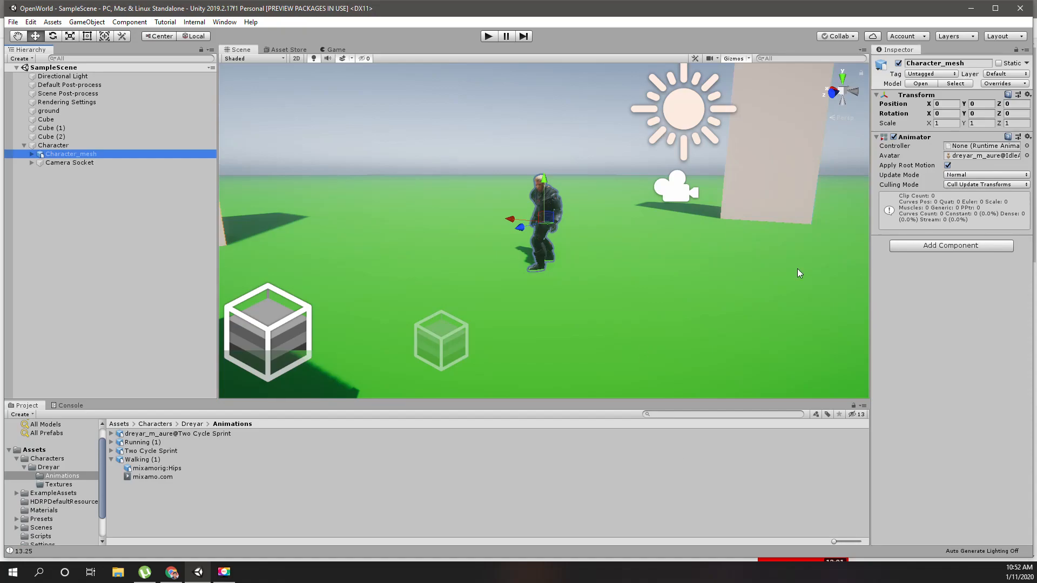
left_click(47, 466)
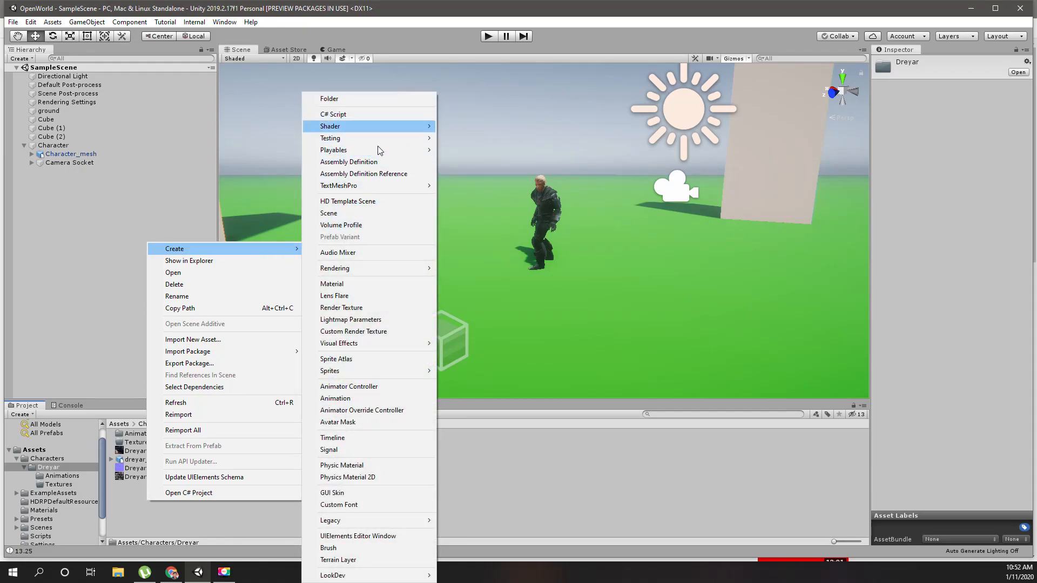
mouse_move(377, 390)
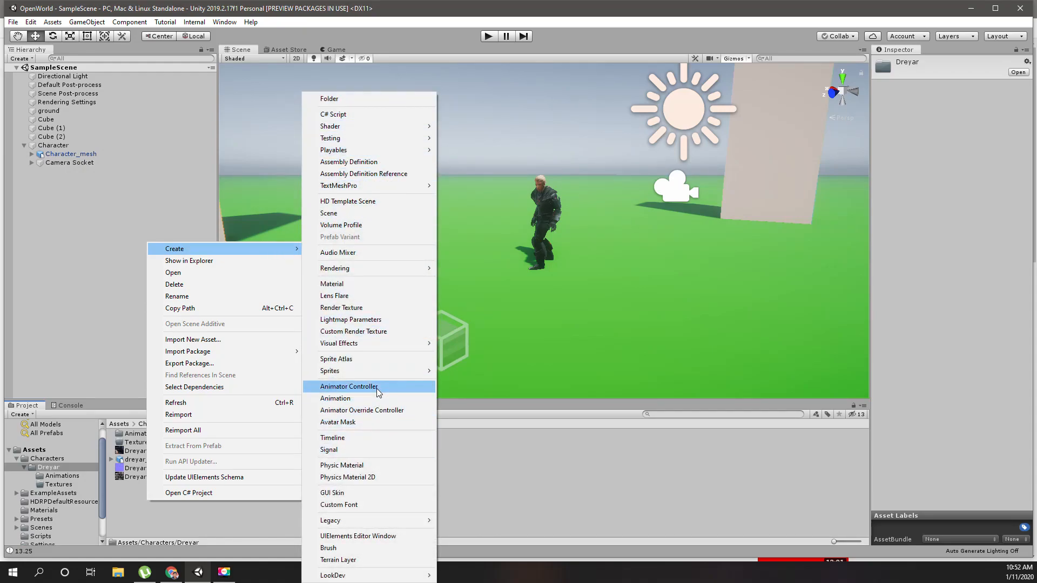
Create an animator controller named AC_Dreyar and assign it to Character_mesh's Animator
left_click(348, 386)
type("AnimContro")
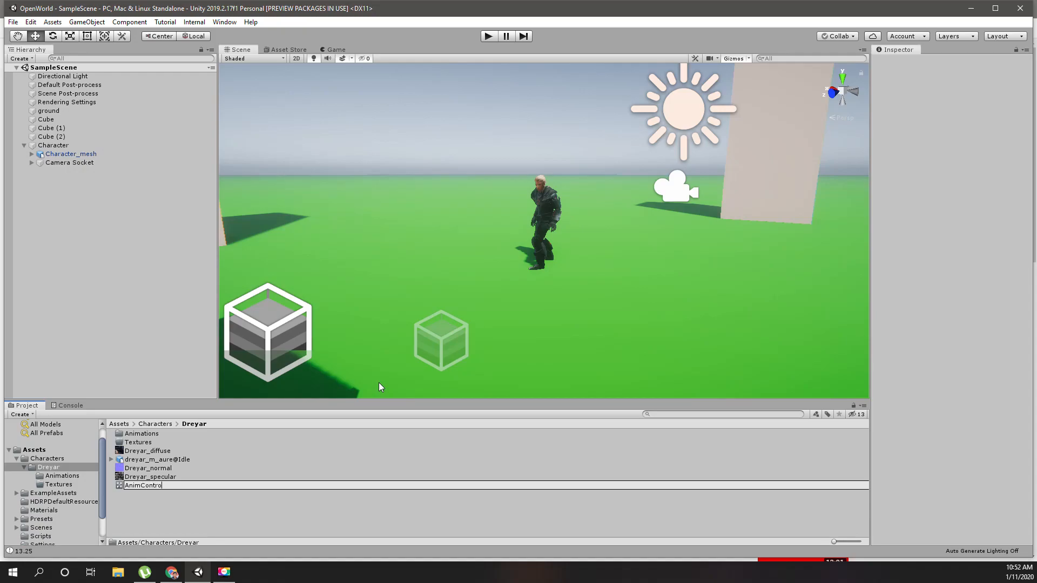
type("ller")
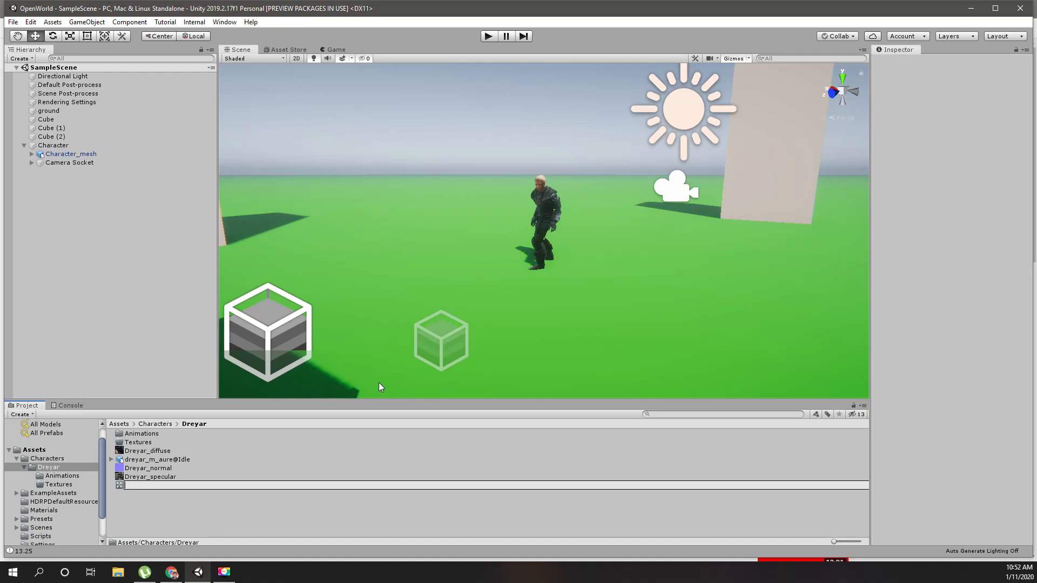
type("AC_")
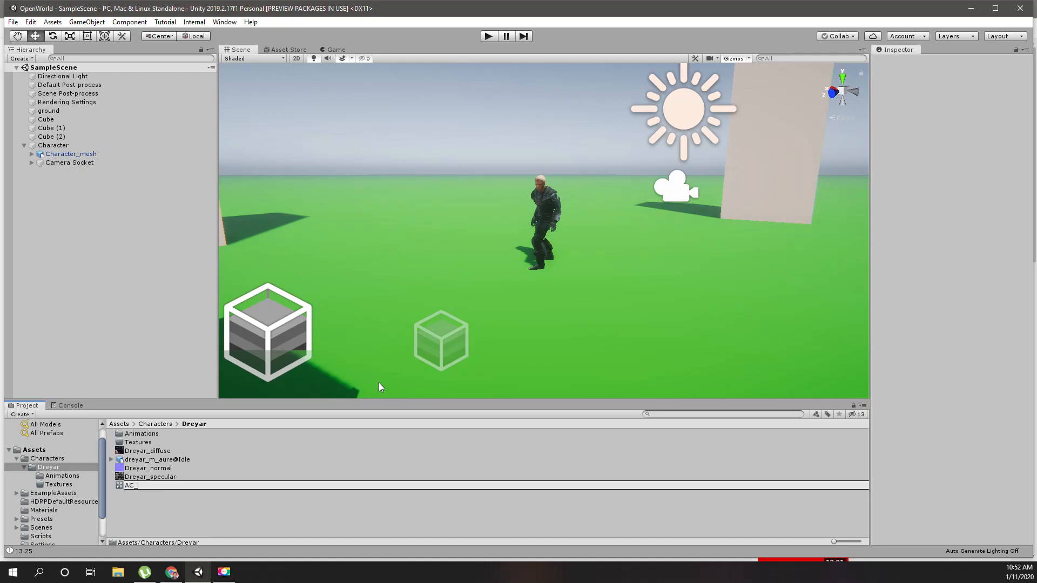
type("Dreyar")
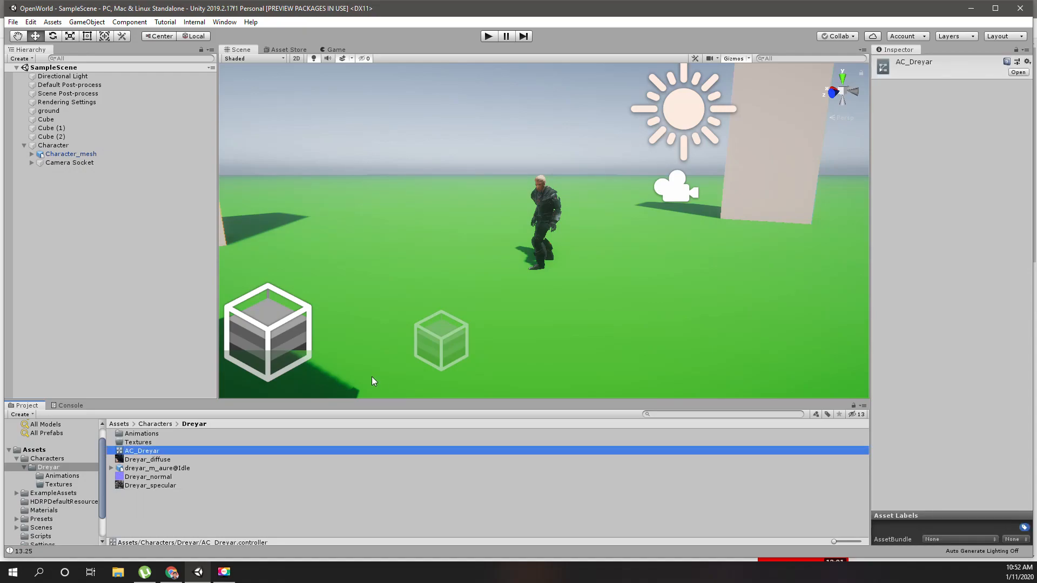
left_click(70, 153)
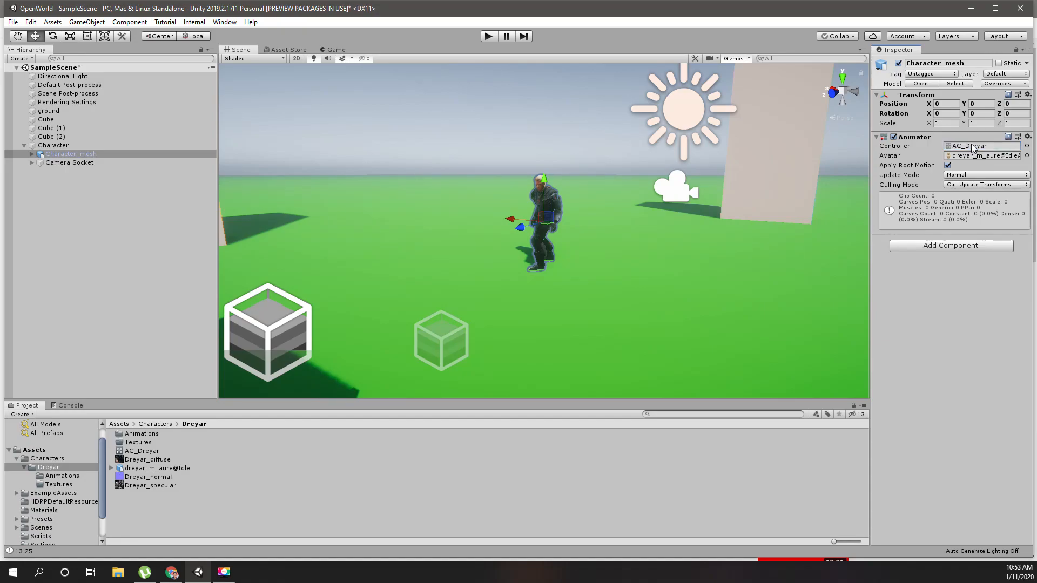
Open AC_Dreyar's graph and add an empty state renamed Idle as the default state
double_click(141, 451)
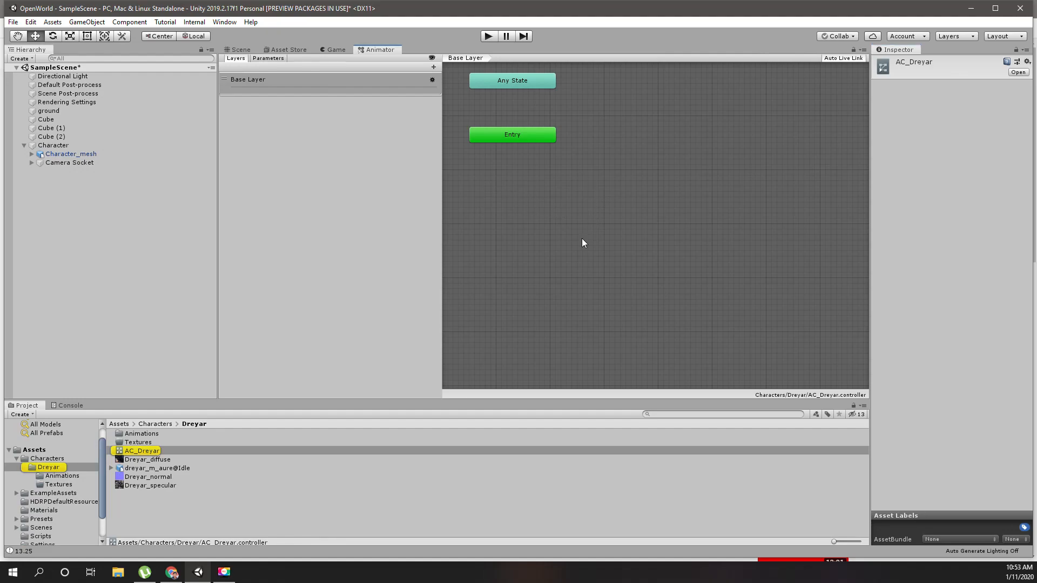
mouse_move(599, 100)
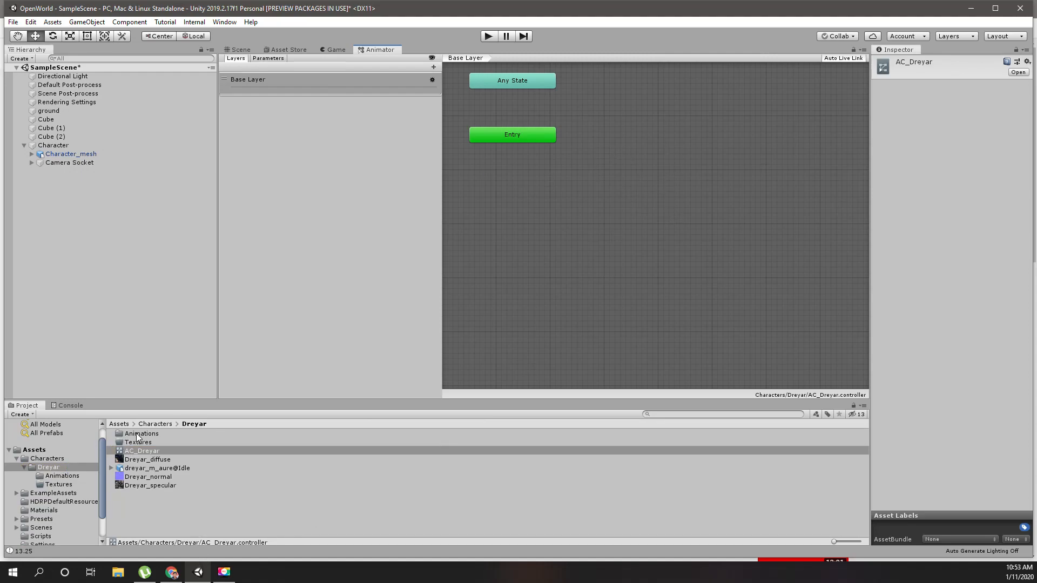
left_click(112, 470)
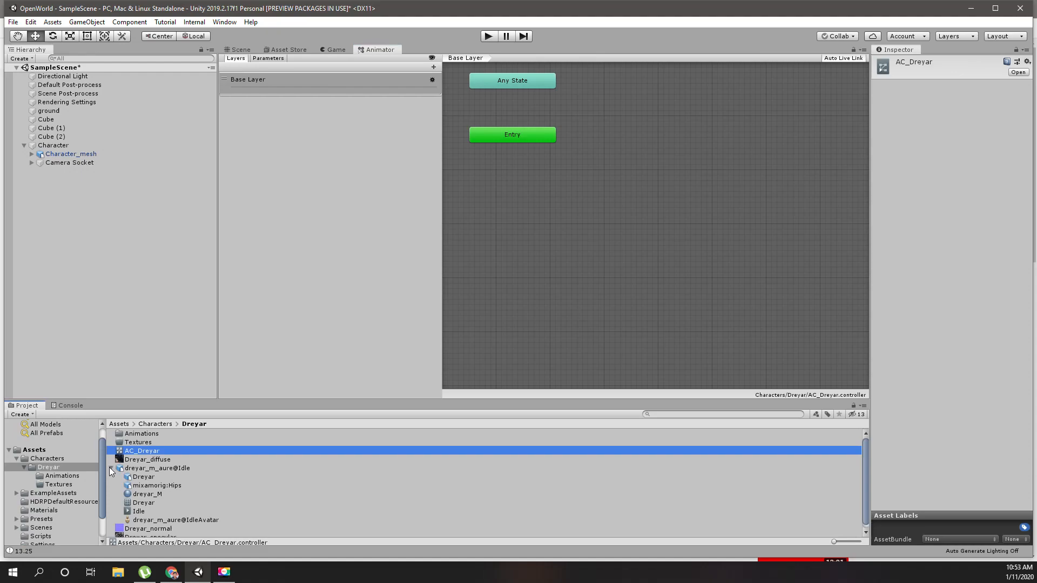
right_click(661, 172)
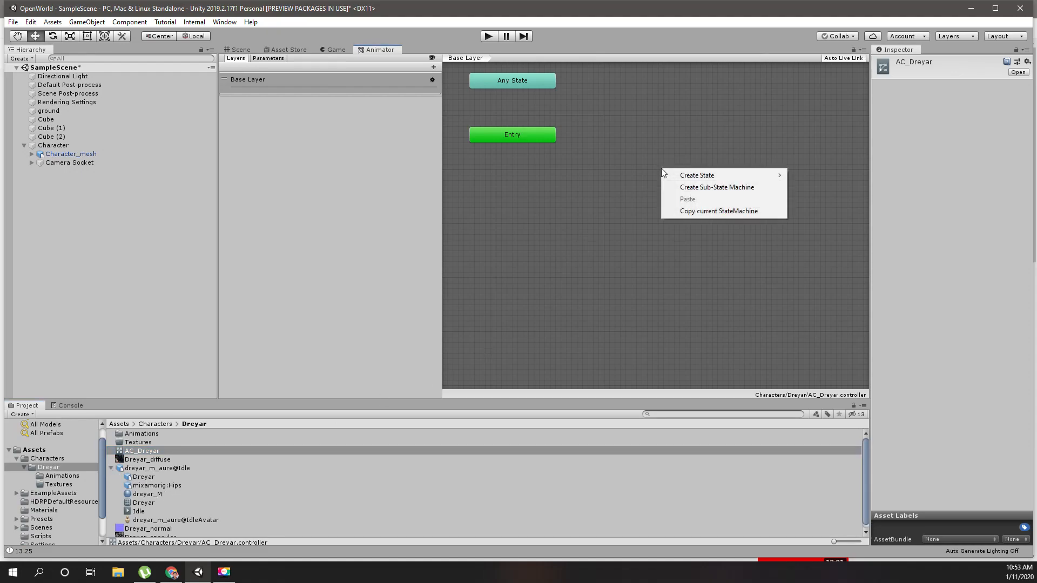
mouse_move(696, 175)
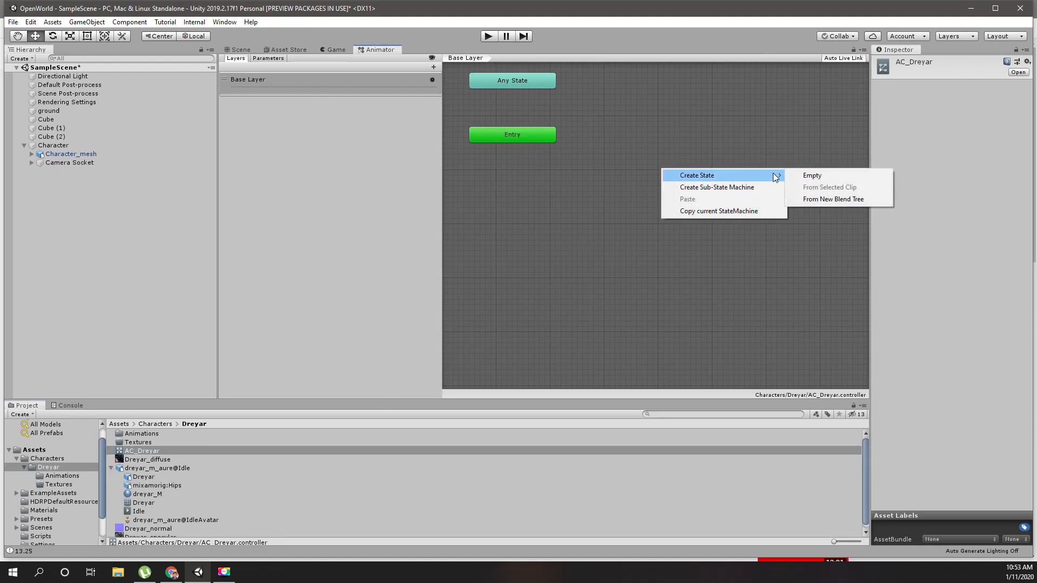
left_click(812, 175)
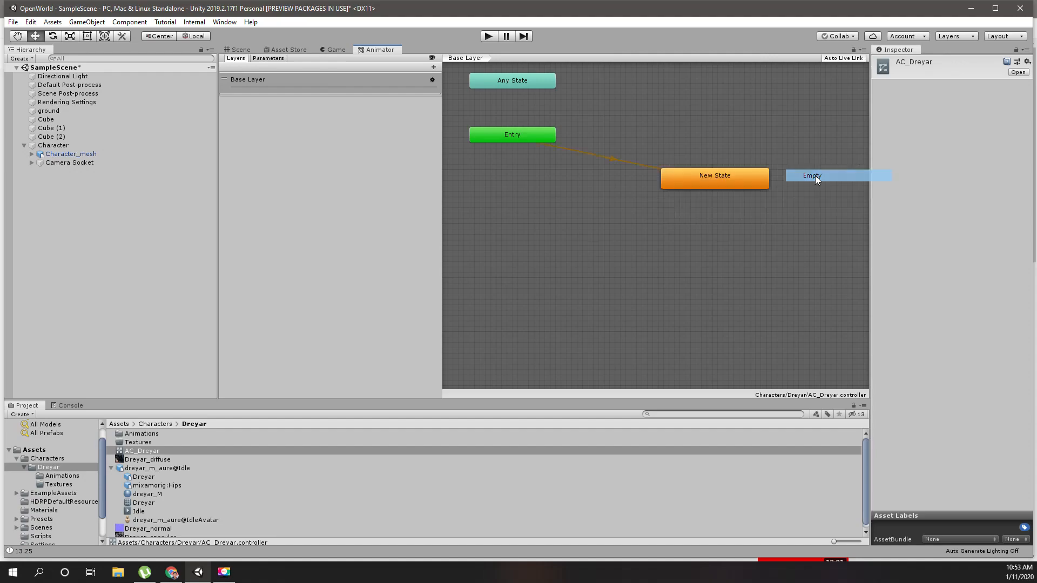
left_click(714, 175)
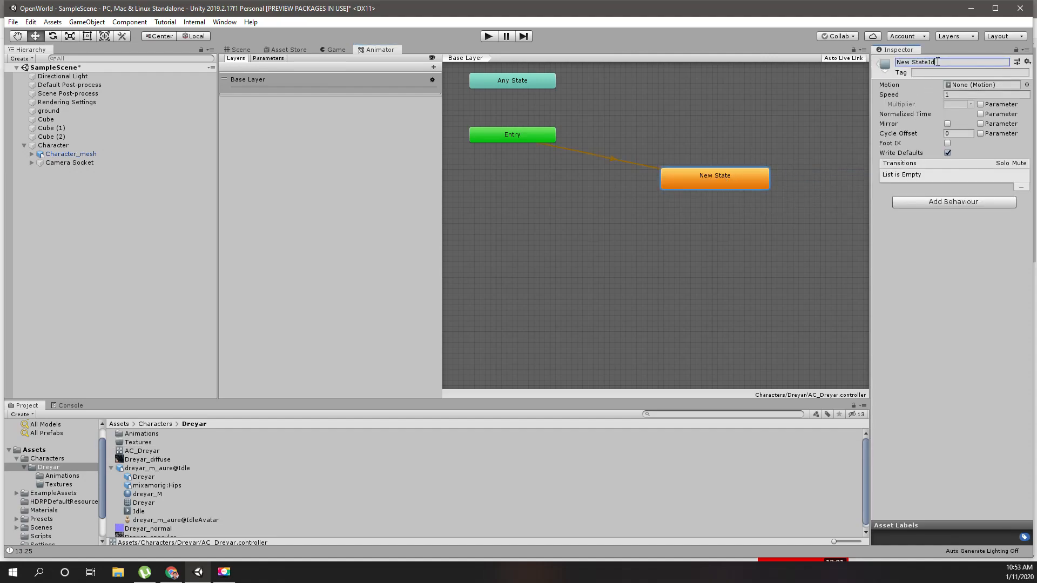
type("Idle")
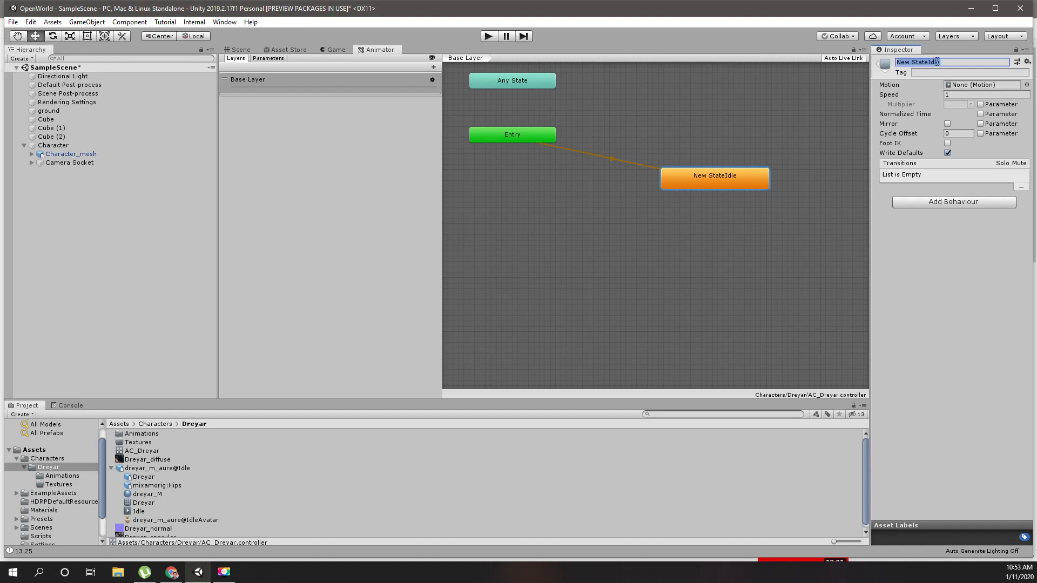
type("Idle")
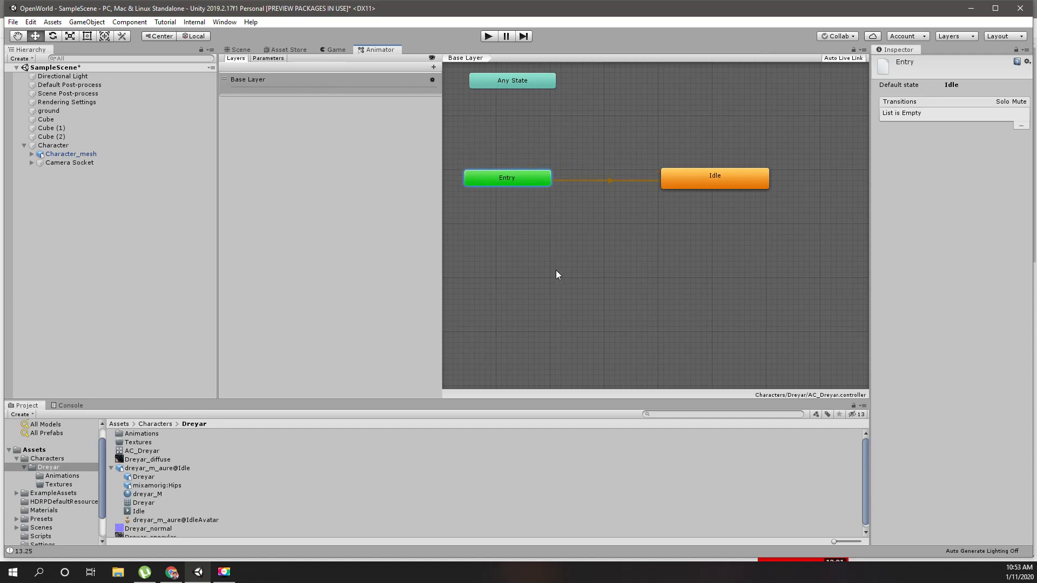
mouse_move(557, 275)
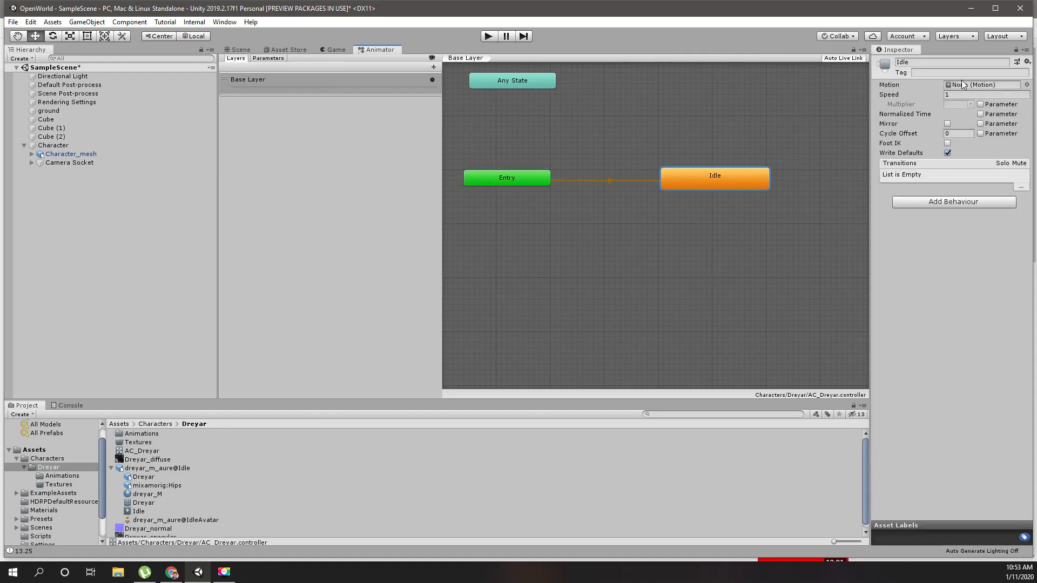
Set the Idle clip from dreyar_m_aure@Idle as the Idle state's Motion
left_click(139, 512)
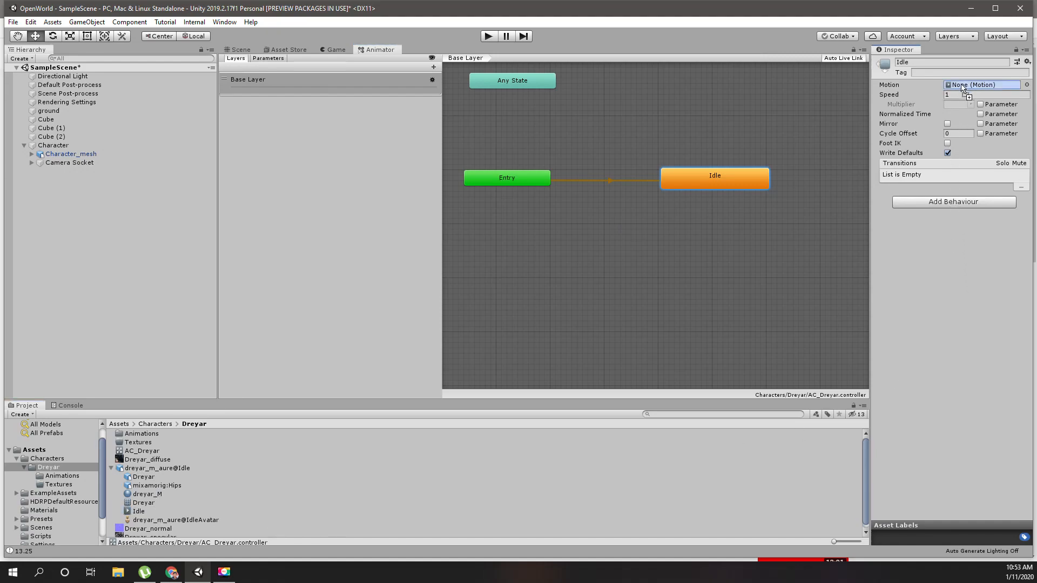
left_click(982, 85)
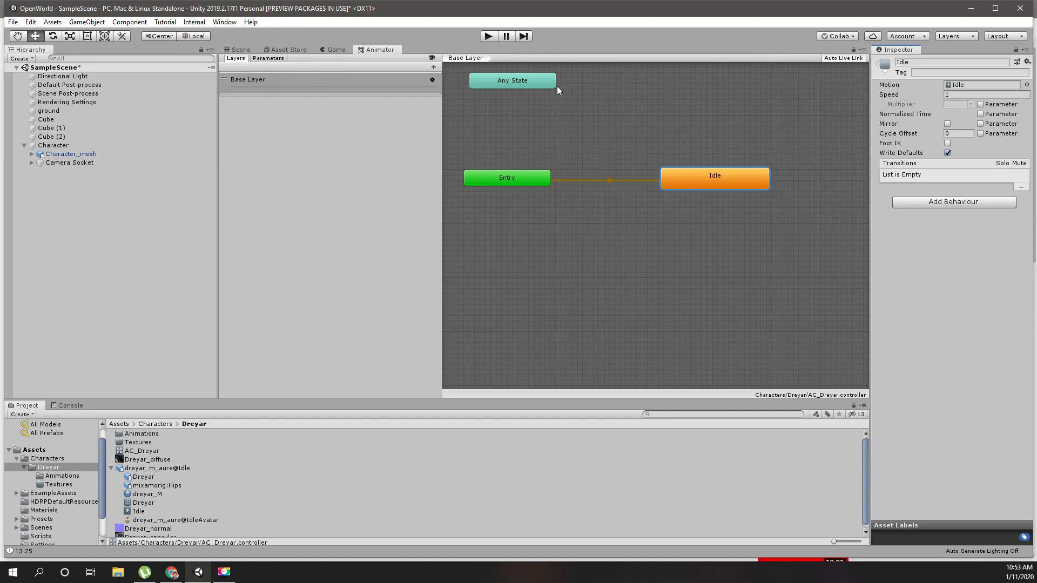
mouse_move(571, 287)
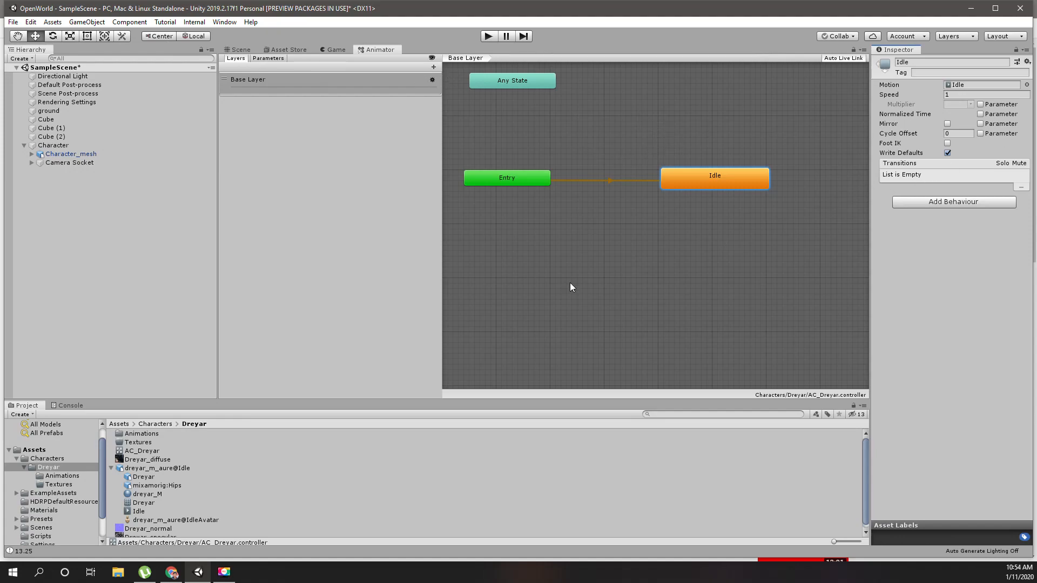
mouse_move(957, 87)
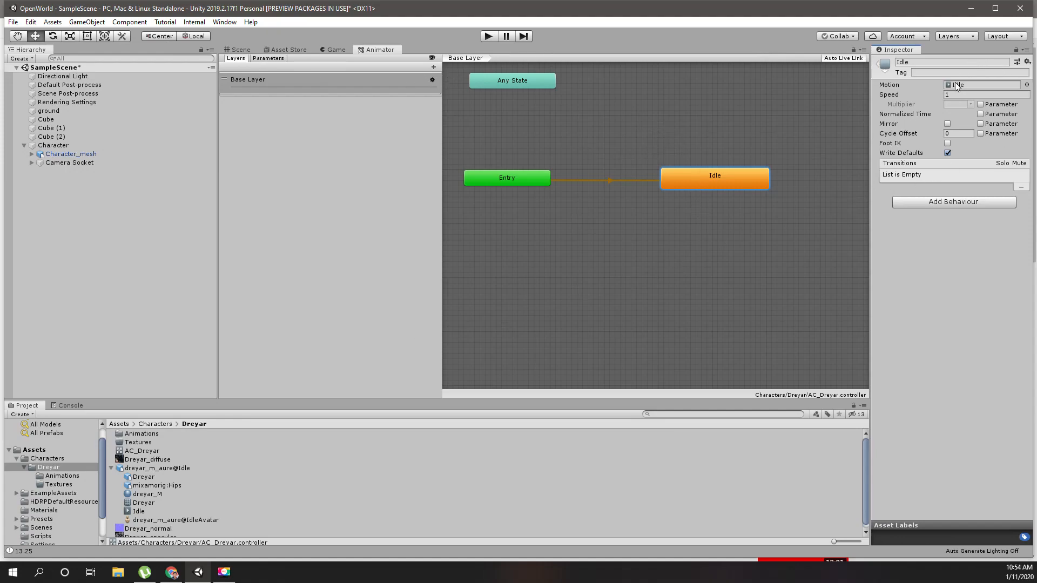
left_click(240, 49)
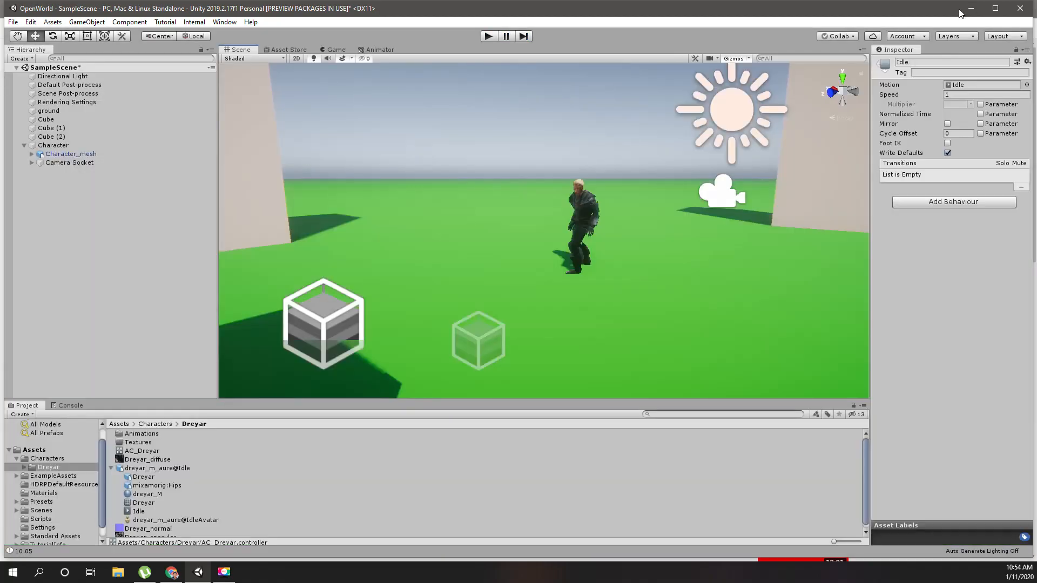
Run the scene in the Game view, watch Character_mesh's Animator, then stop Play mode
left_click(335, 49)
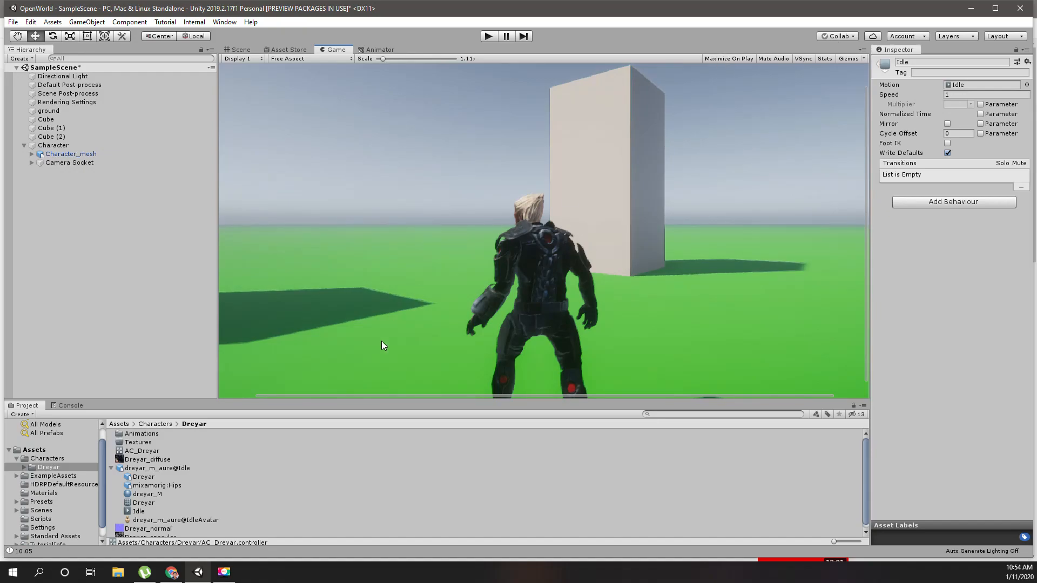
left_click(379, 50)
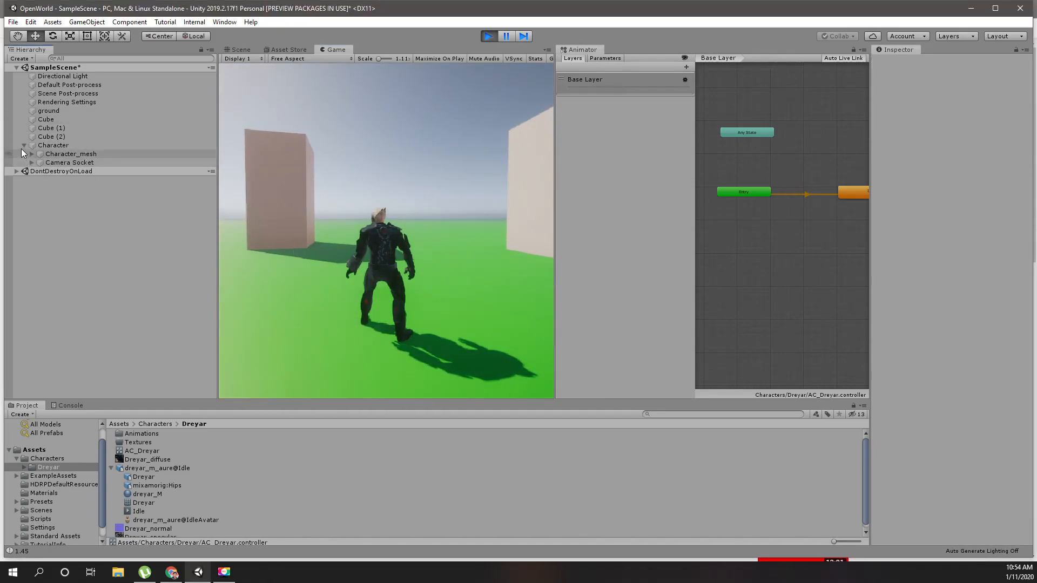
left_click(71, 153)
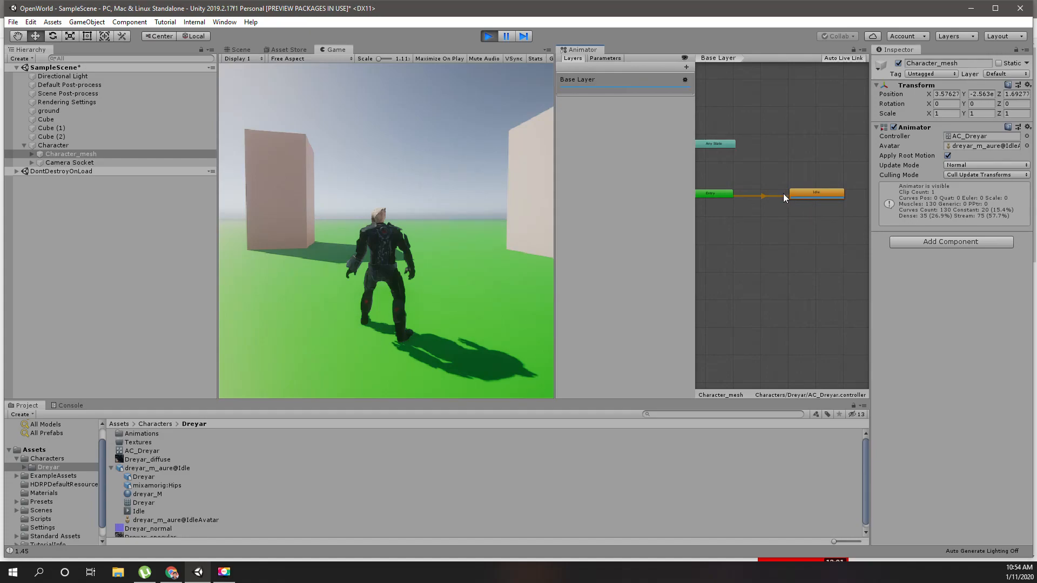
mouse_move(818, 204)
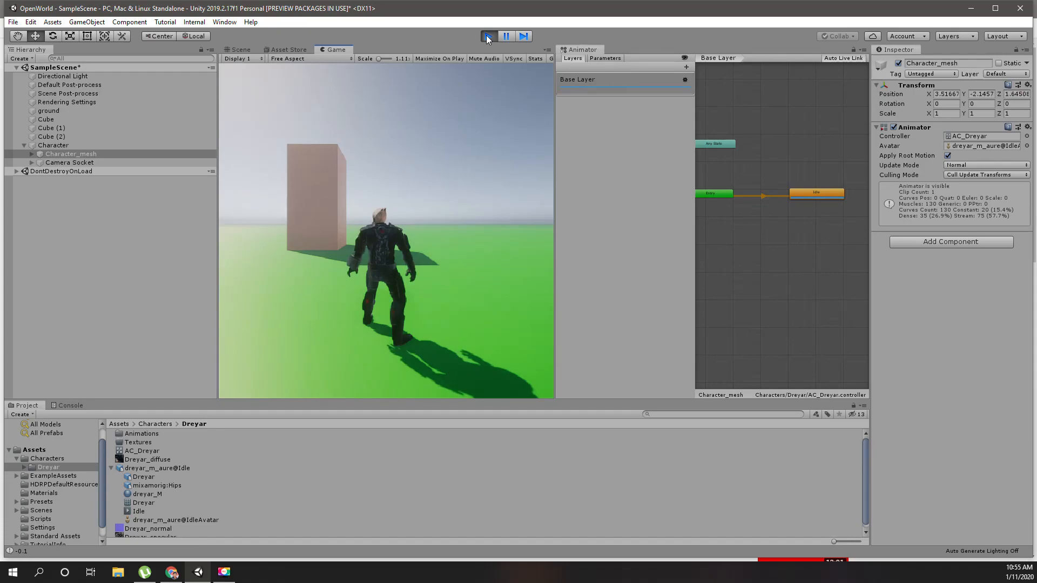
left_click(816, 192)
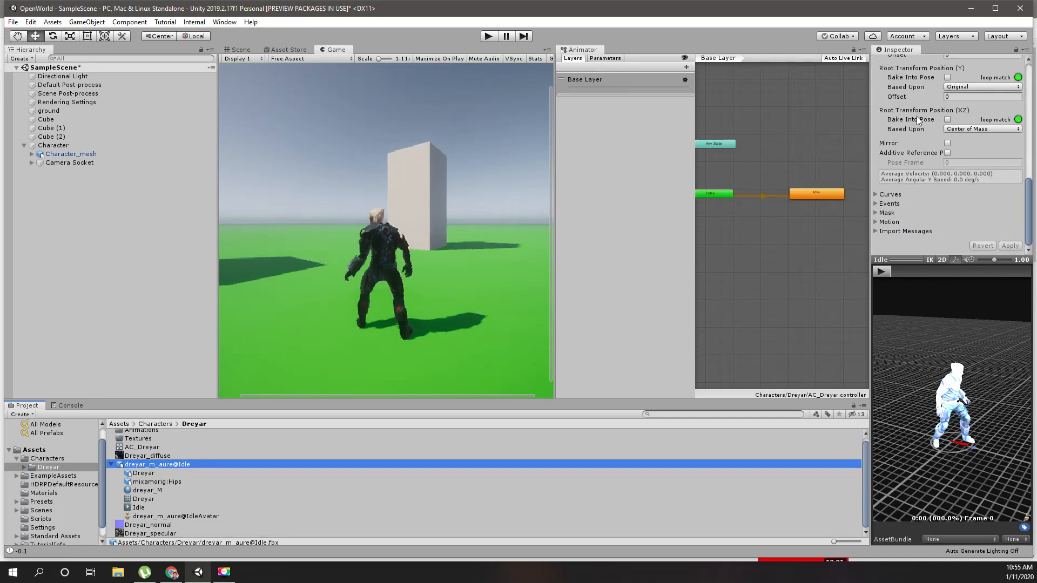
Enable and apply Loop Time on dreyar_m_aure@Idle, then run the scene again
left_click(952, 87)
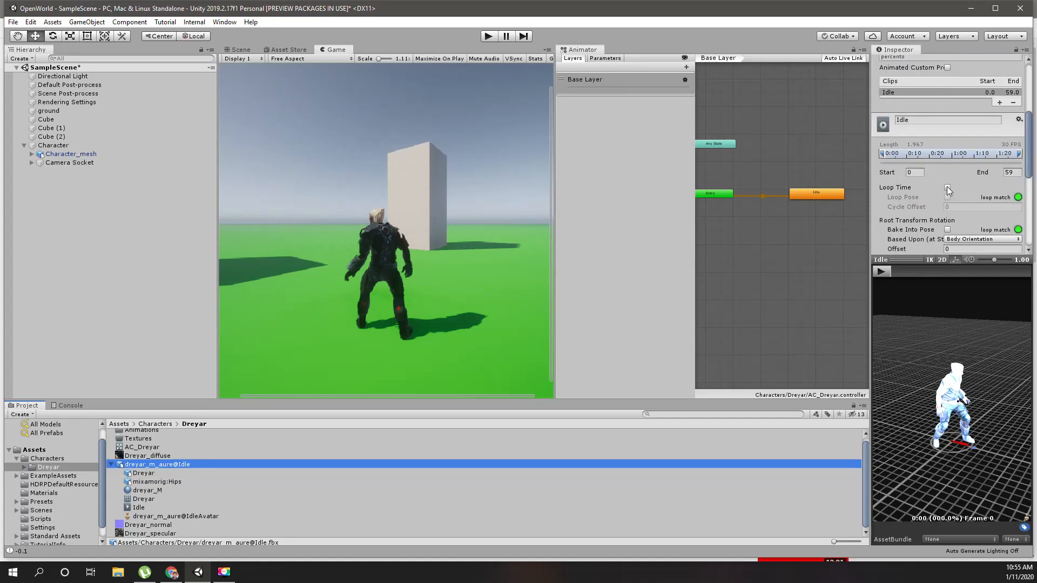
left_click(947, 188)
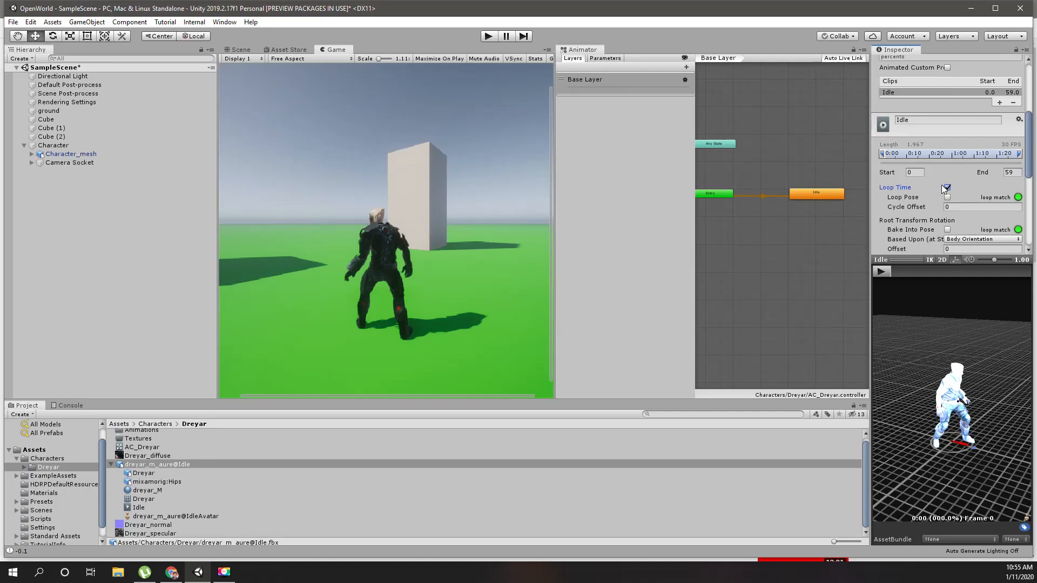
left_click(947, 187)
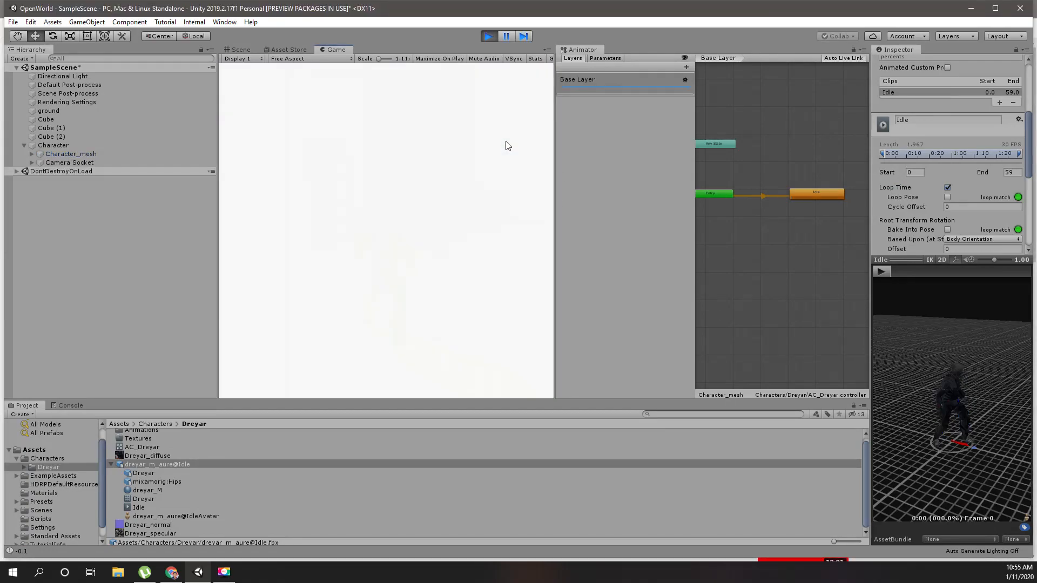
left_click(488, 36)
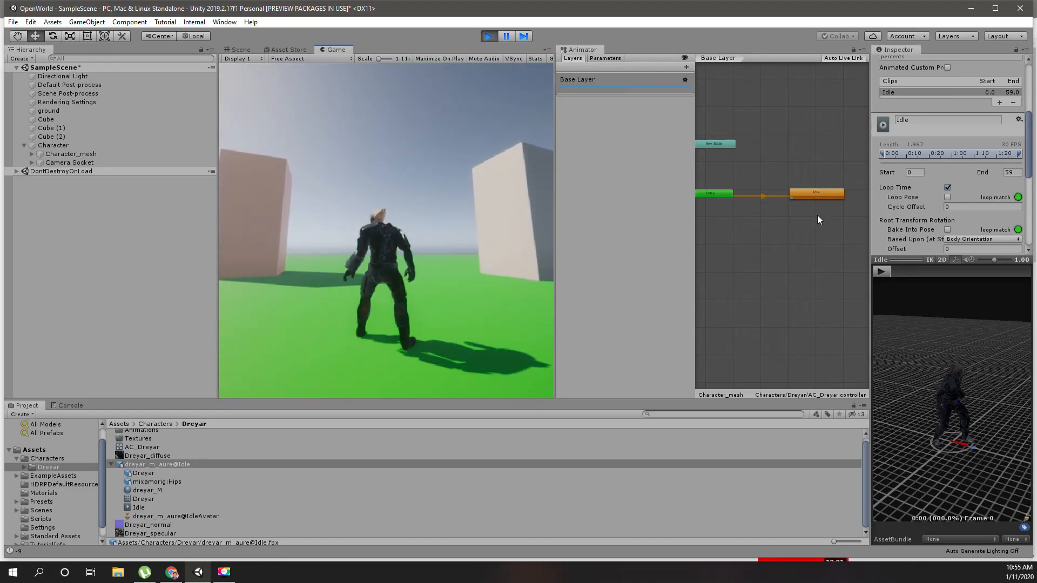